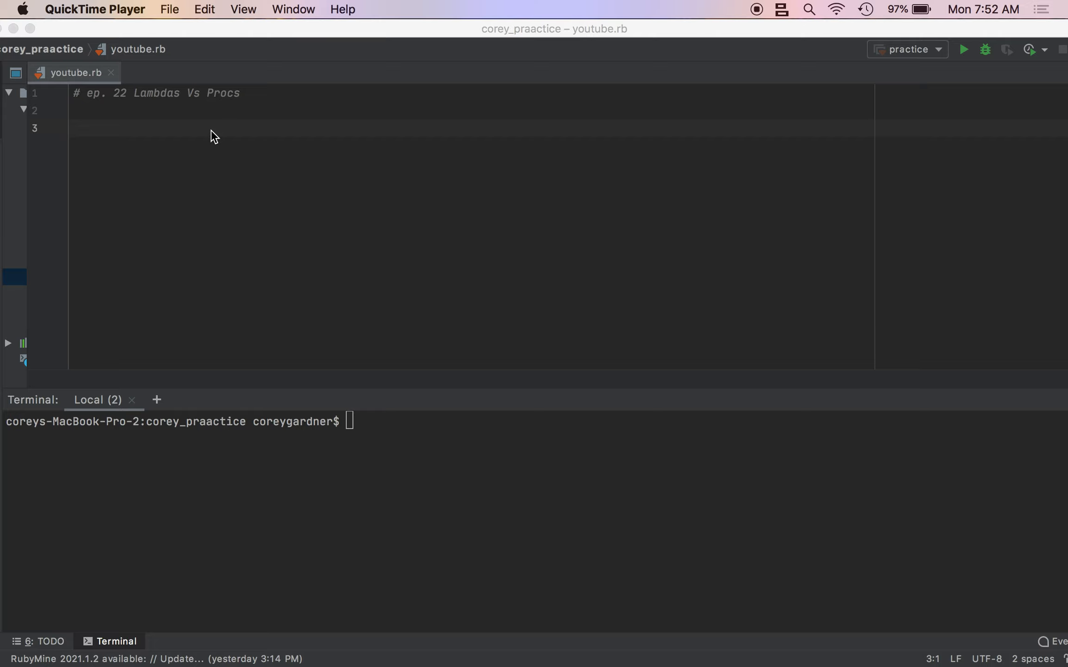
mouse_move(189, 136)
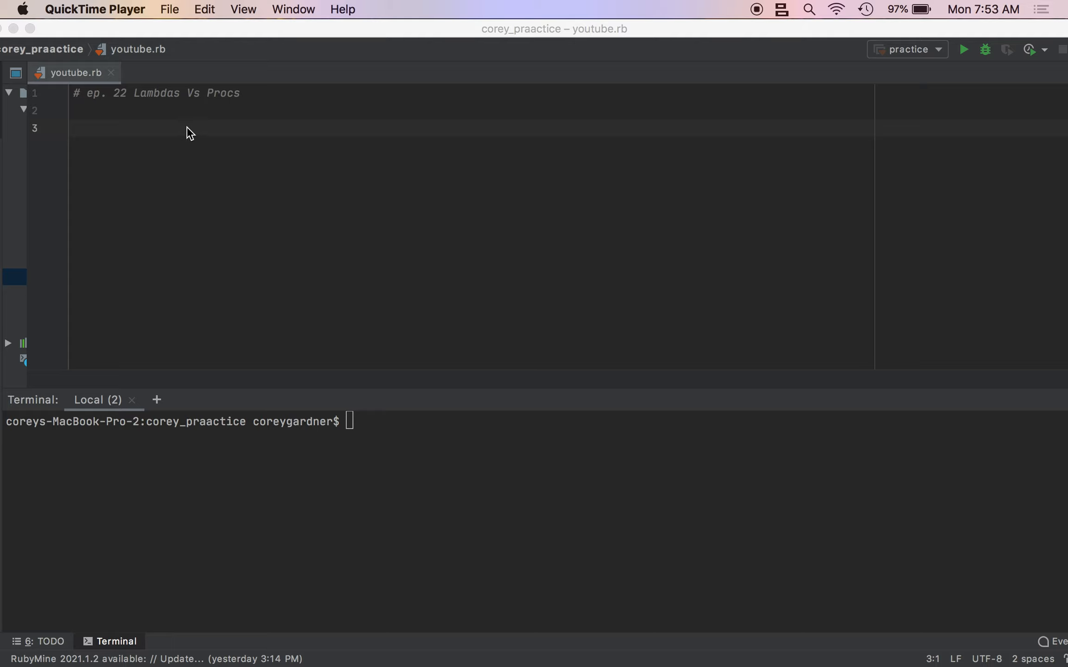
Define my_lambda = -> (msg){puts message} on line 3 of youtube.rb.
type("my")
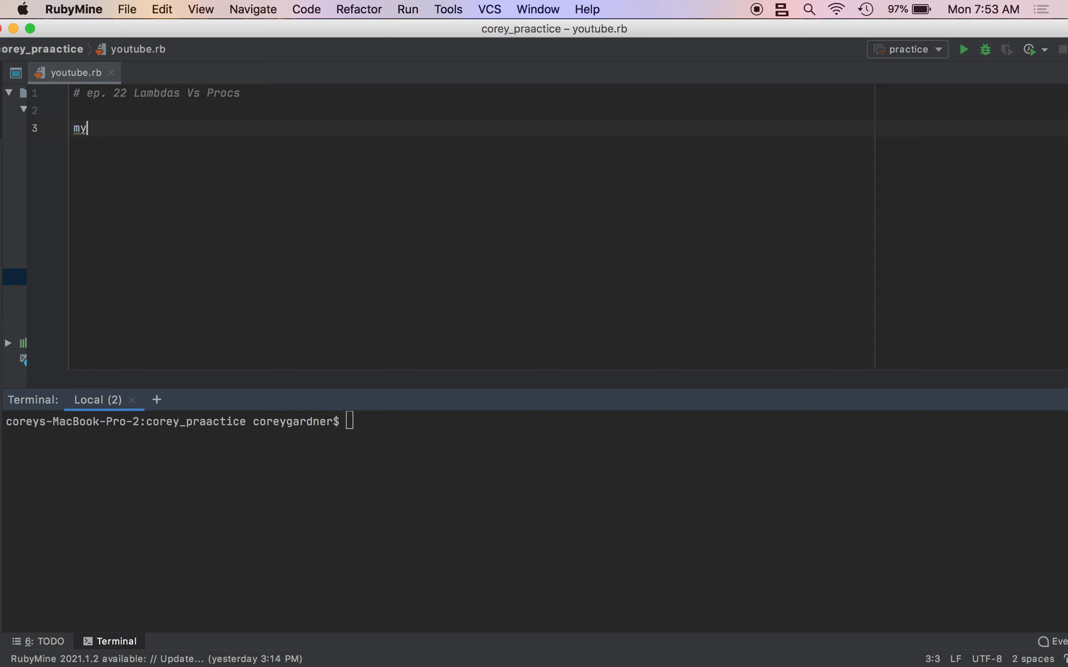
type("_lambda")
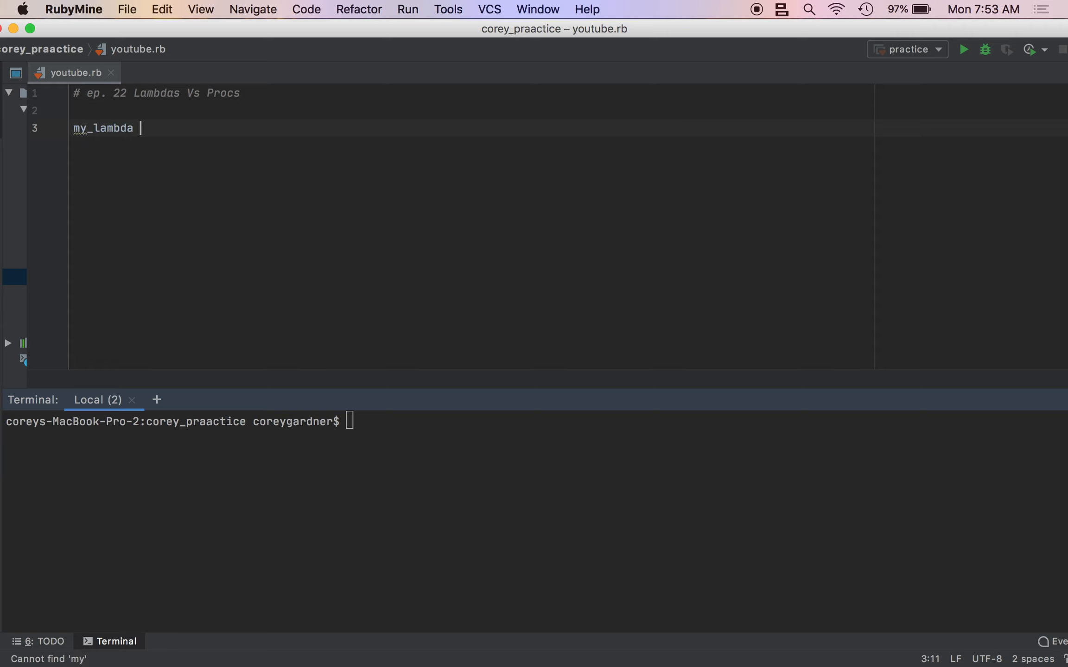
type("= -> (")
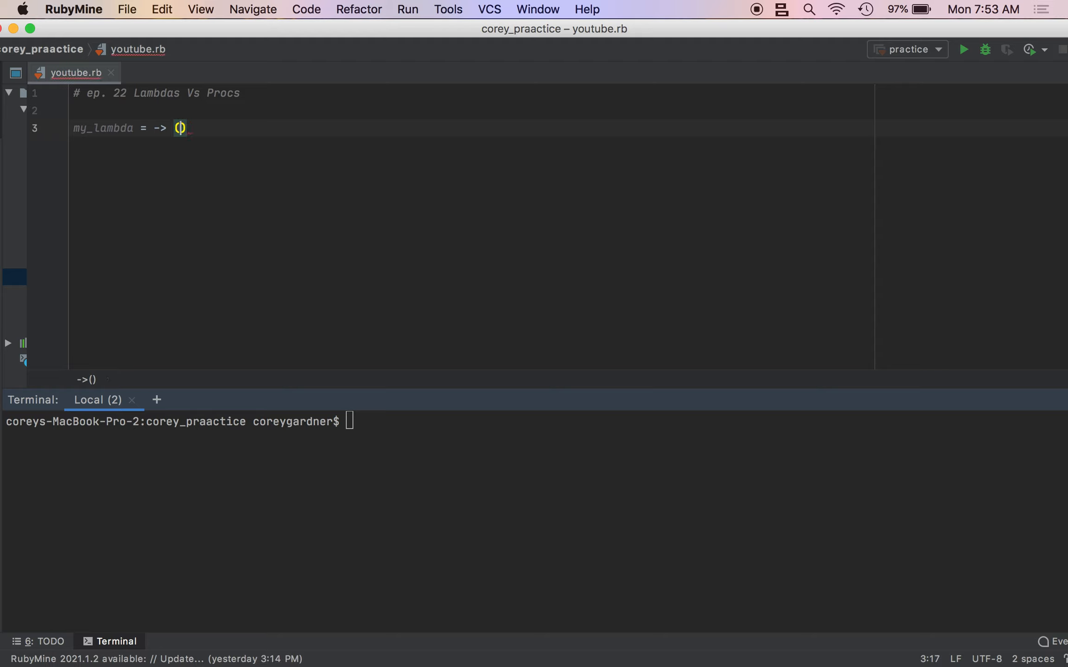
type("mess")
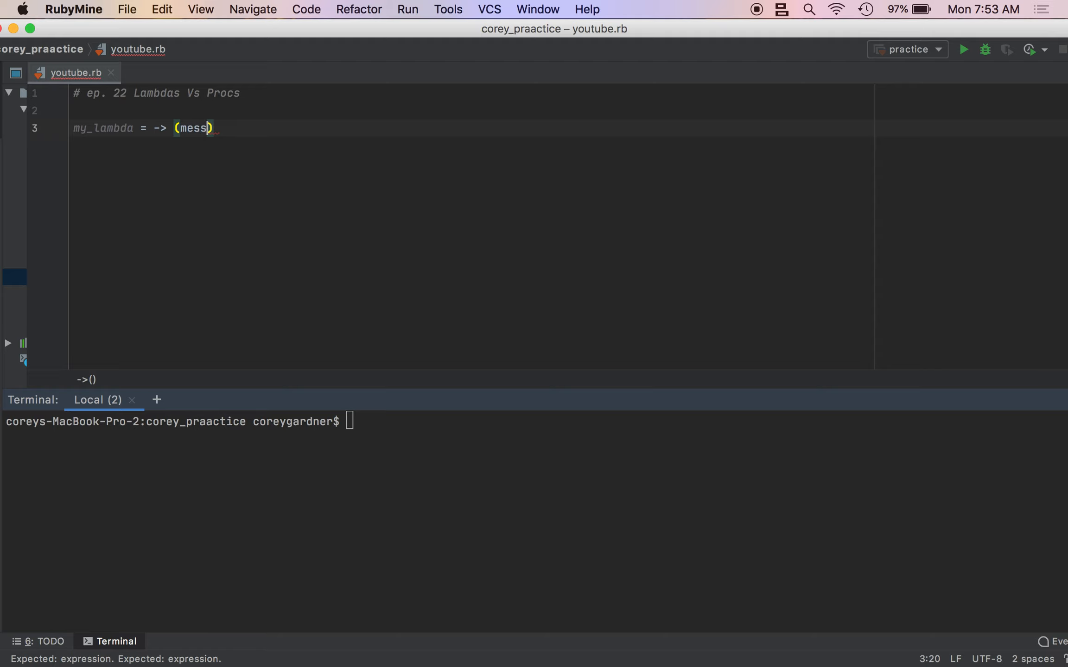
type("msg")
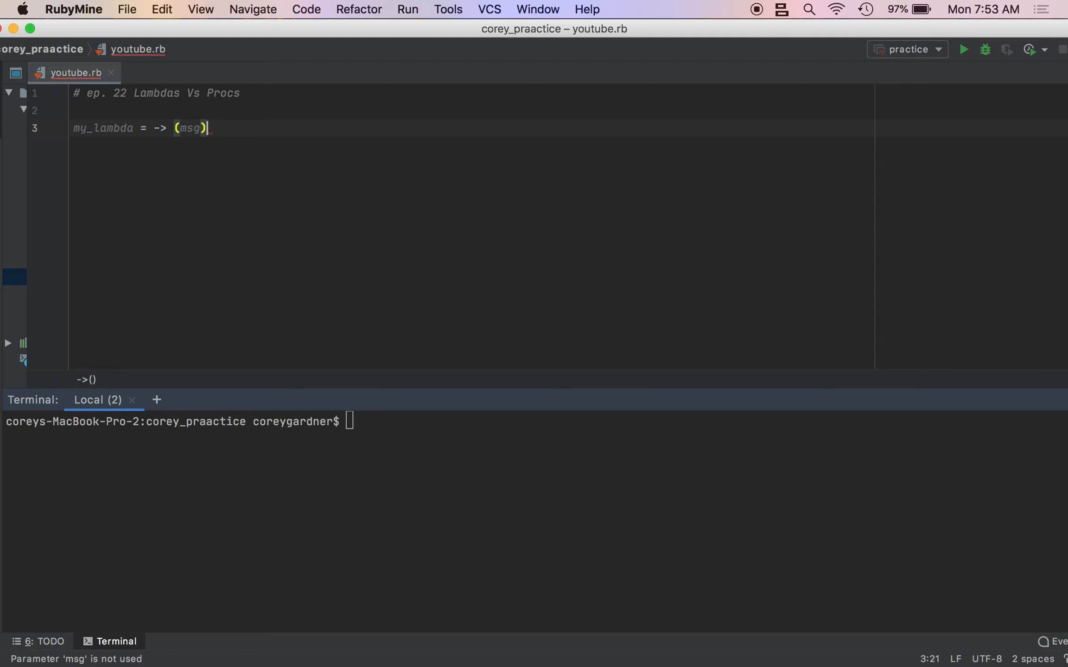
type("{p")
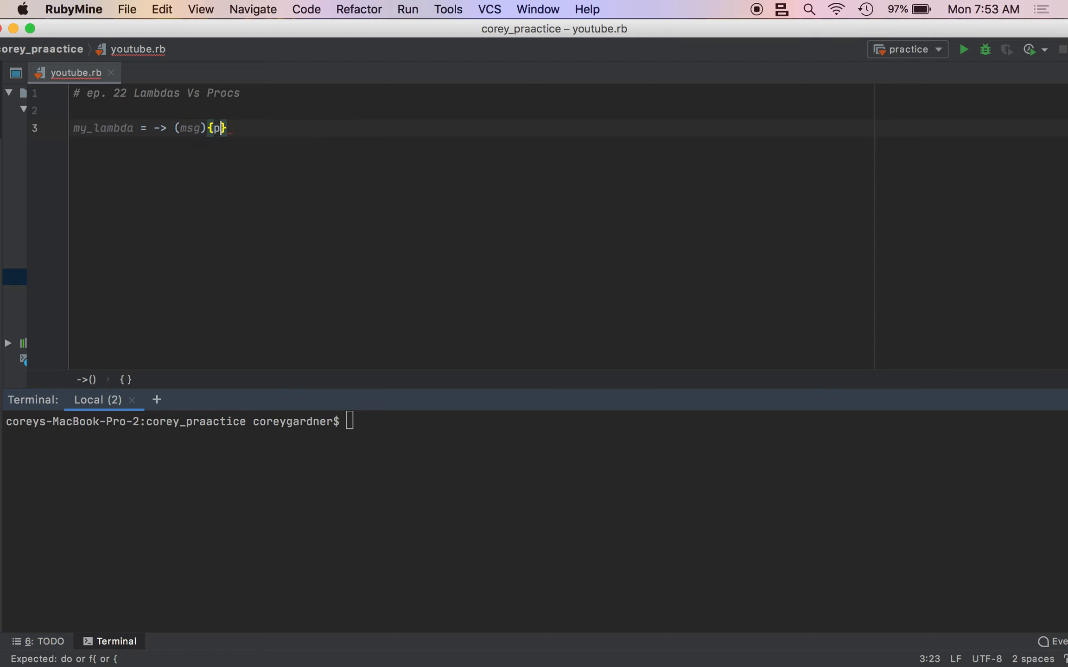
type("ut")
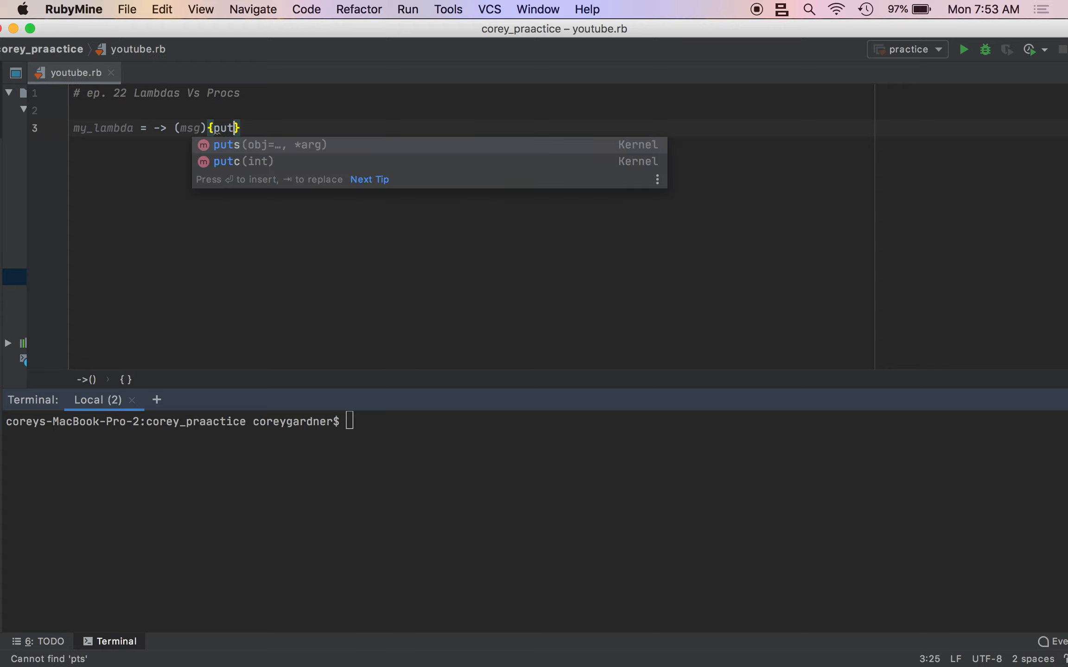
type("s message")
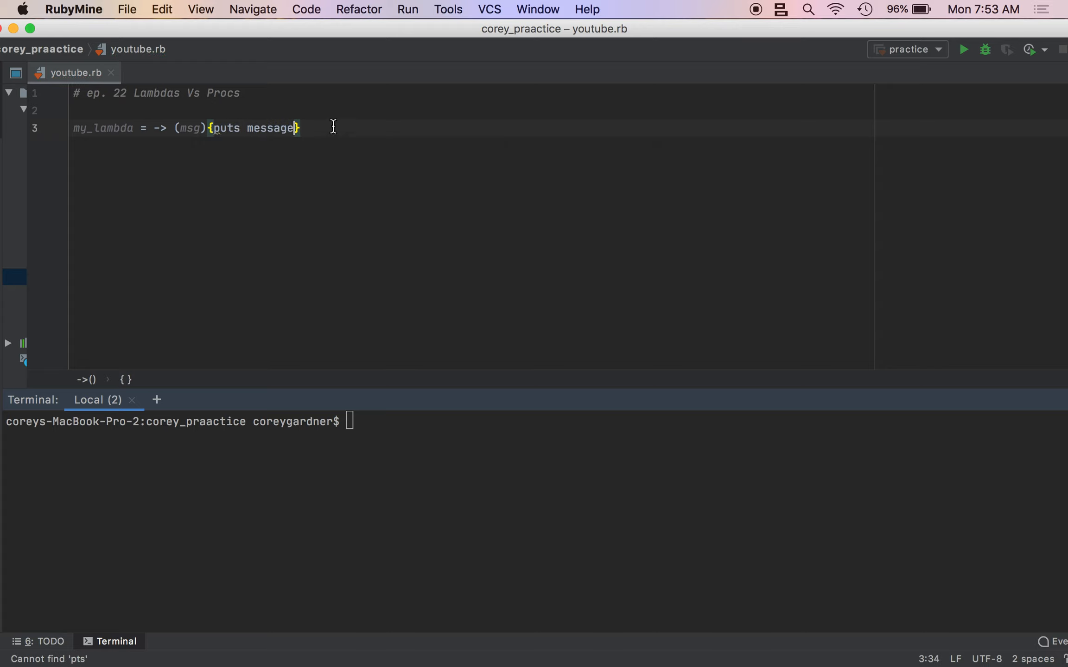
Add my_lambda.call on the line below the lambda.
left_click(190, 128)
type("my_lambda.")
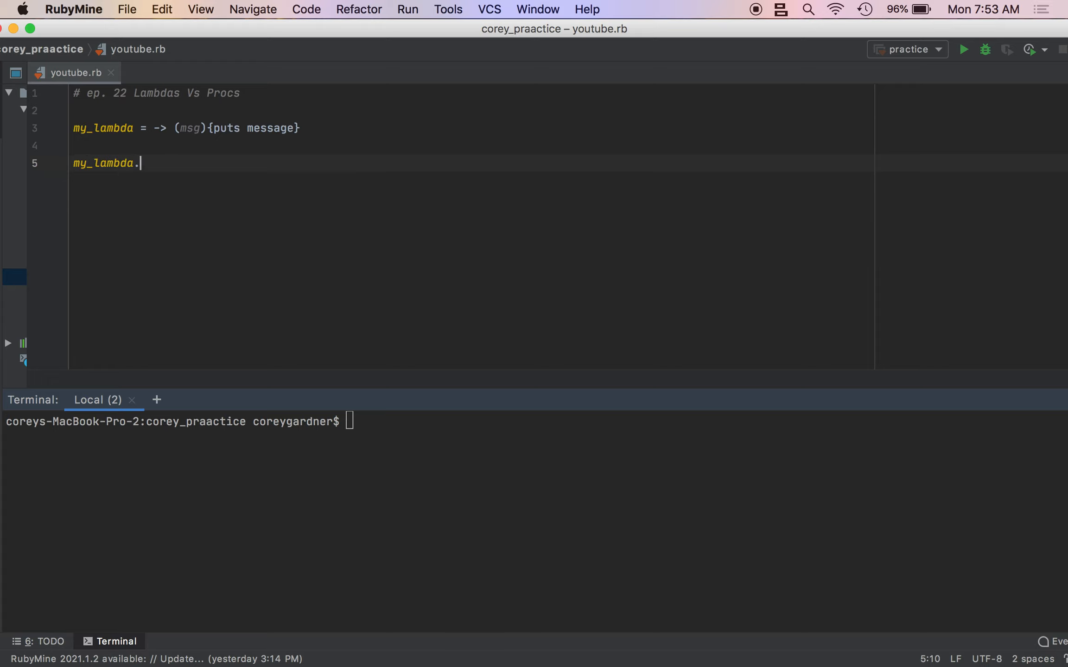
type("call")
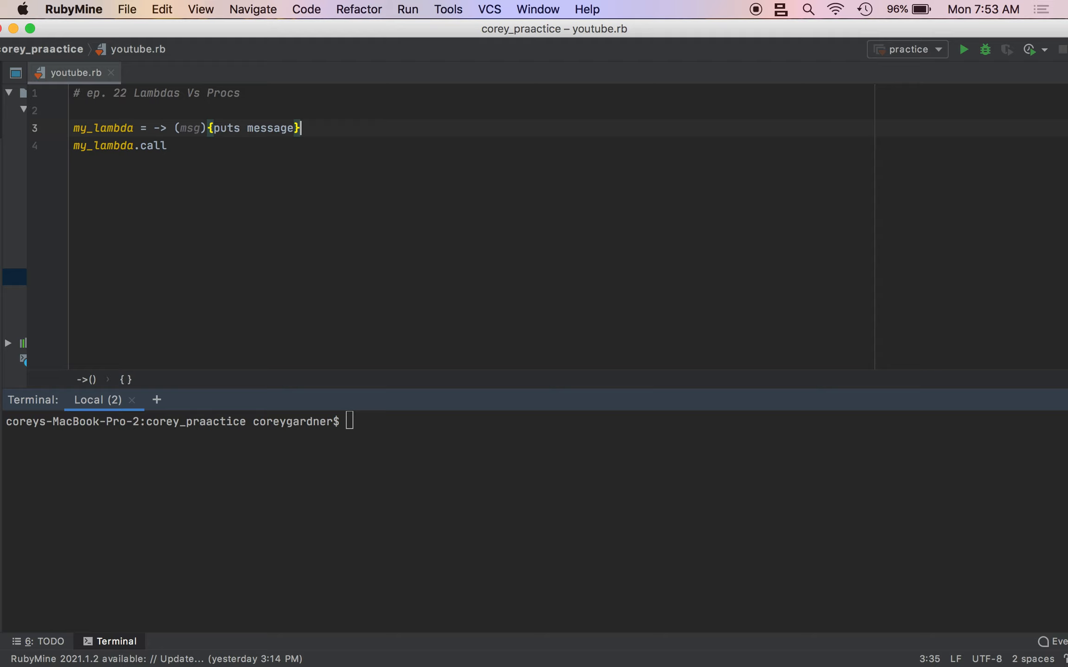
mouse_move(207, 129)
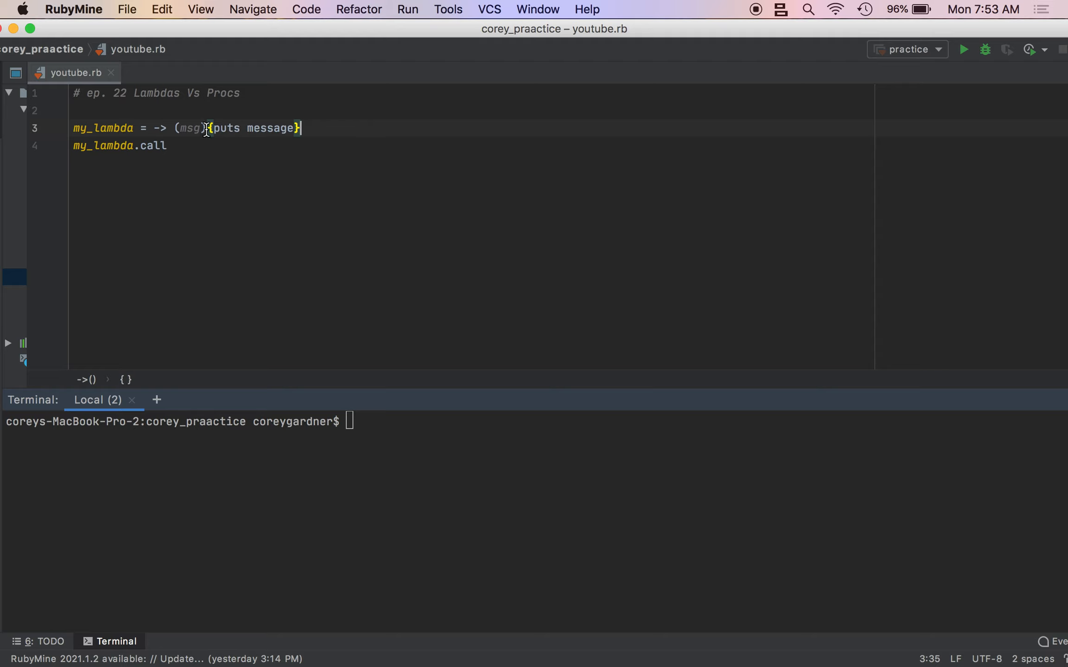
Run ruby youtube (no such file) then ruby youtube.rb, hitting the wrong-number-of-arguments error.
left_click(168, 146)
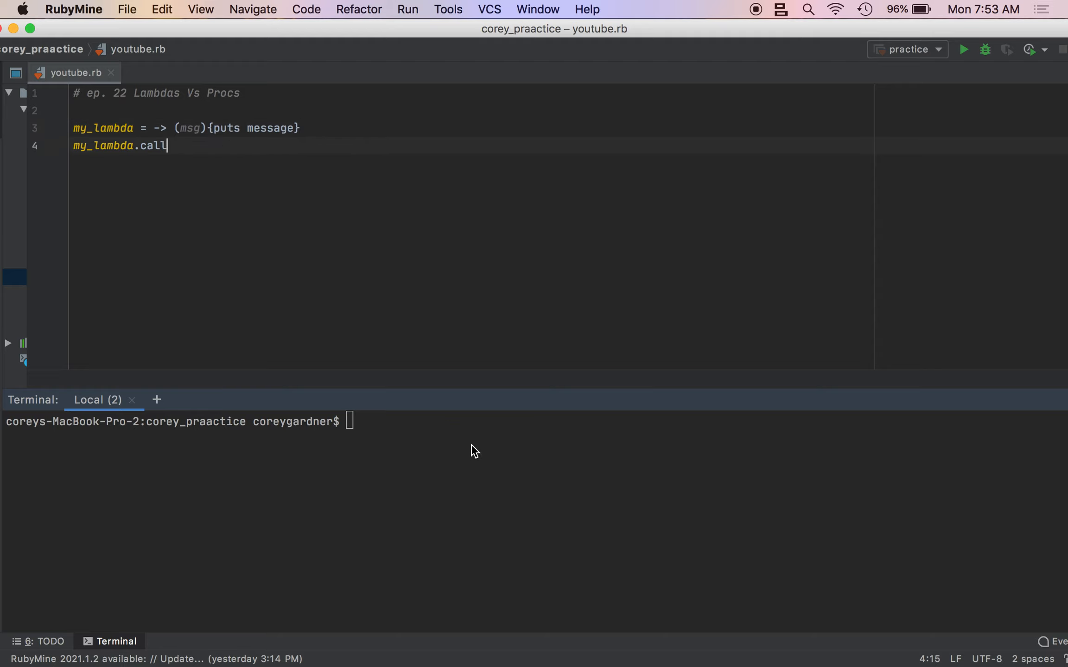
type("ruby")
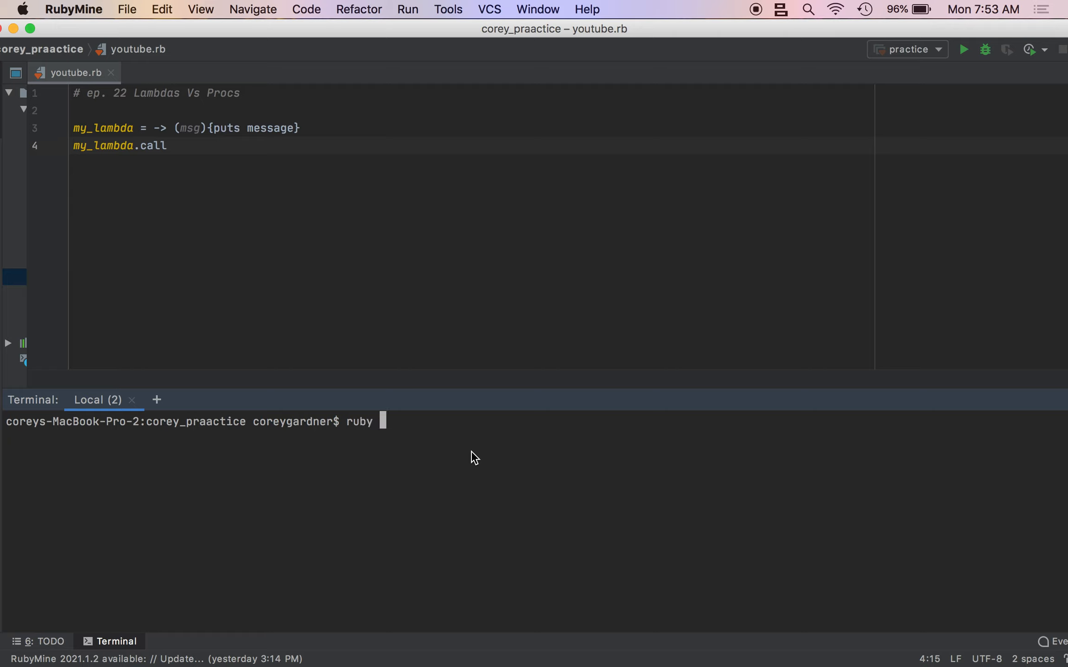
type("youtube")
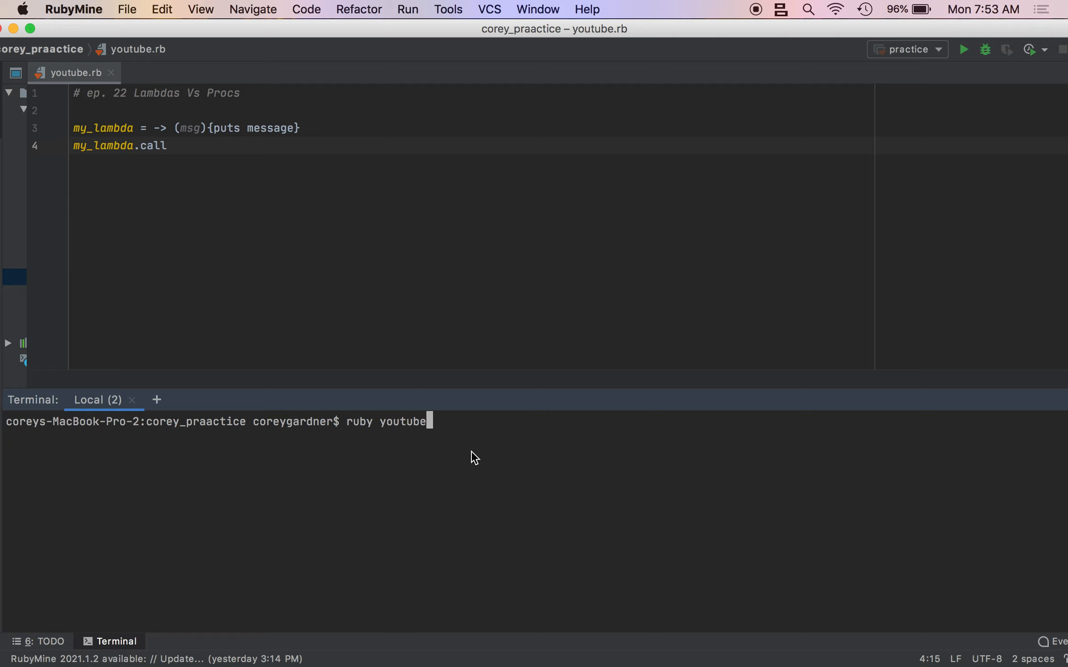
key("Return")
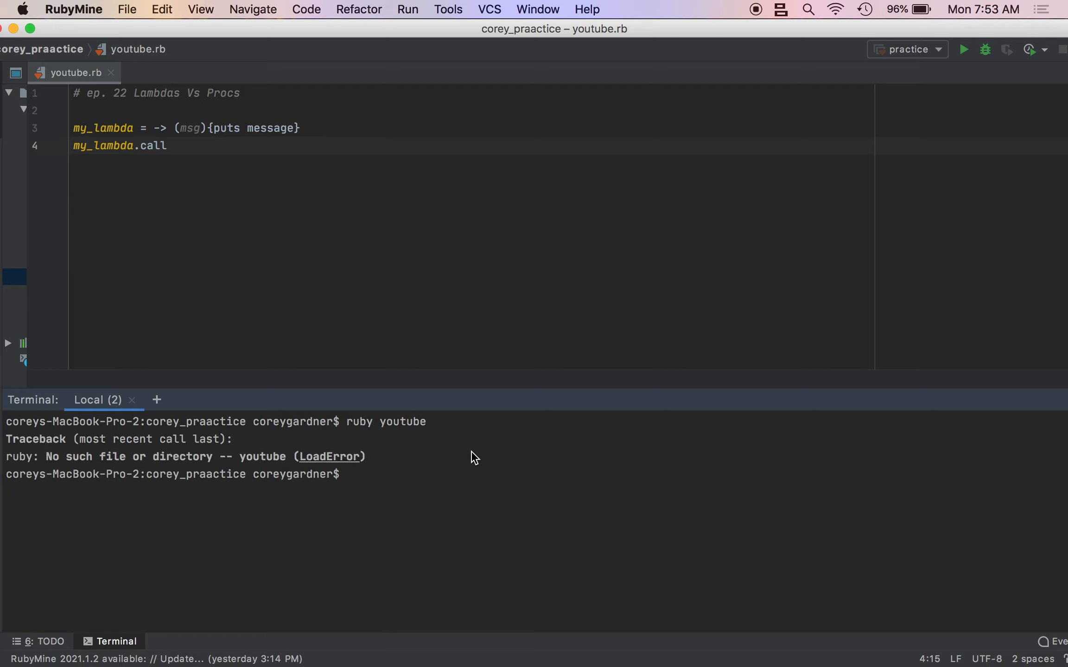
type("ruby youtube")
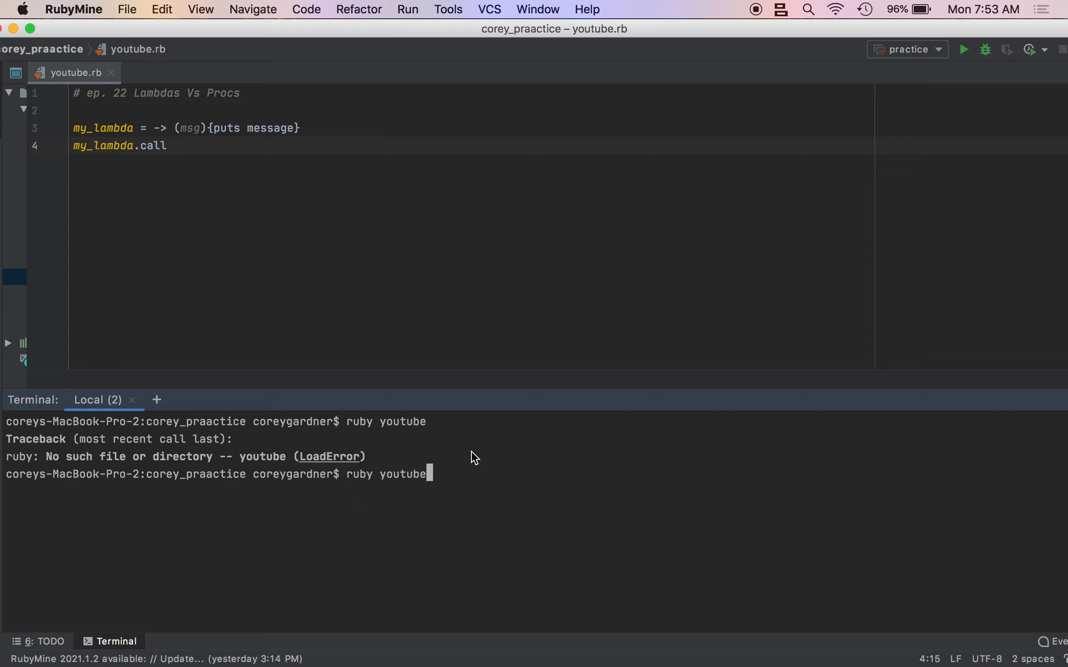
key("Return")
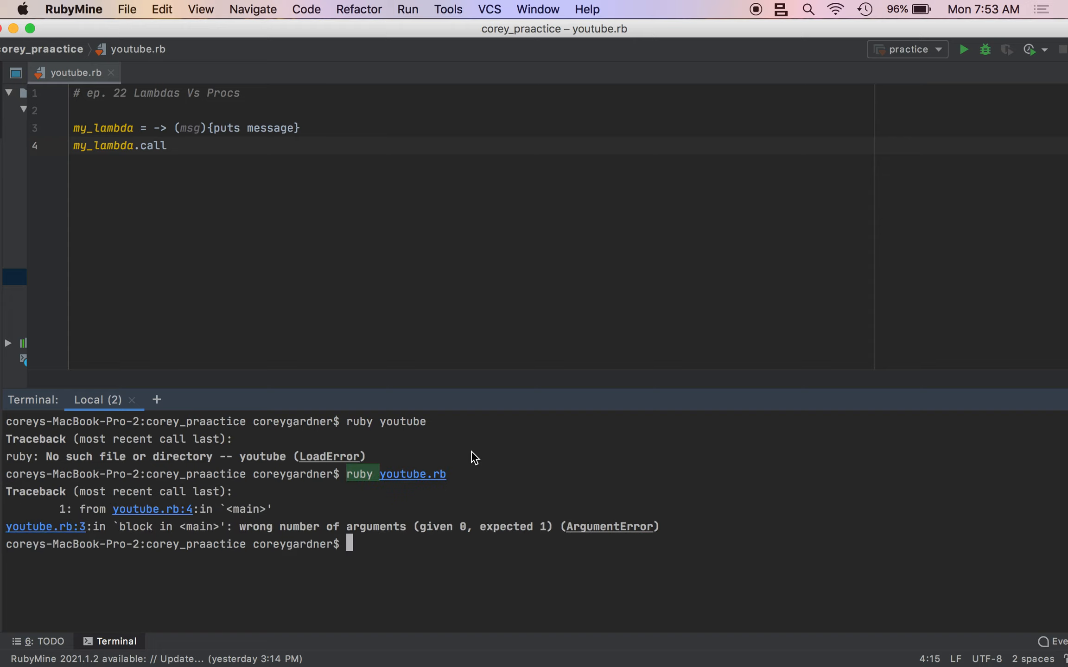
mouse_move(377, 349)
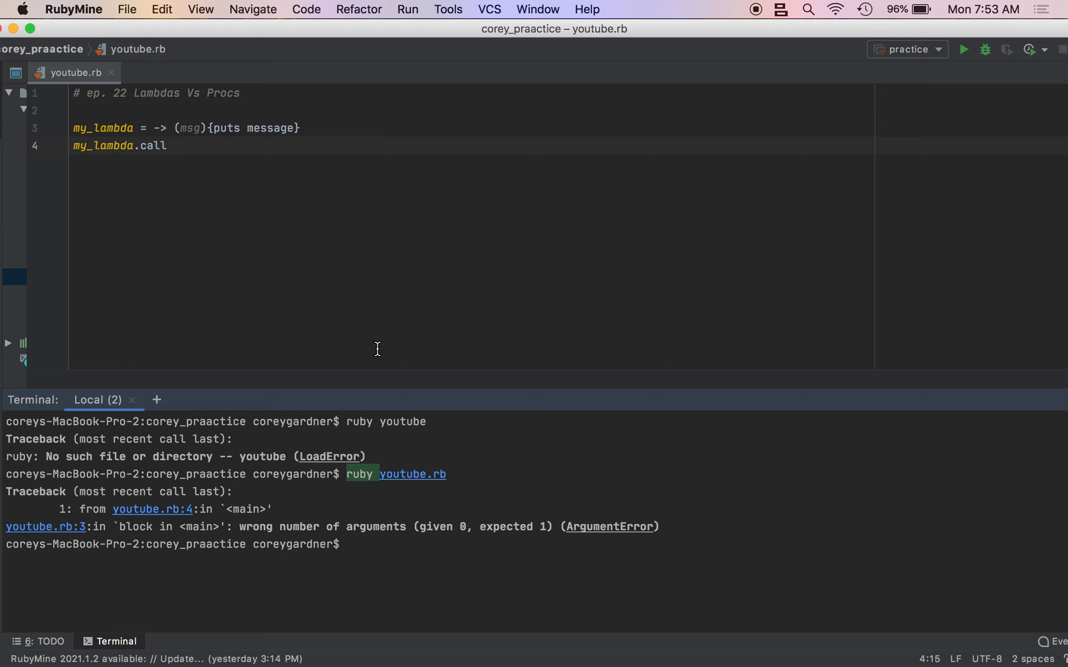
mouse_move(214, 177)
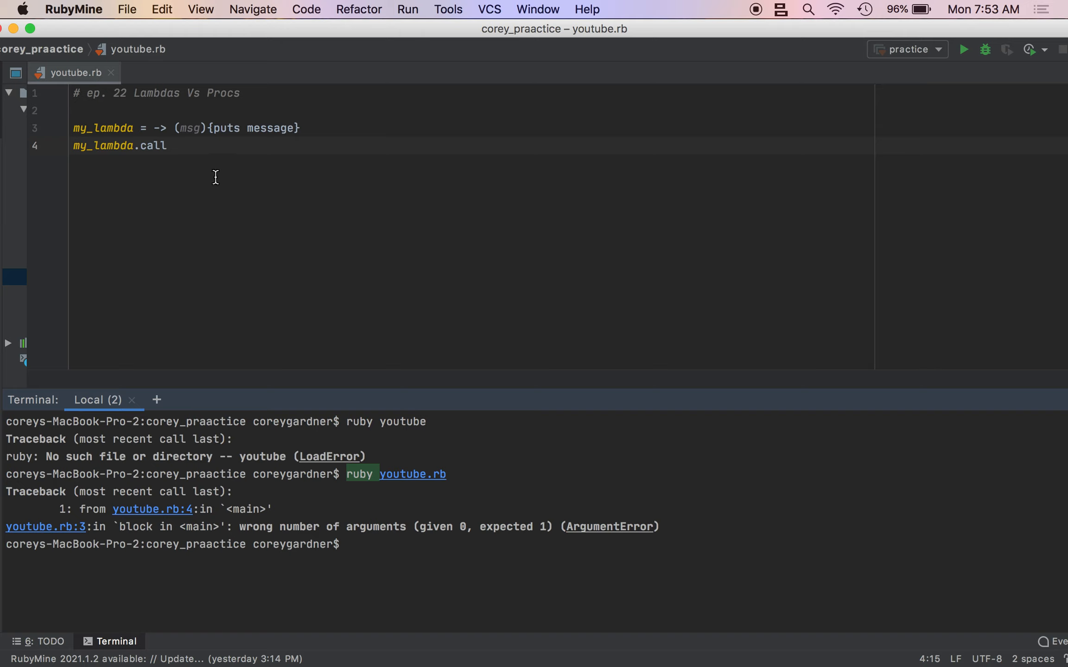
mouse_move(173, 128)
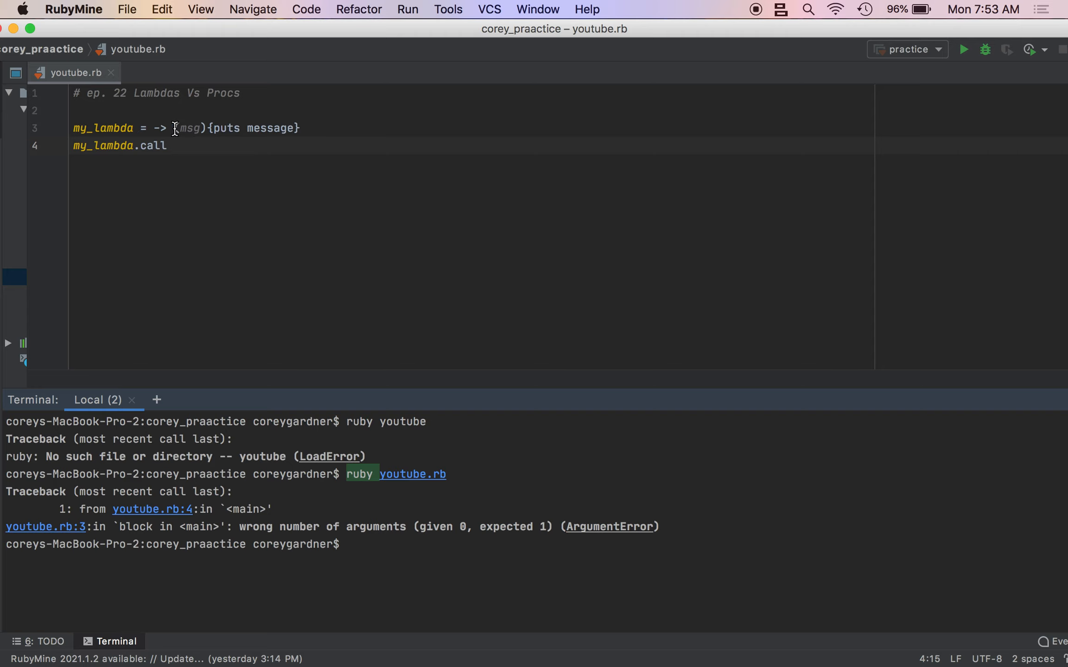
Pass "Hello World" to my_lambda.call.
double_click(191, 128)
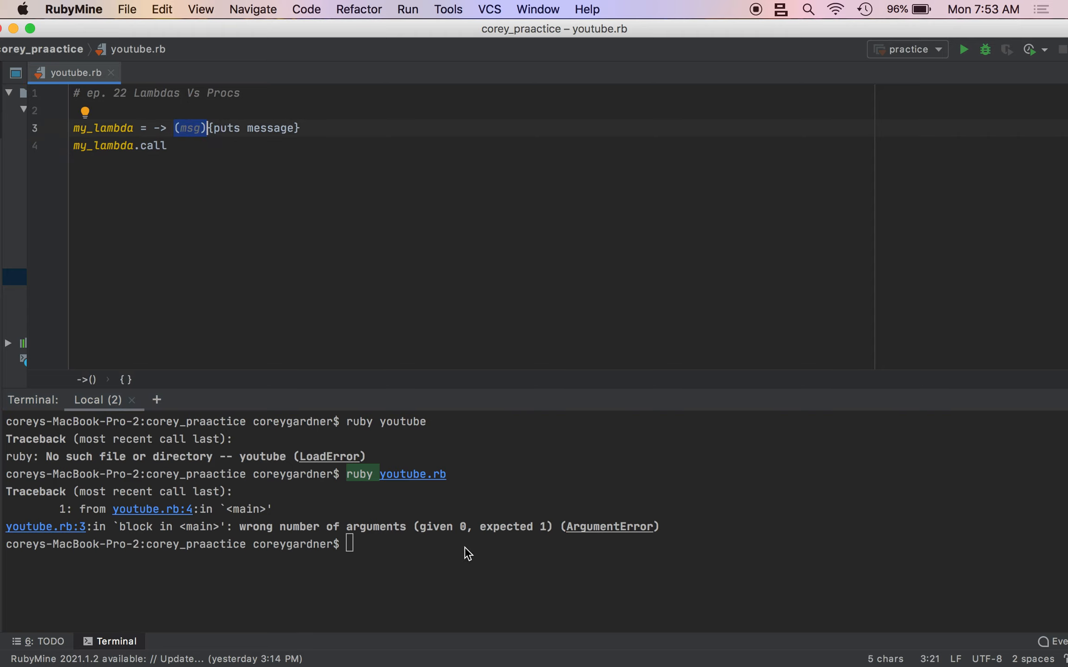
type("()")
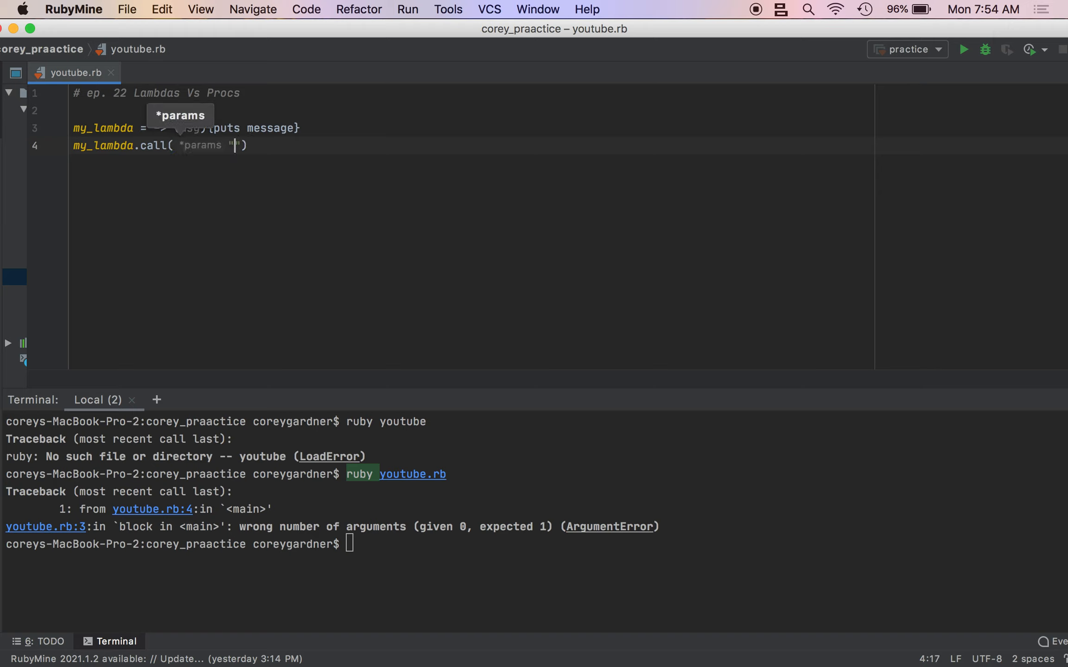
type("Hello World")
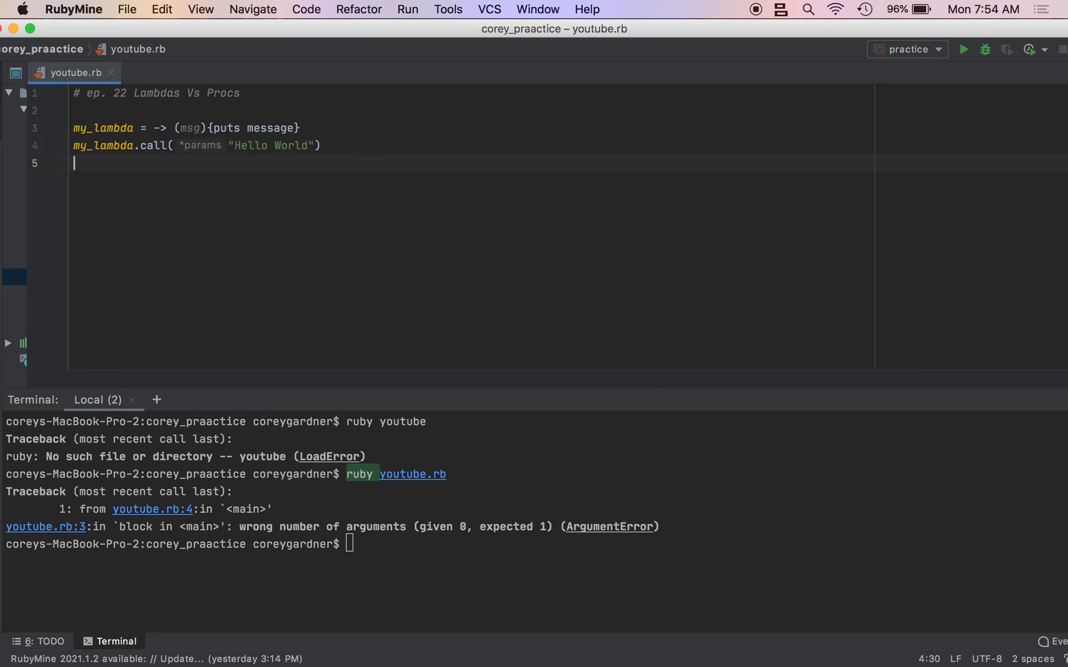
Define my_proc = proc {|message| puts message} below the lambda.
type("p")
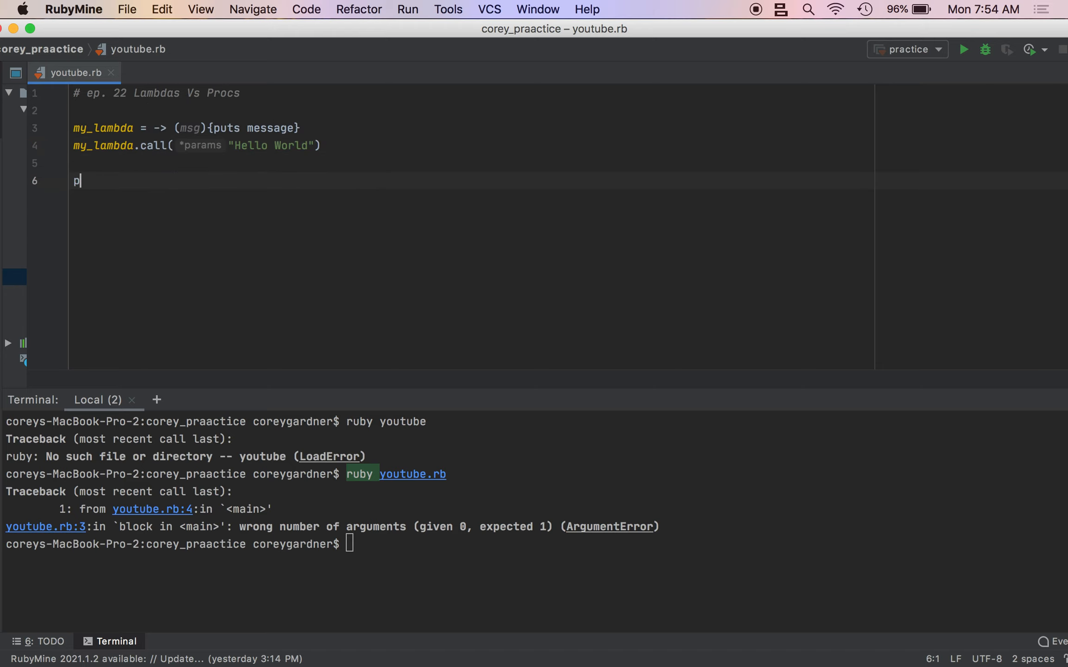
type("y")
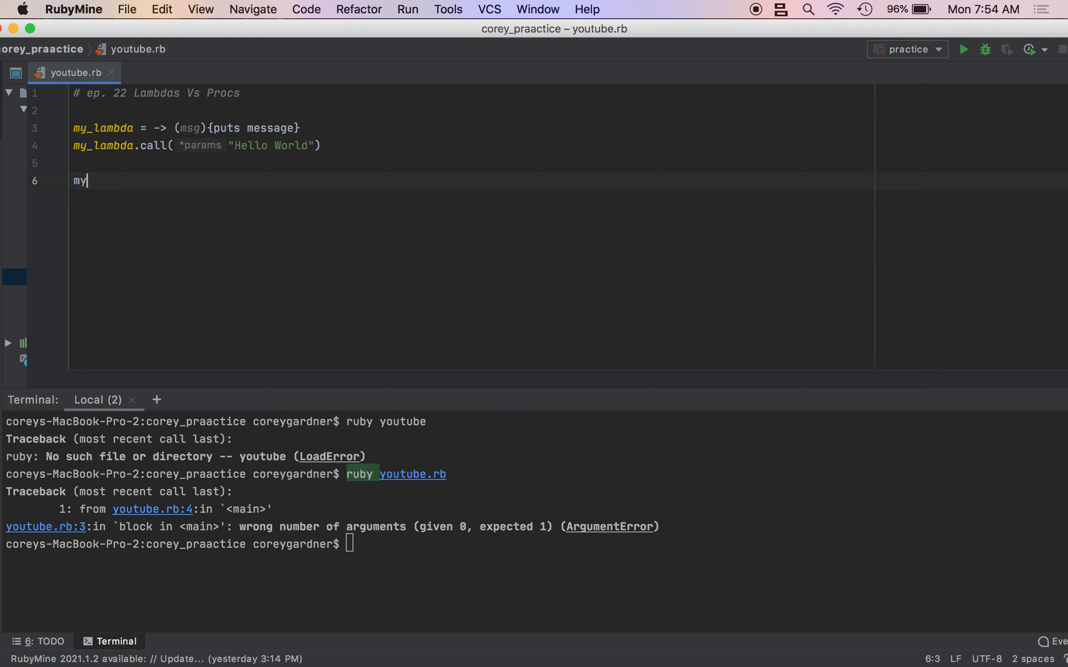
type("_proc")
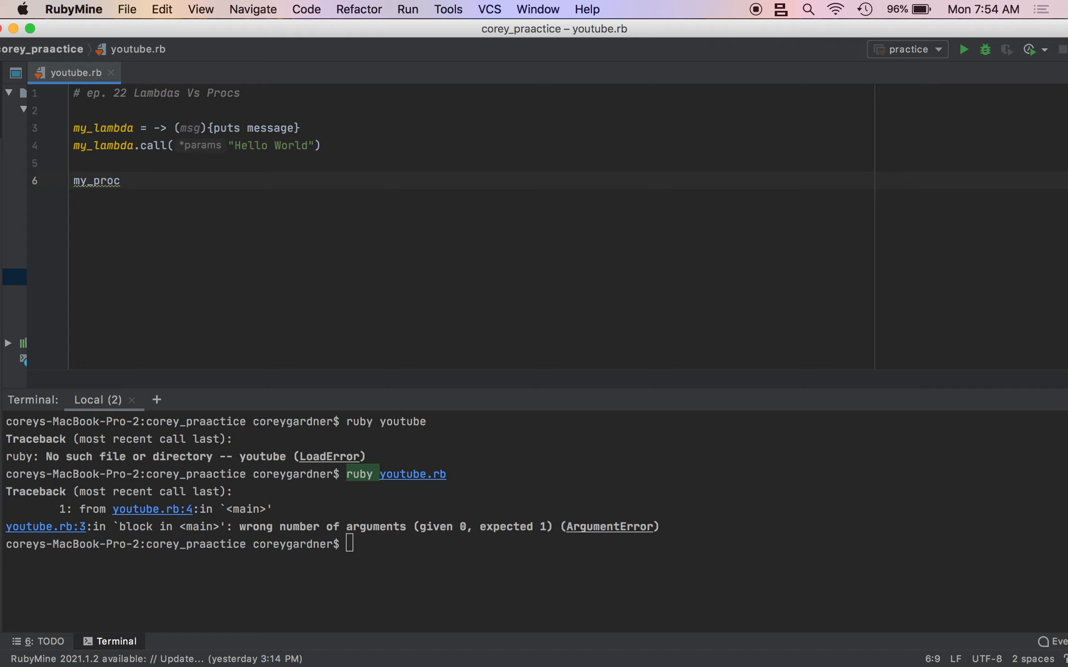
type("= Proc.new {")
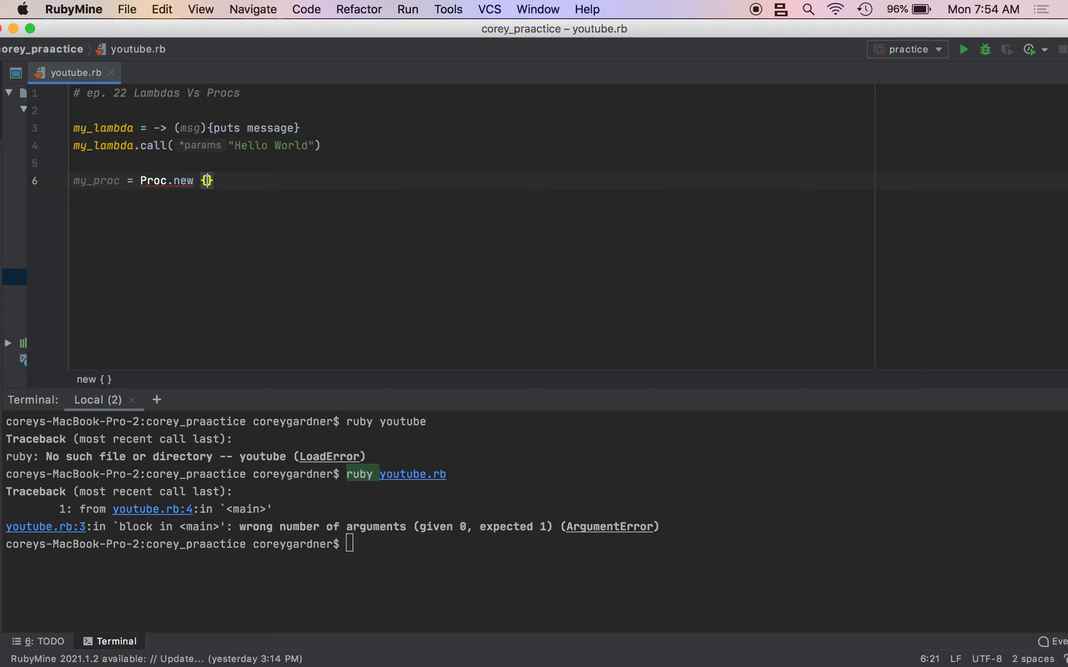
type("|message|")
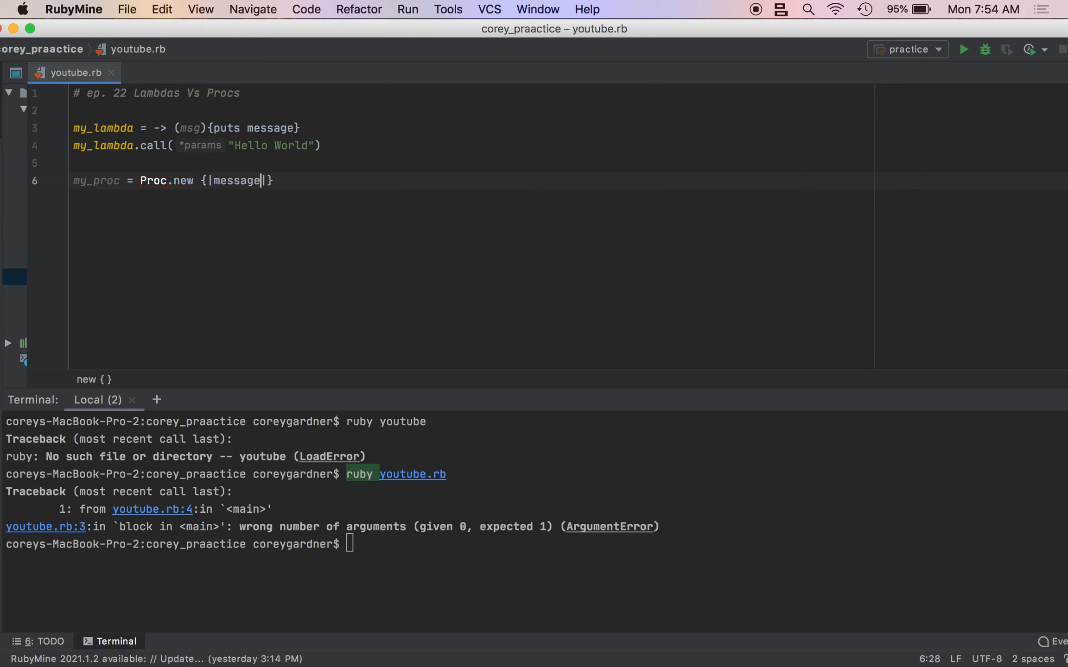
type("puts message")
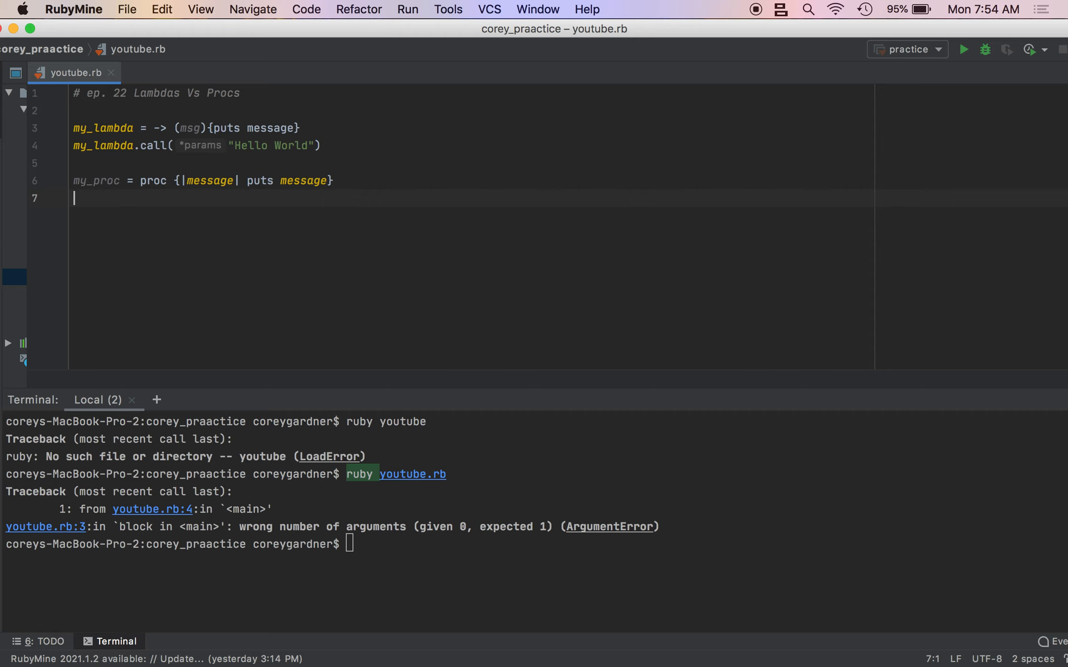
Add my_proc.call and rerun ruby youtube.rb, getting the undefined message NameError.
type("my_proc")
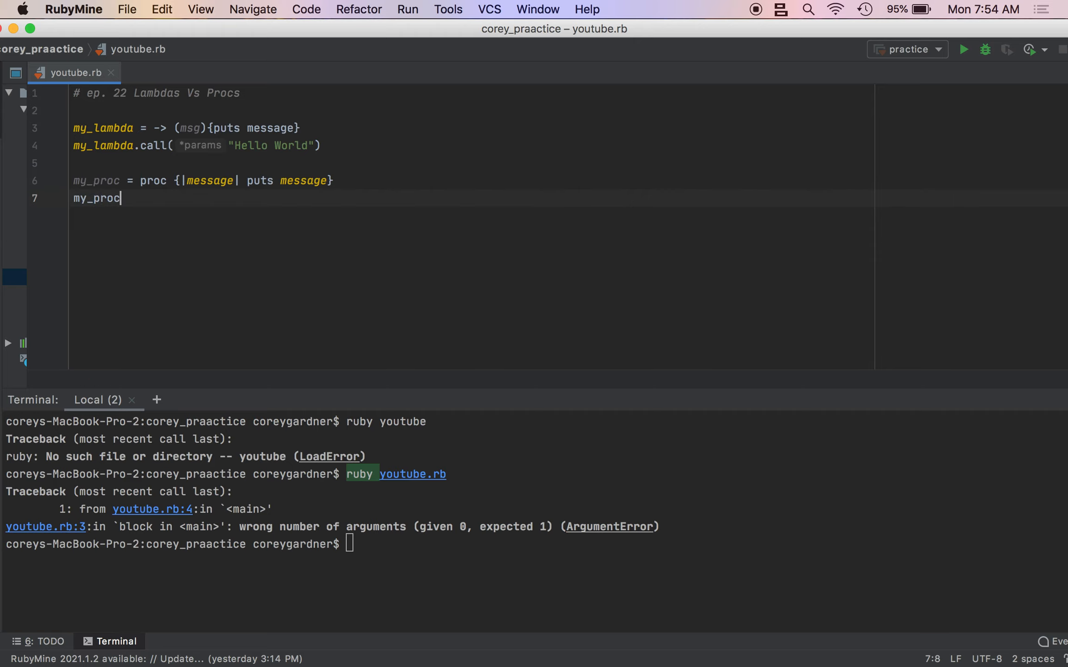
type(".call")
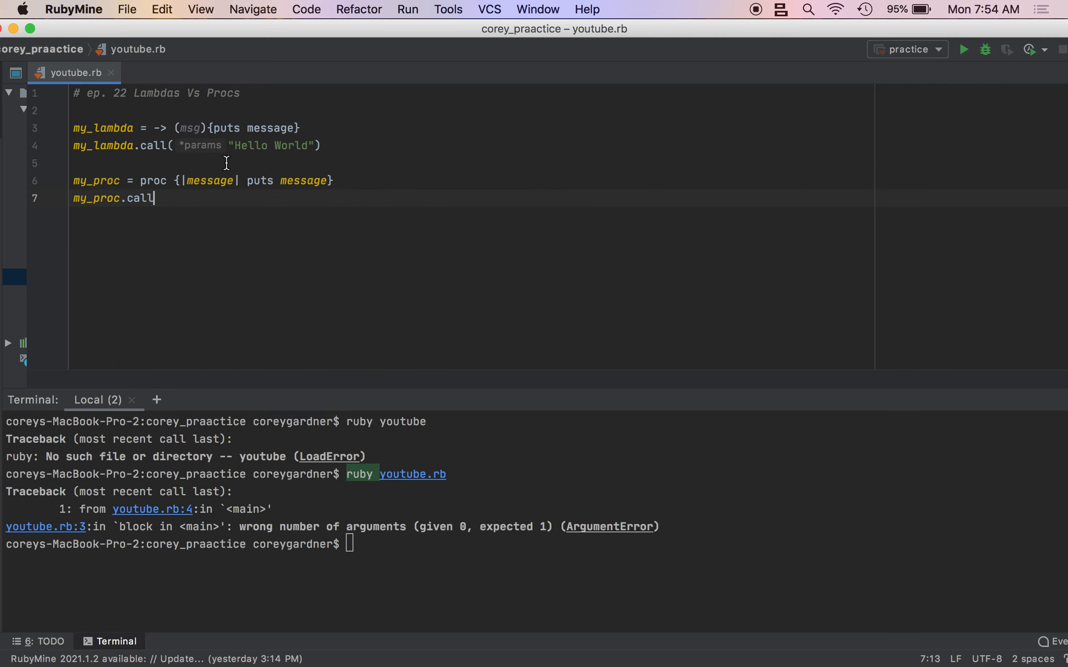
mouse_move(338, 203)
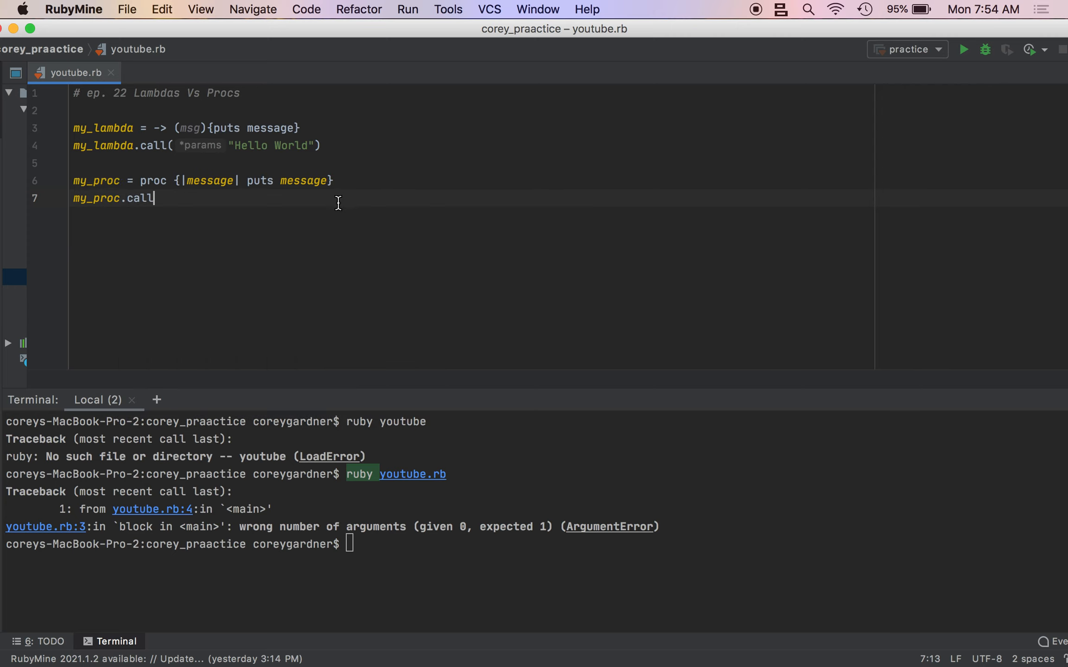
key("Return")
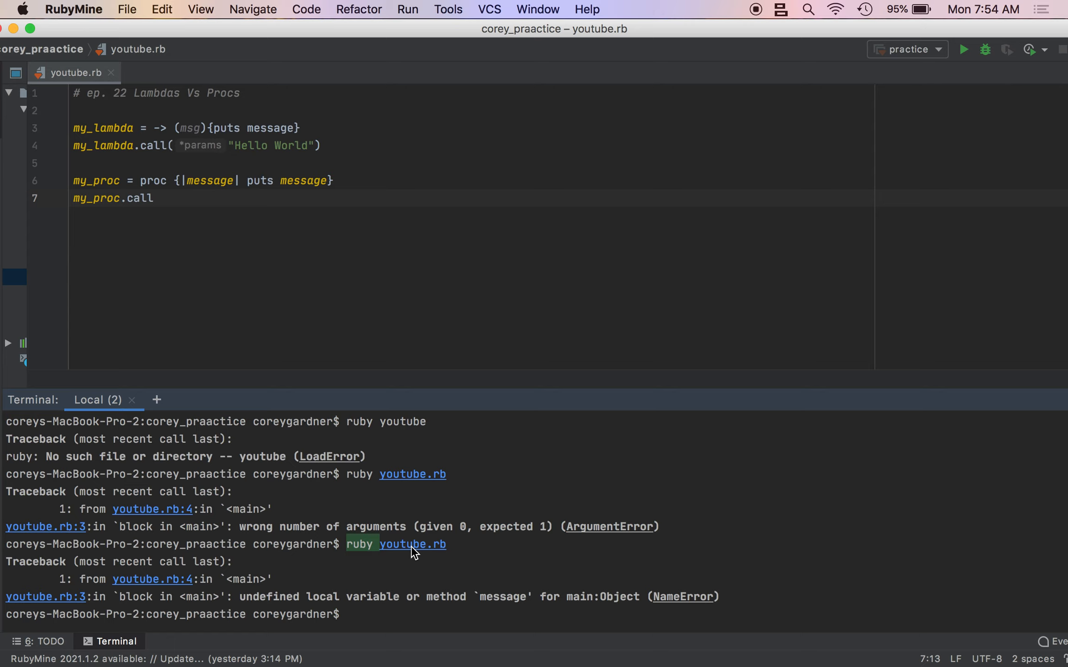
mouse_move(262, 114)
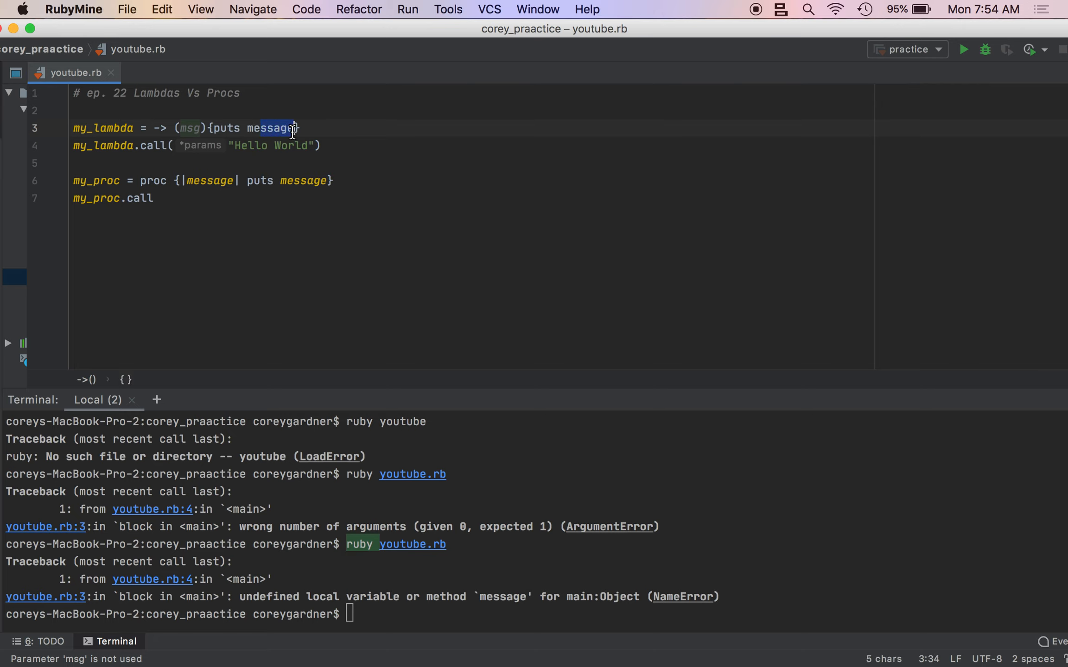
Change the lambda body to puts msg and rerun the script to print Hello World.
type("msg")
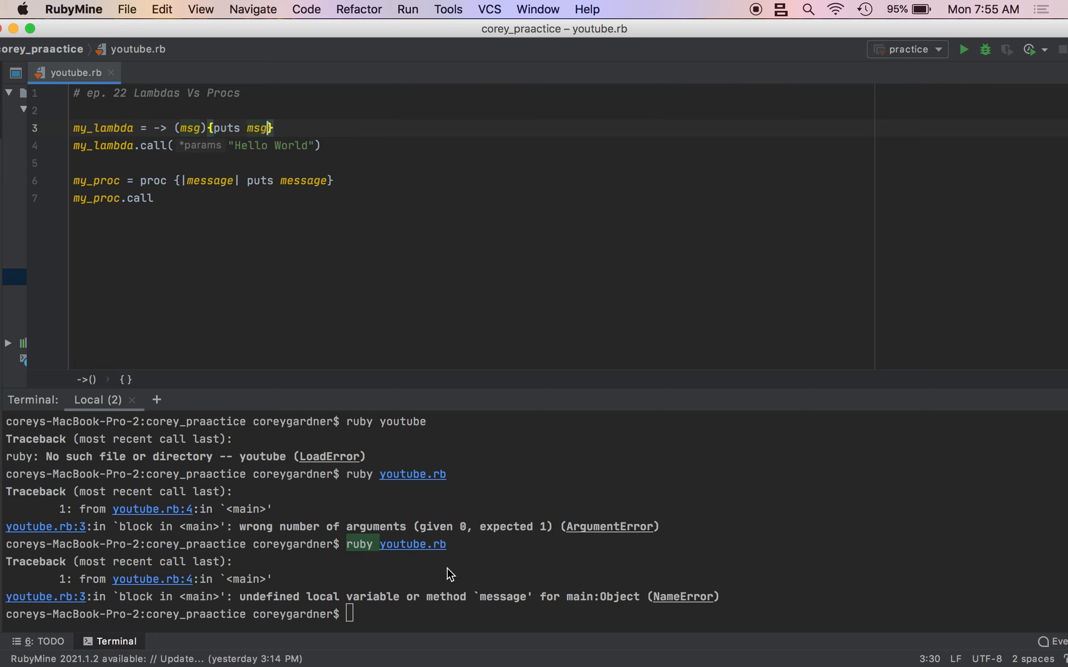
key("Return")
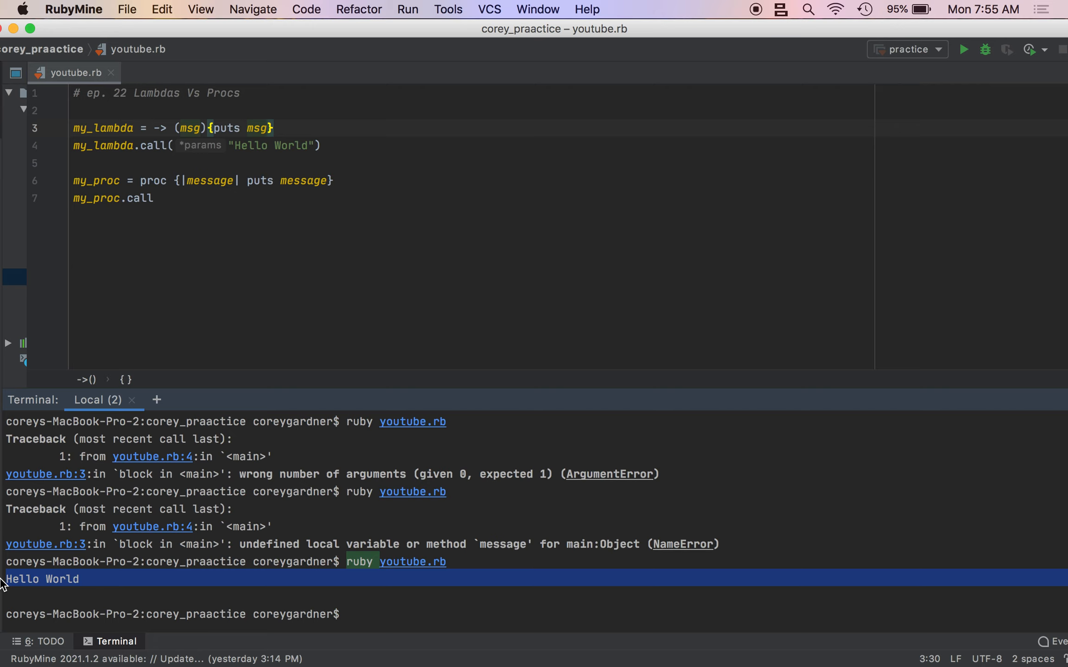
mouse_move(218, 343)
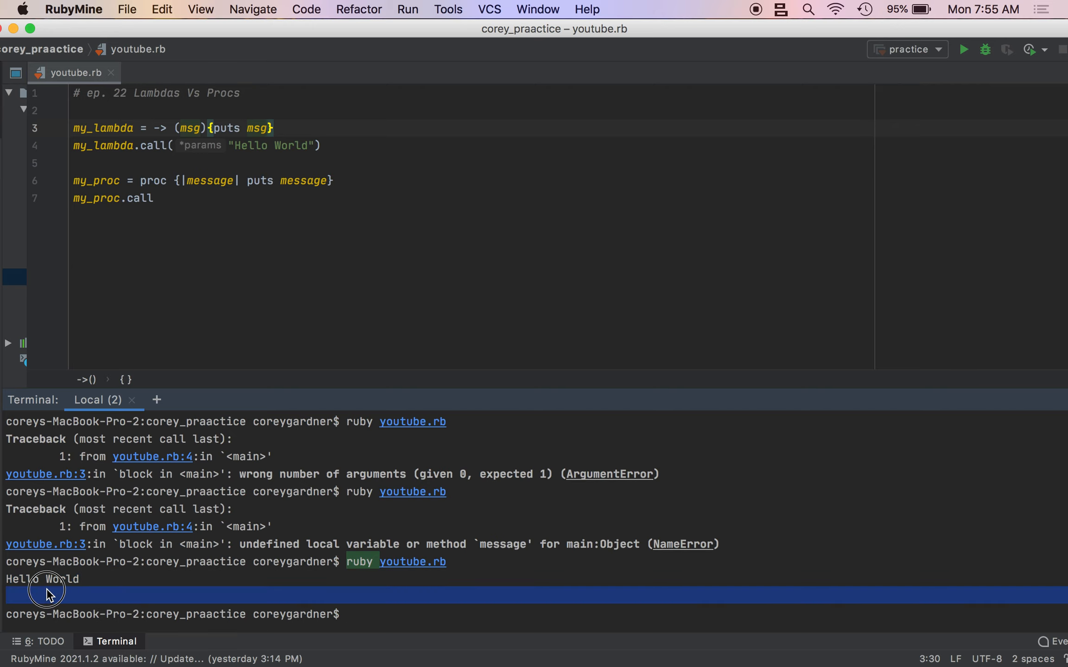
mouse_move(51, 572)
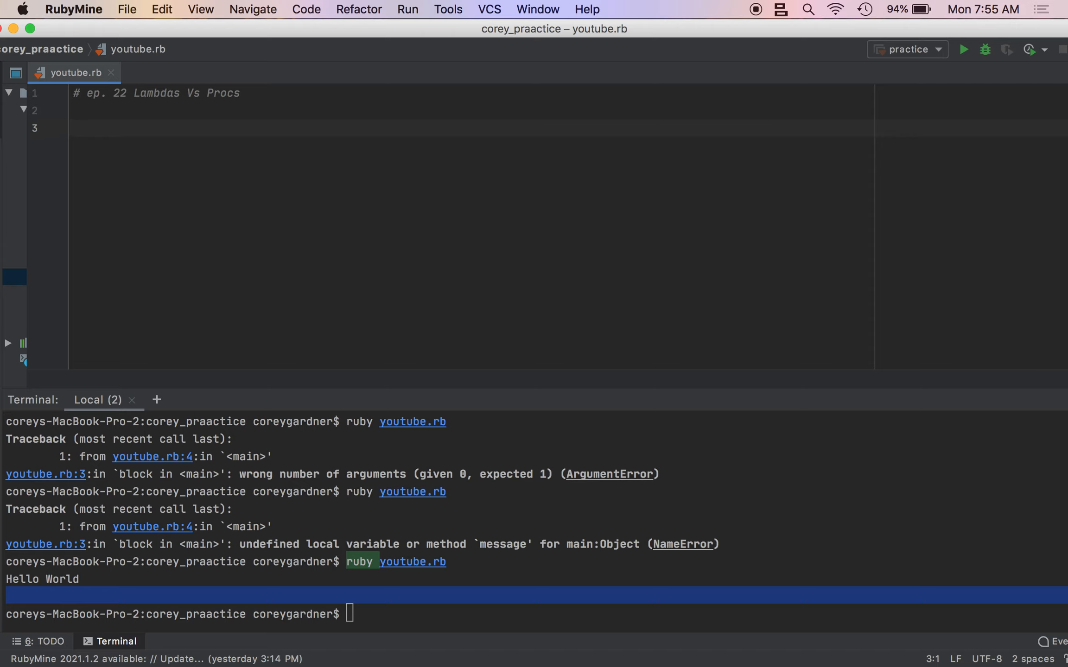
Write empty method definitions lamda_test and proc_test beneath the comment.
type("def")
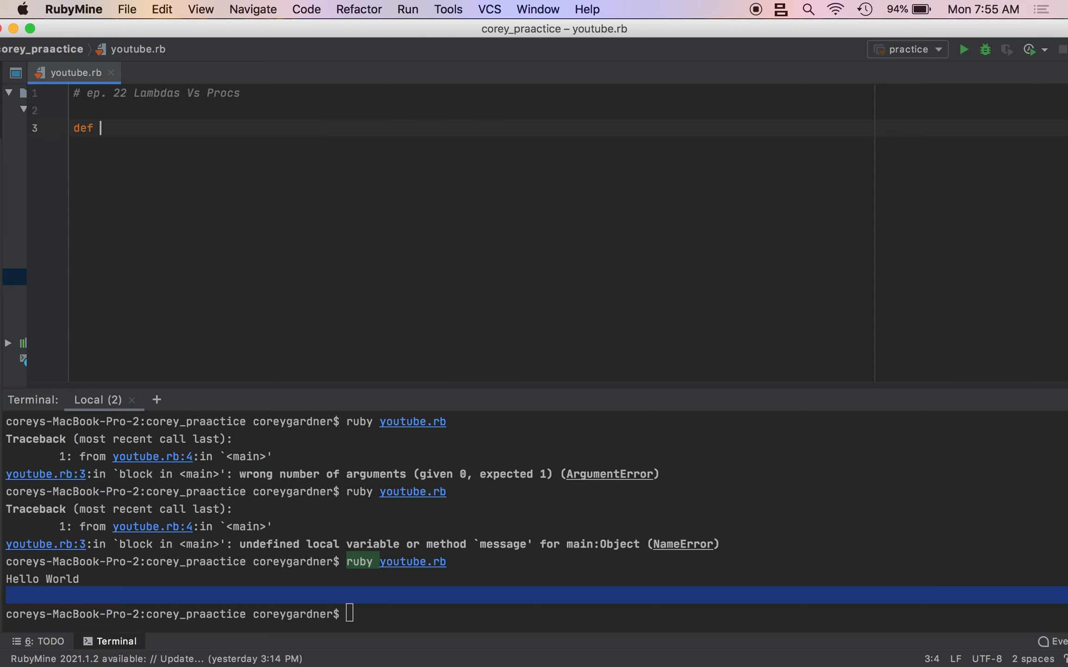
type("la")
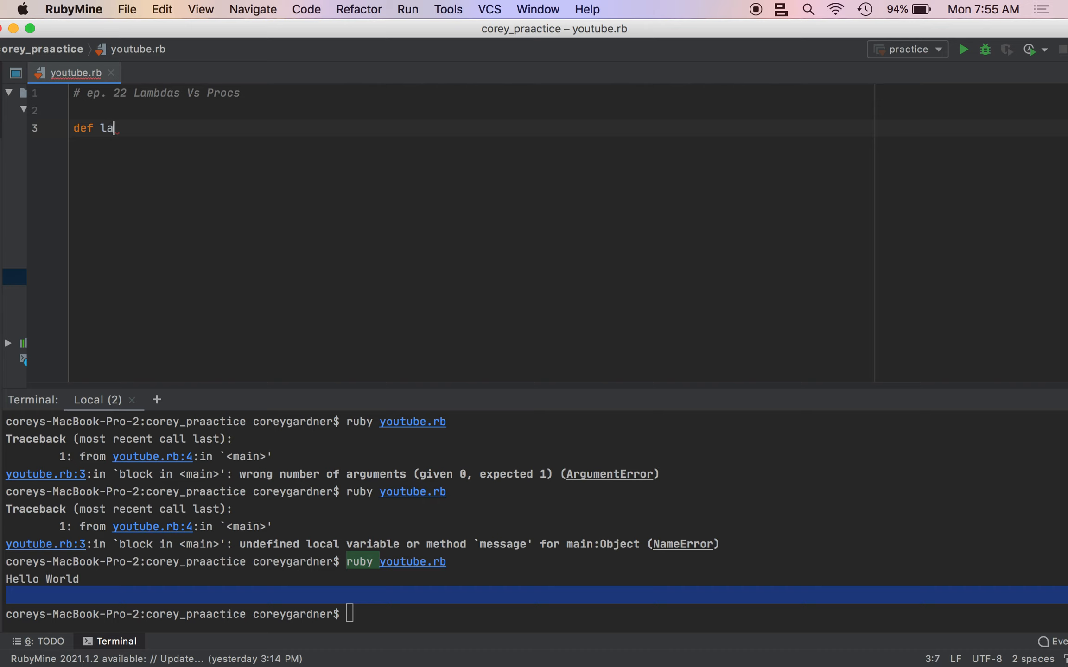
type("mda_t")
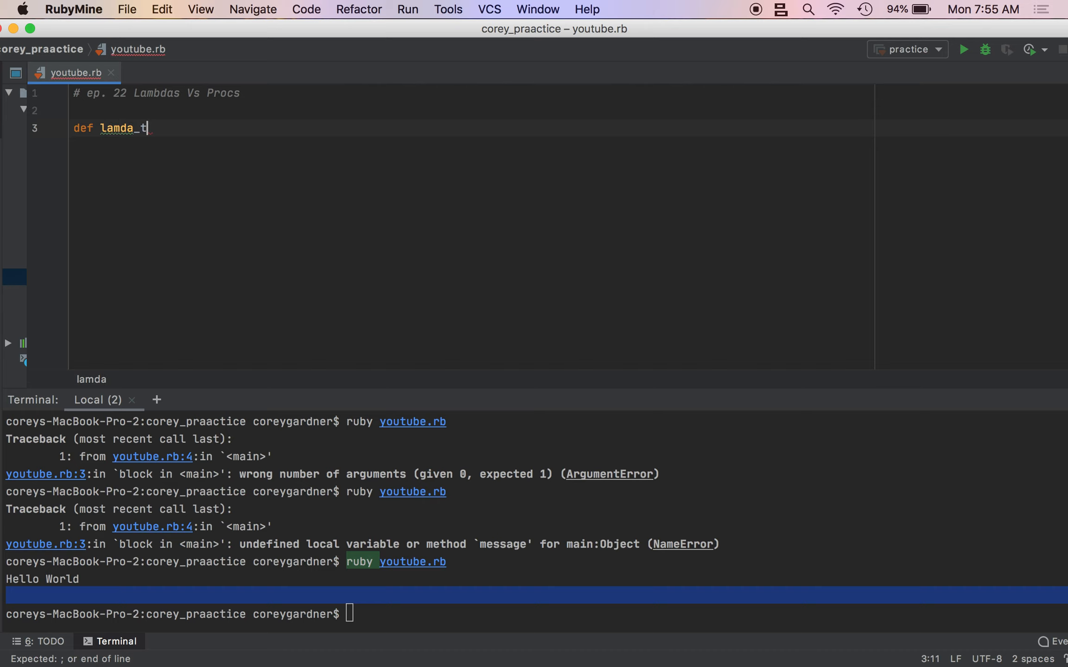
type("est")
type("proc_t")
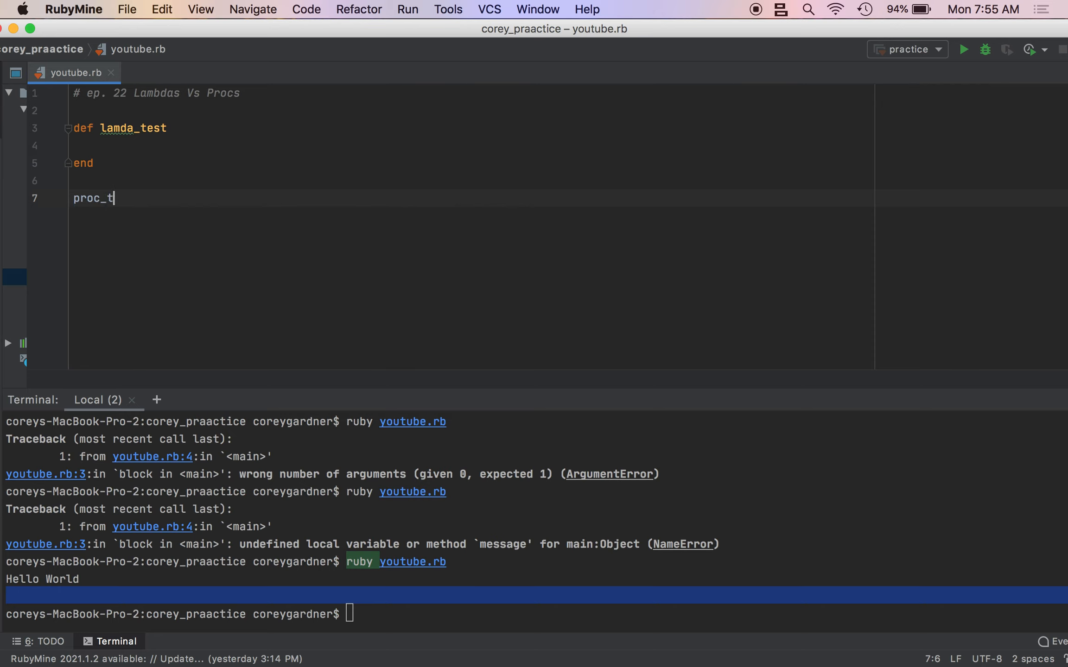
type("est")
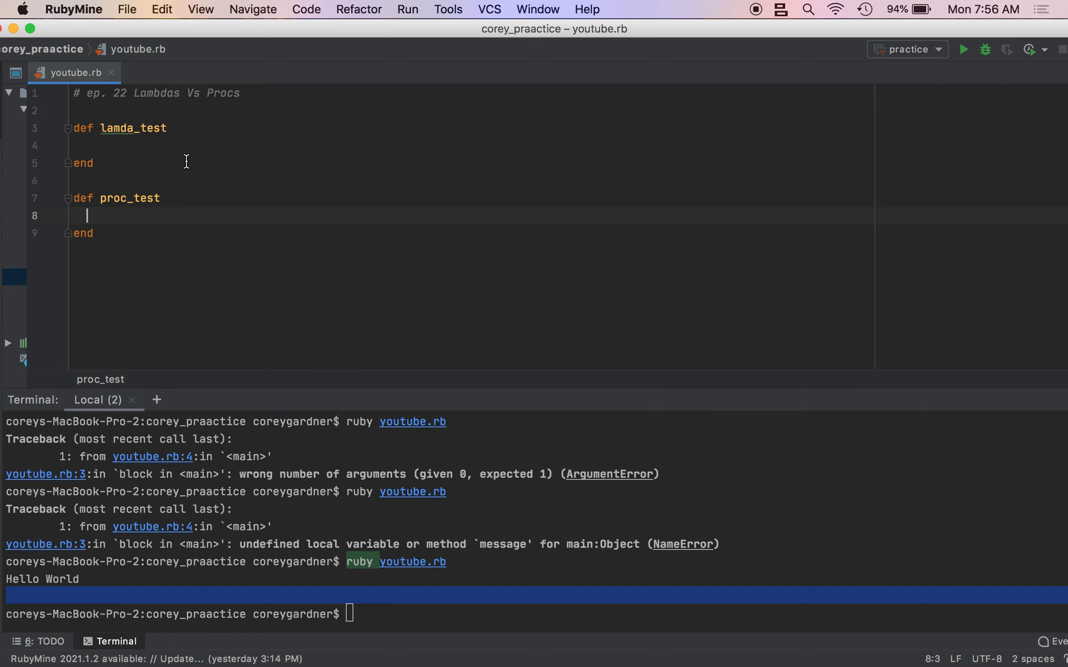
Inside lamda_test, define lamb = -> {return "String inside of lambda"}.
left_click(86, 145)
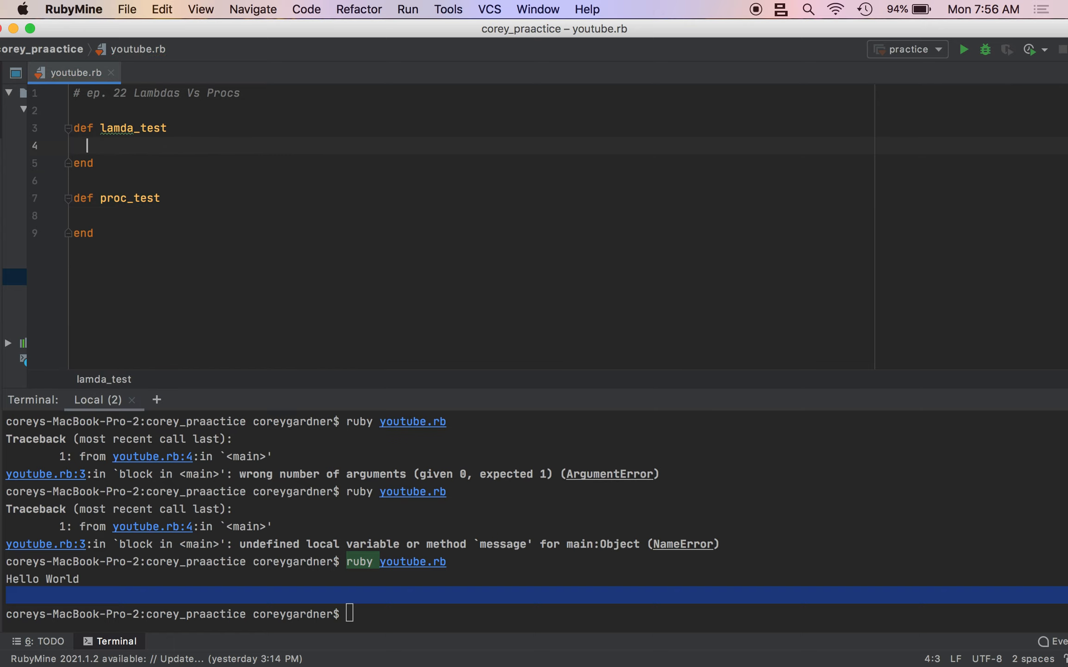
type("l")
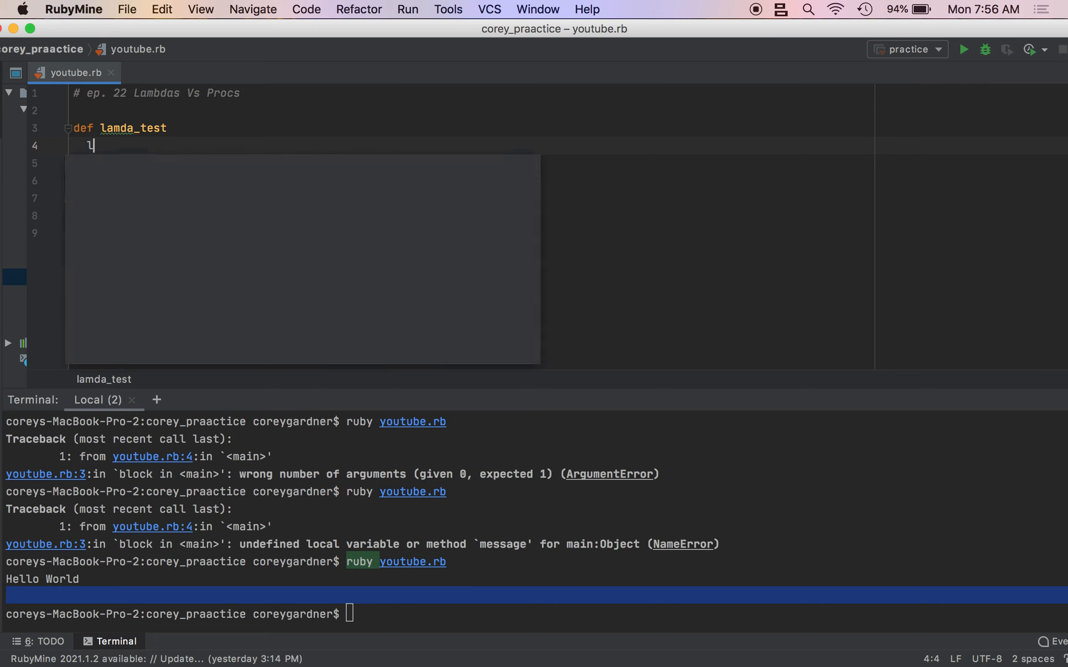
type("a")
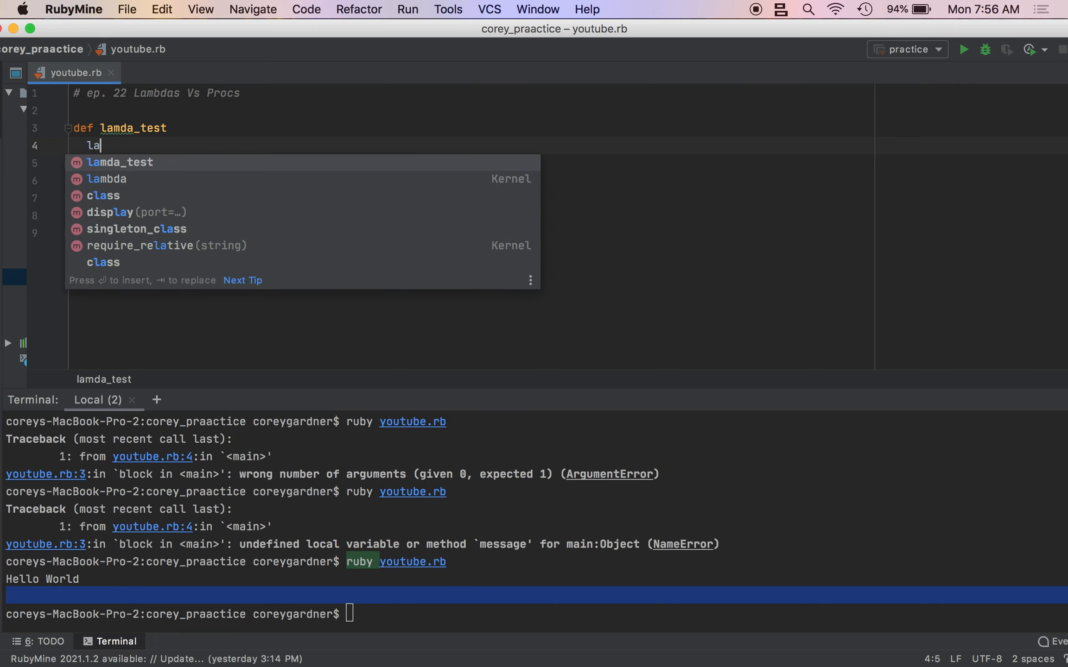
type("mb =")
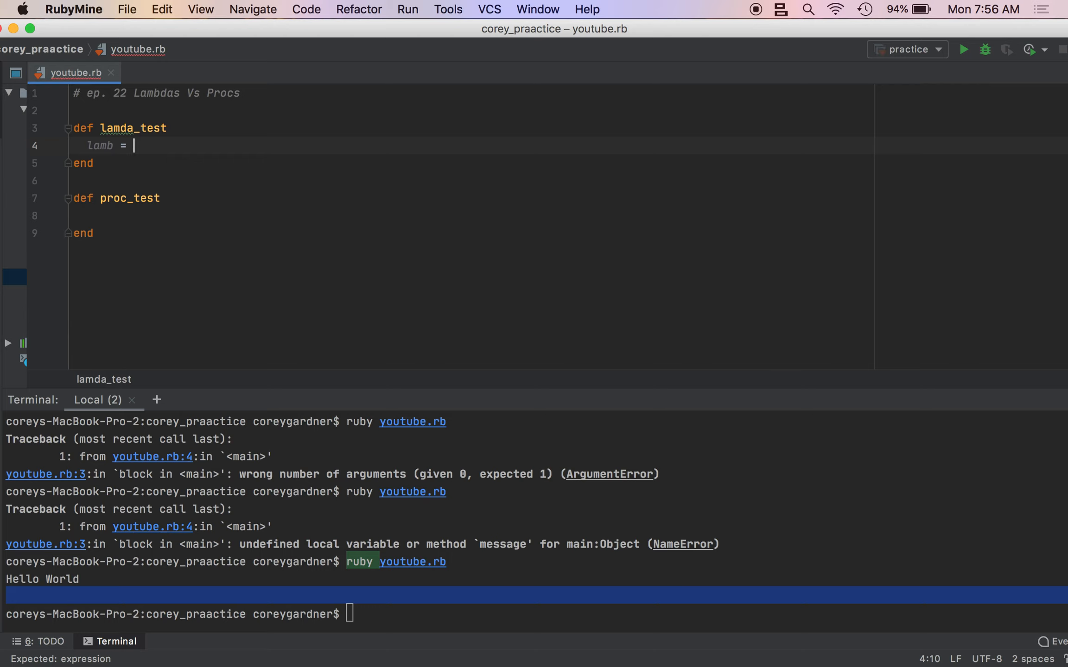
type("-> {}")
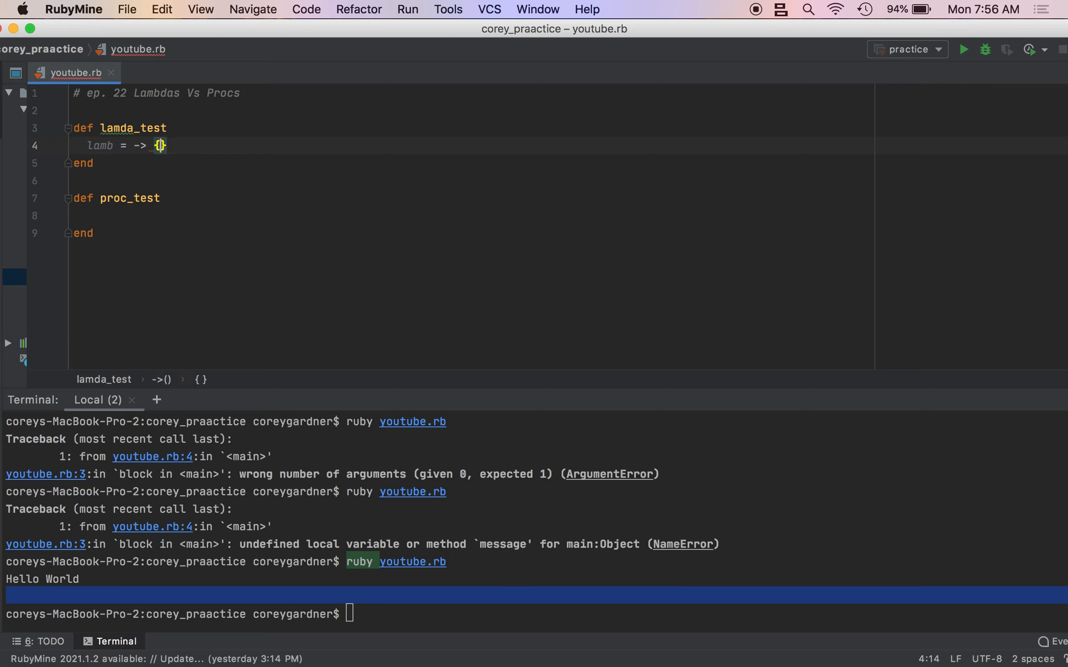
type("return")
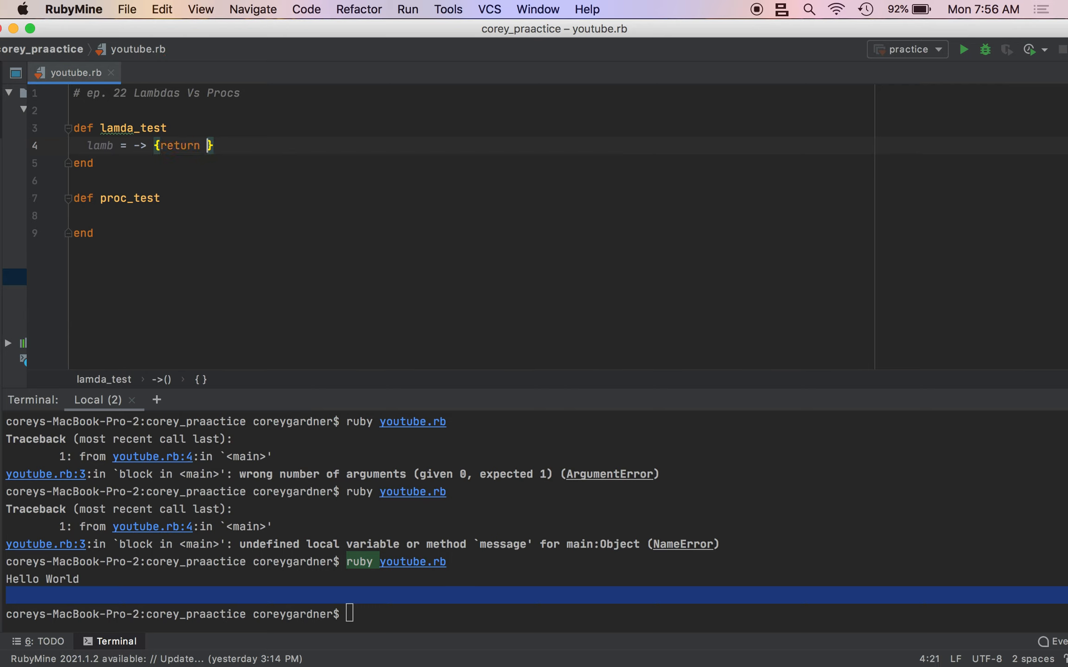
type("\"String\"")
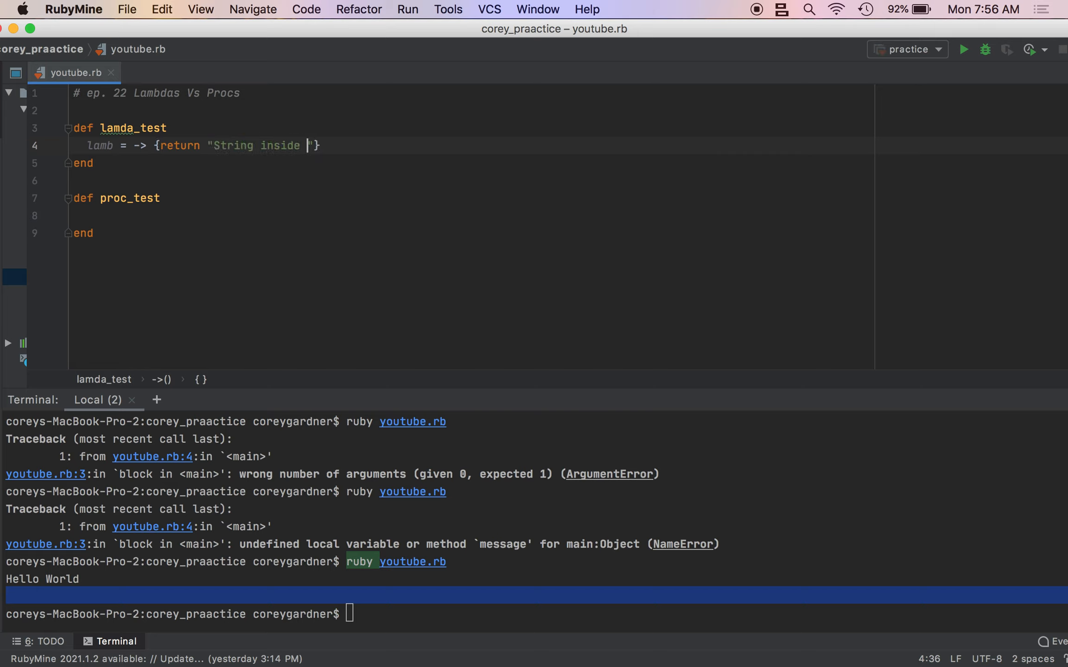
type("of lambda")
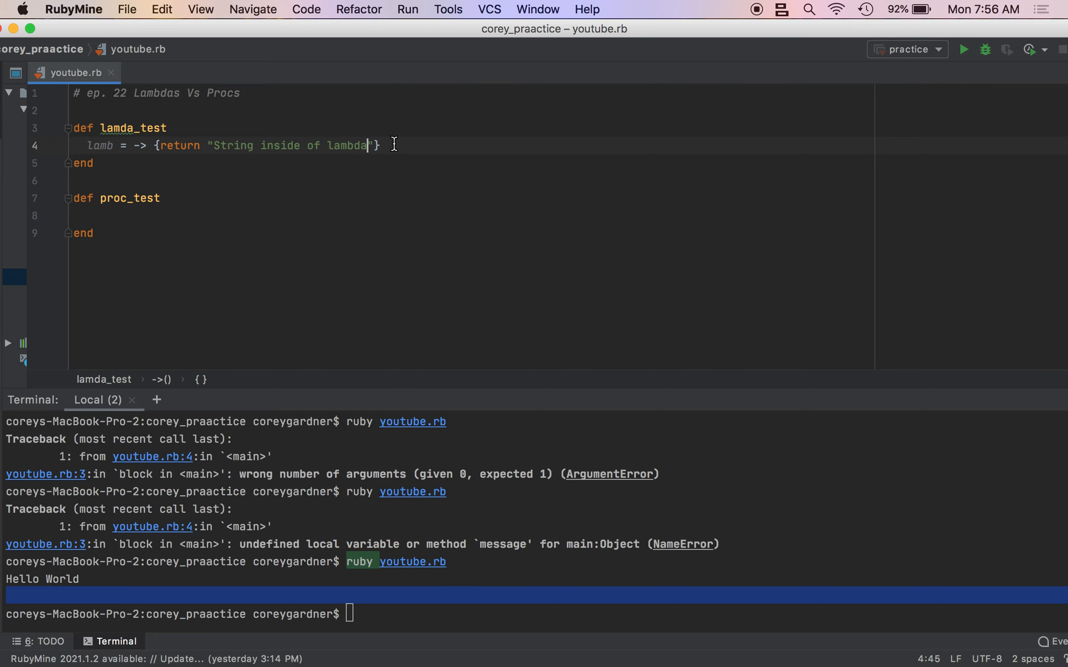
Add return "Hello we're inside of a function" after the lambda line.
type("return \"")
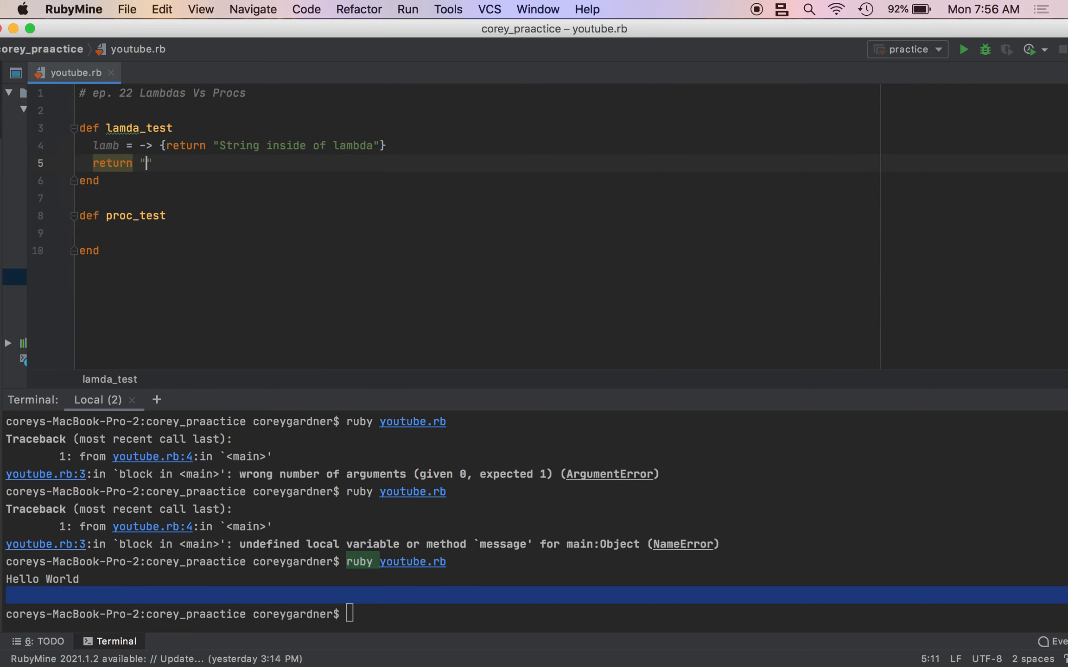
type("Hello we'r")
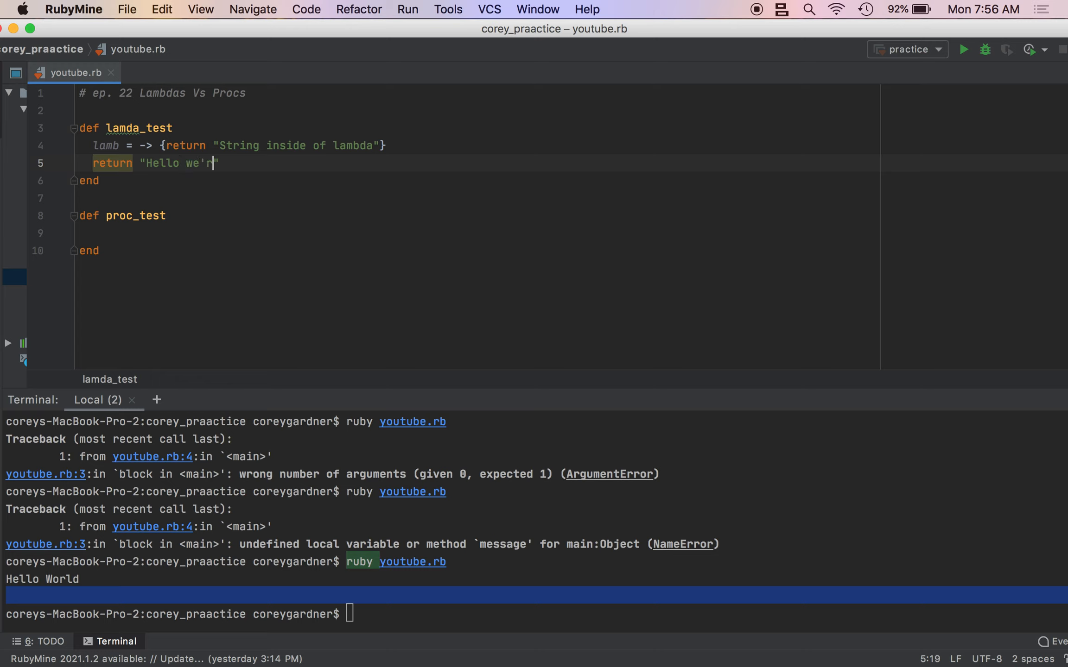
type("e inside of a")
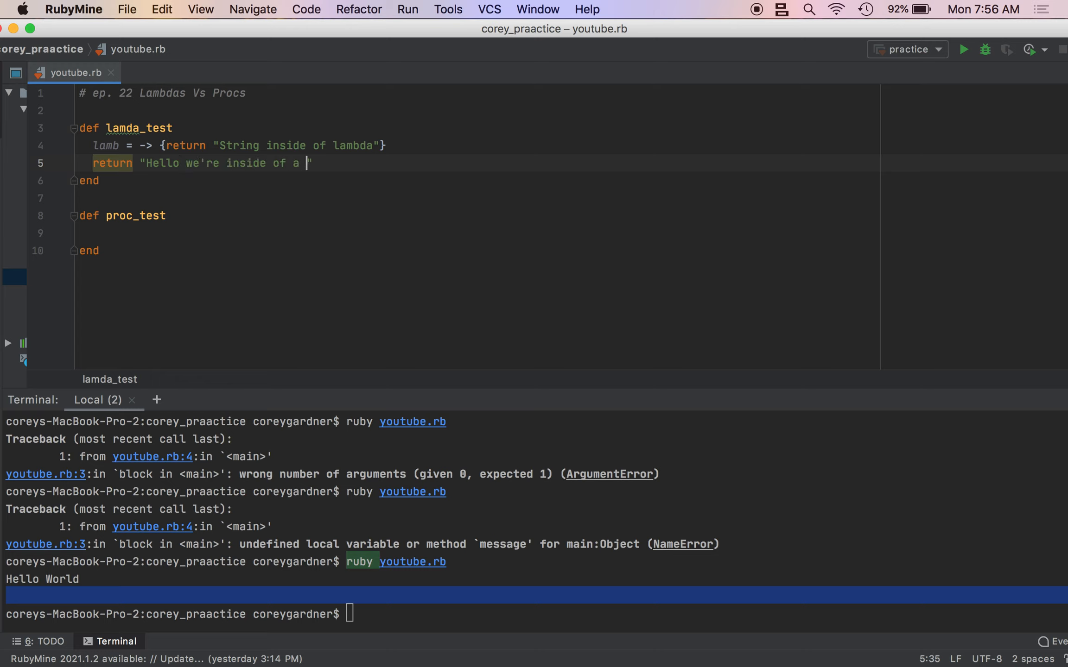
type("function\"")
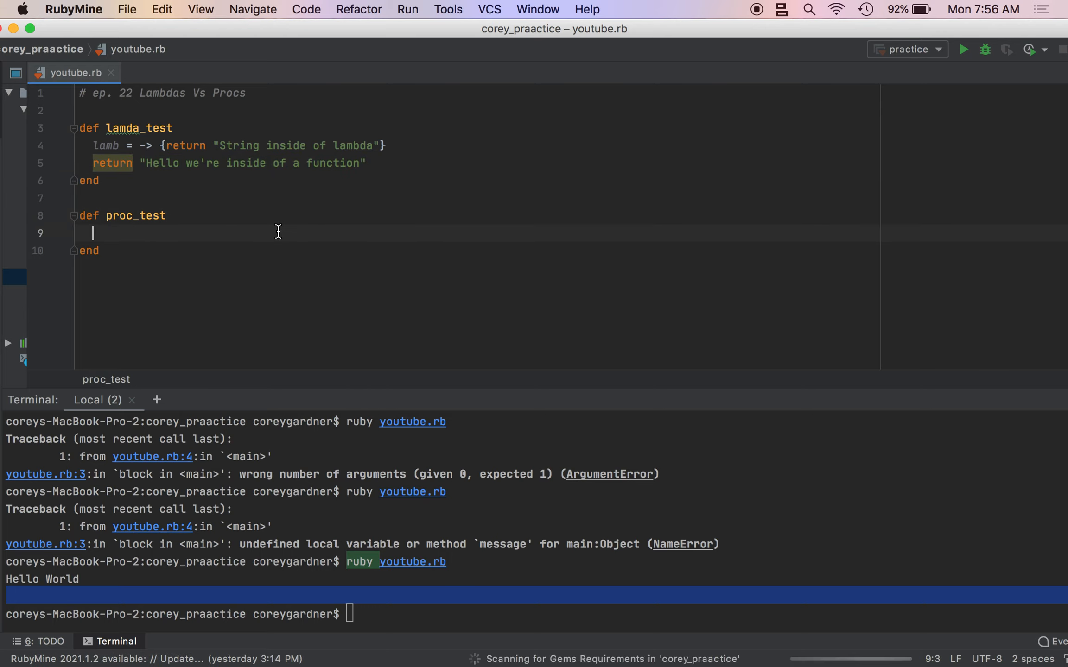
Copy the return line into proc_test and append .call to the lambda in lamda_test.
type("return \"Hello we're inside of a function\"")
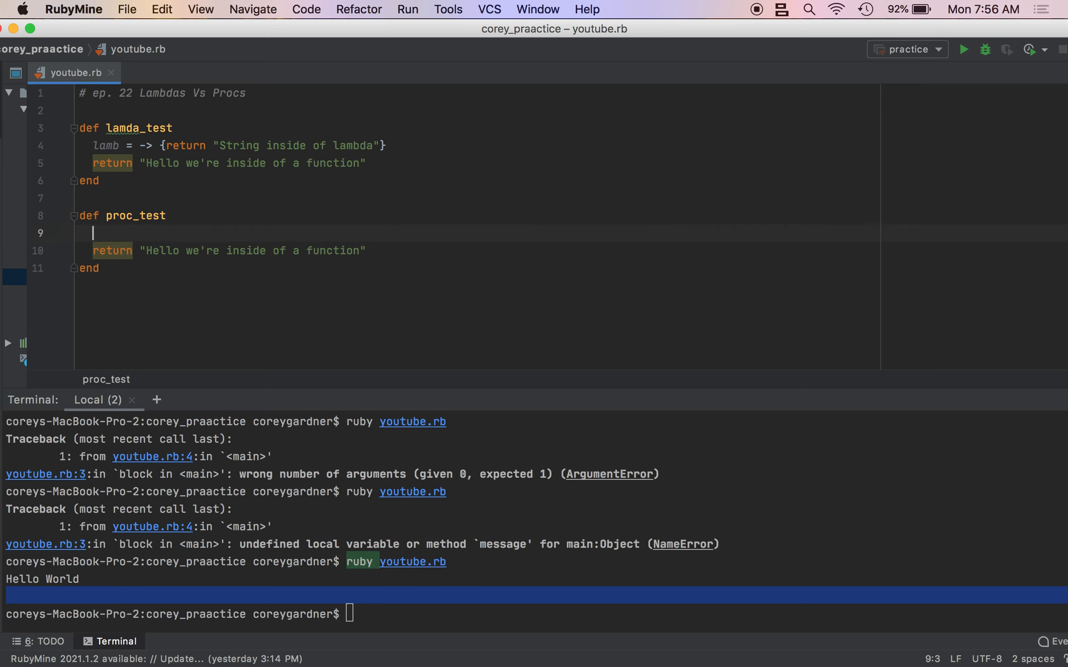
type("p")
left_click(477, 145)
type(".call")
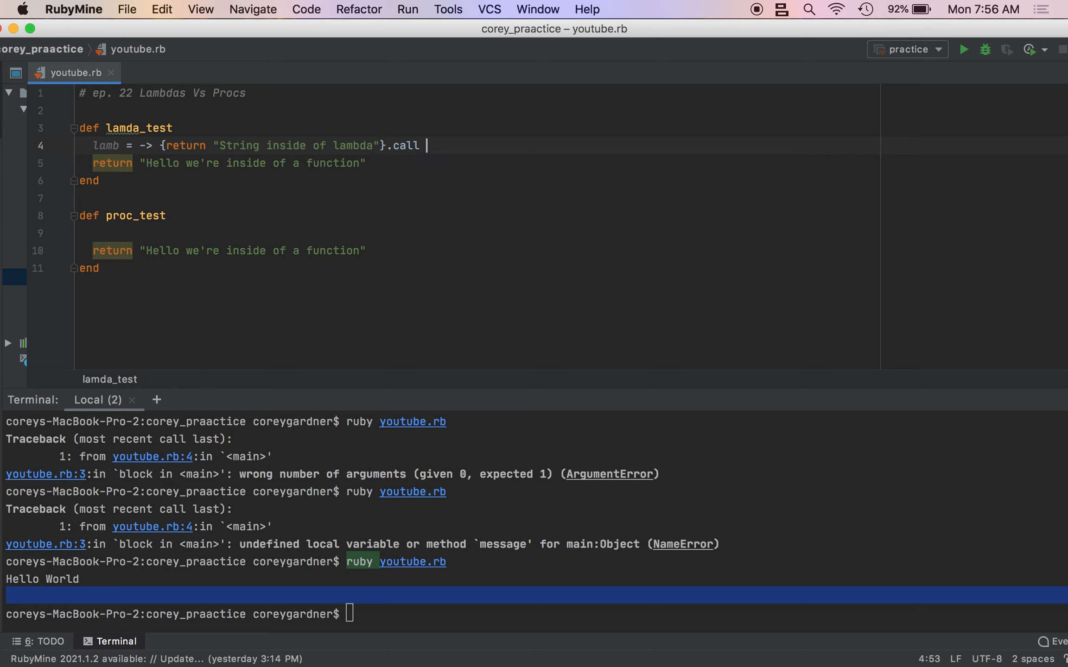
mouse_move(408, 148)
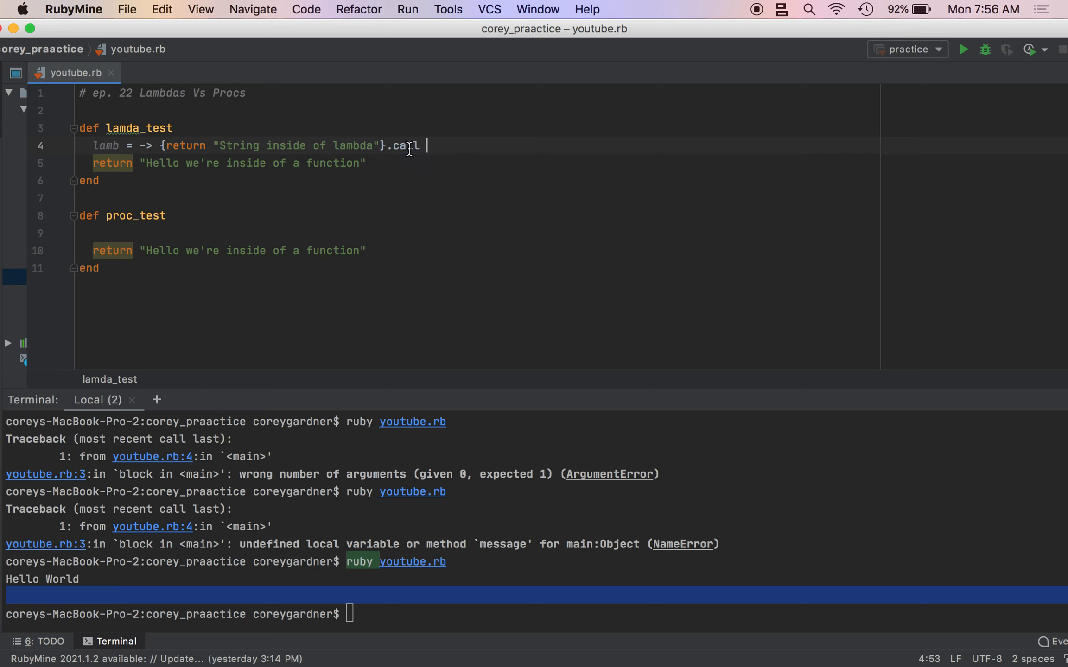
mouse_move(74, 130)
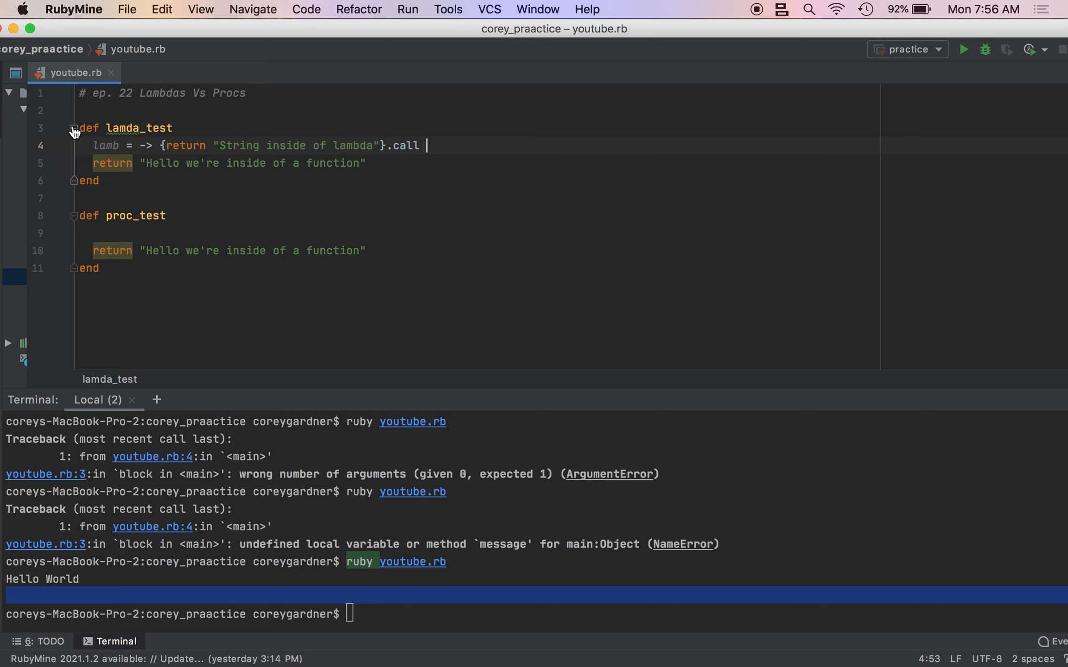
mouse_move(443, 150)
type("l")
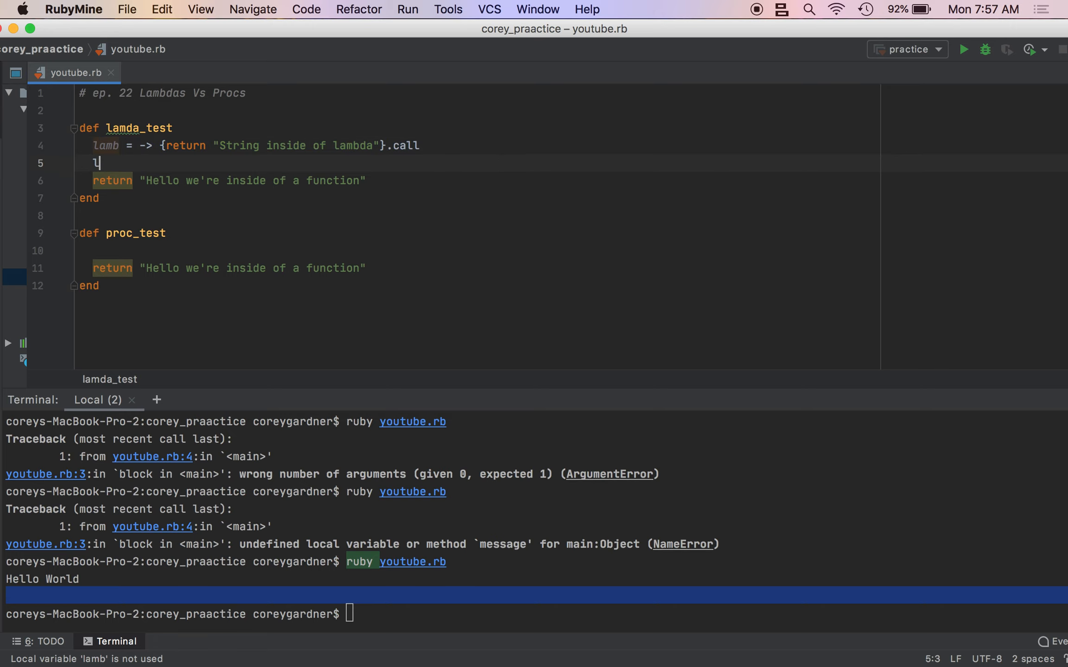
type("amb.ca")
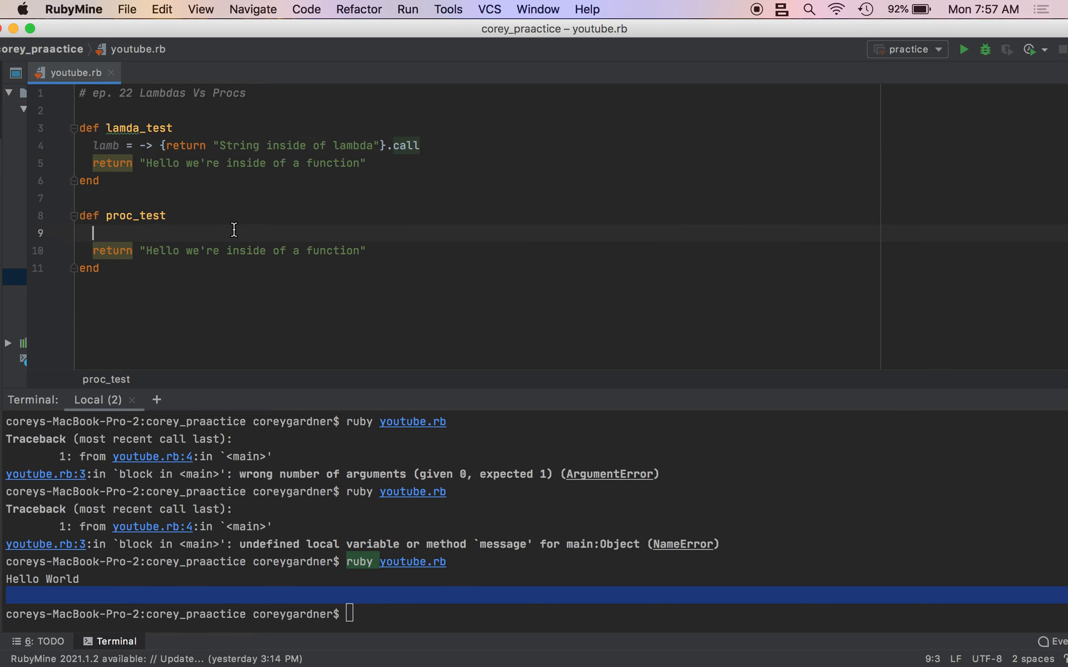
In proc_test, write p = proc {return "Inside of the proc"}.call above the return line.
type("p")
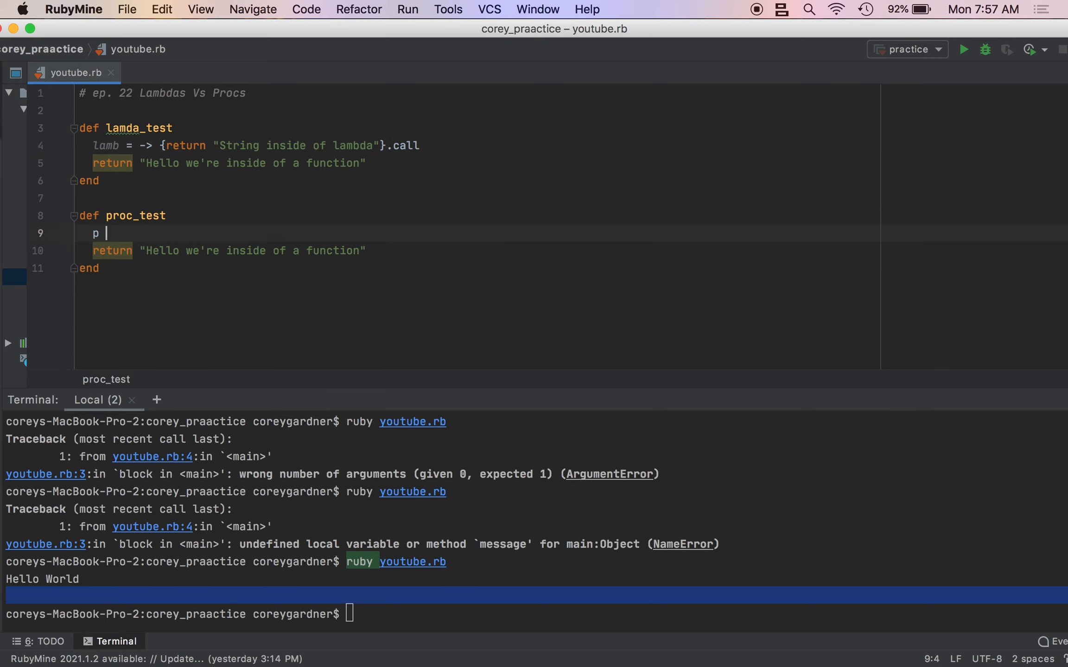
type("= proc {")
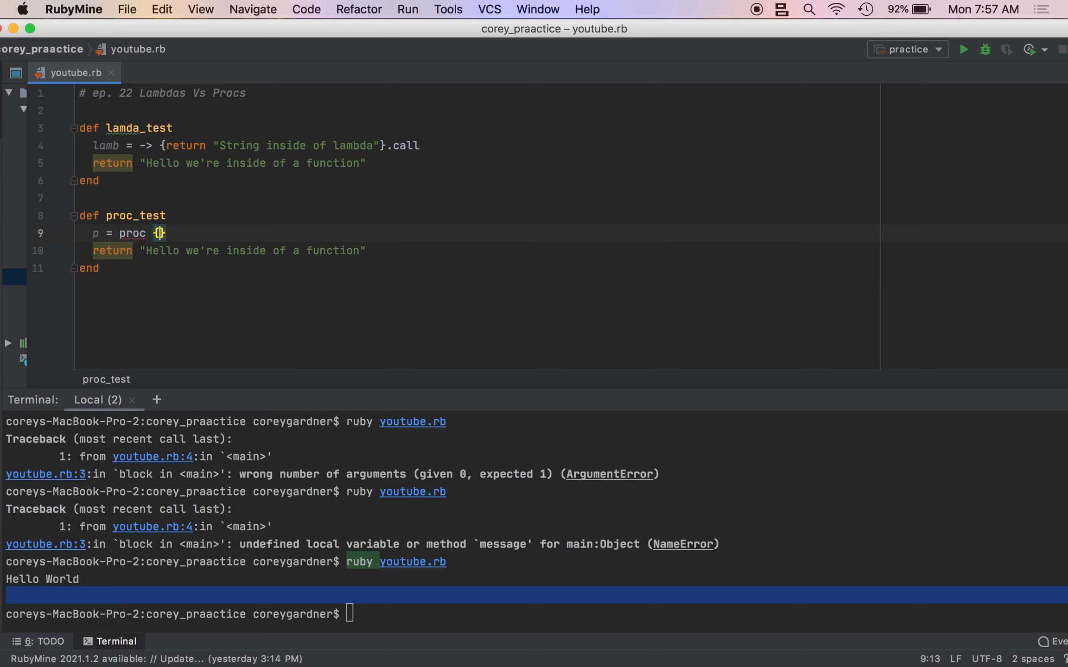
type("return \"I")
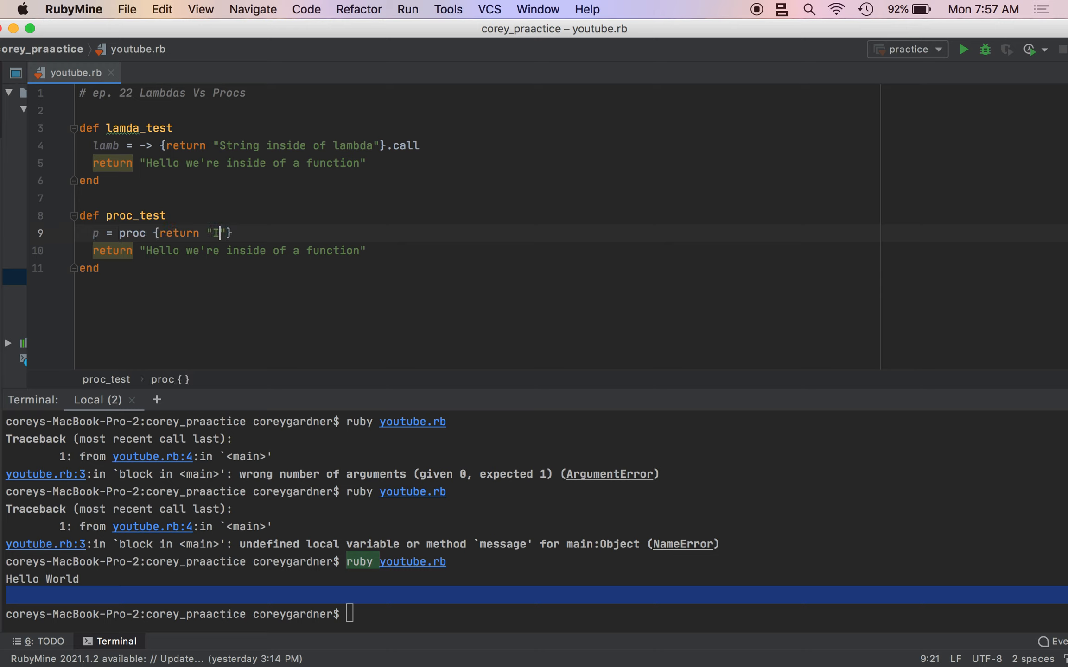
type("nside of the pro")
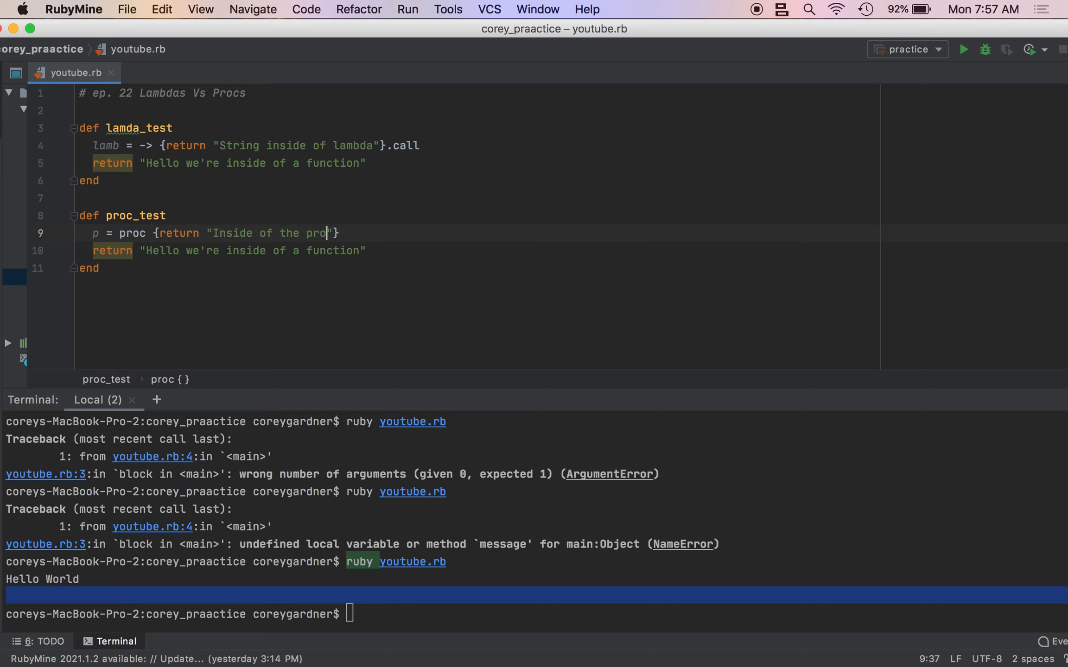
type(".call")
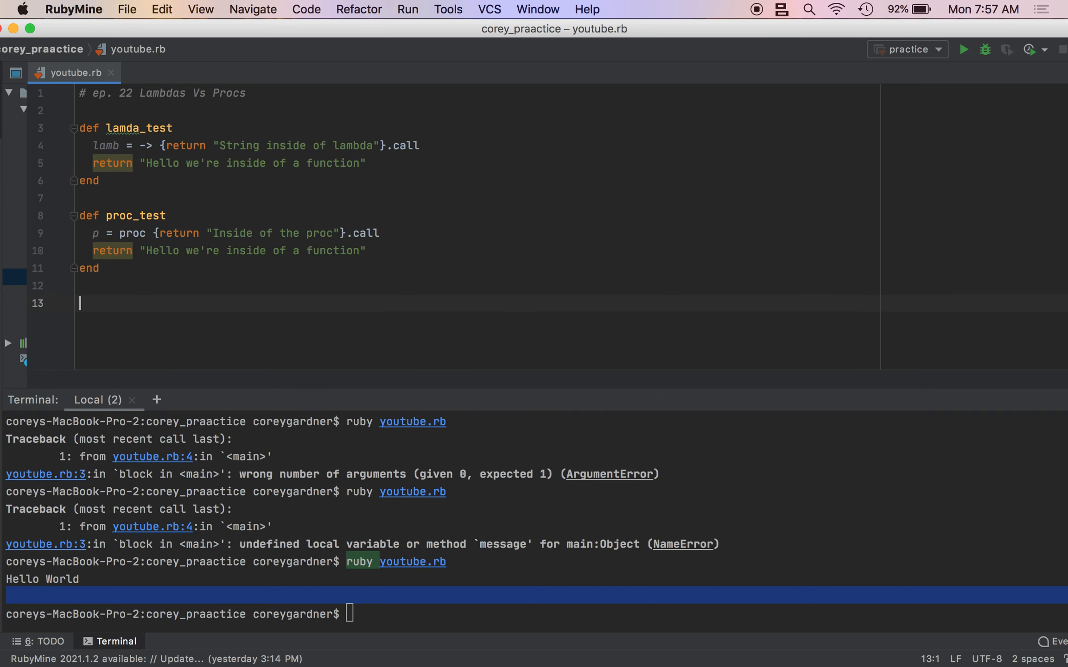
Add puts lamda_test and puts proc_test, then run ruby youtube.rb to compare their output.
type("puts lamda_test")
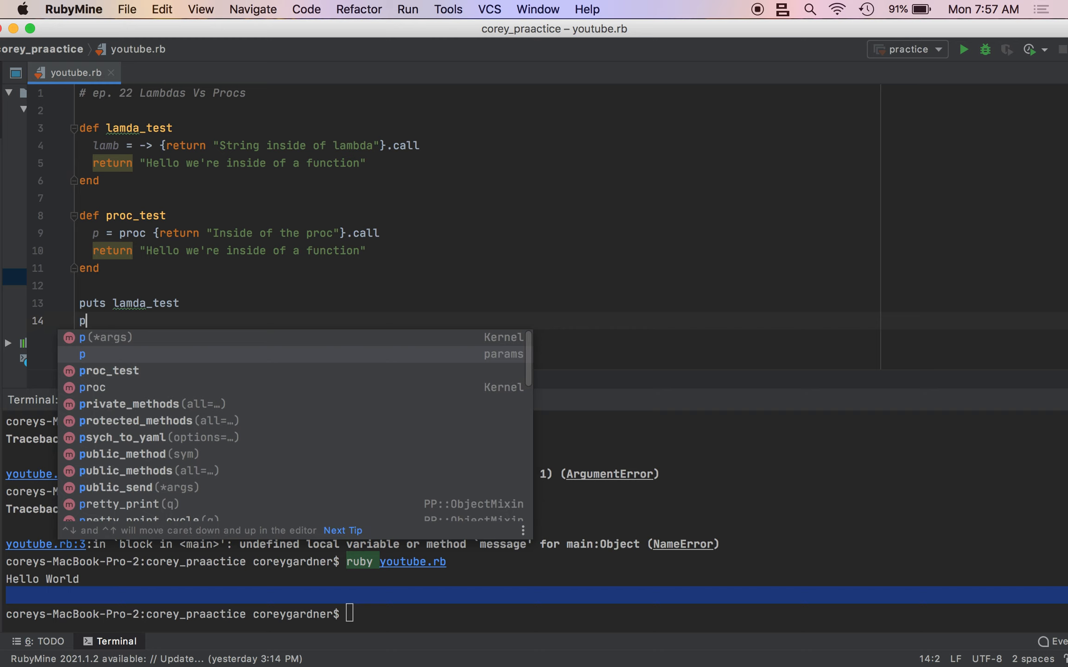
type("uts p")
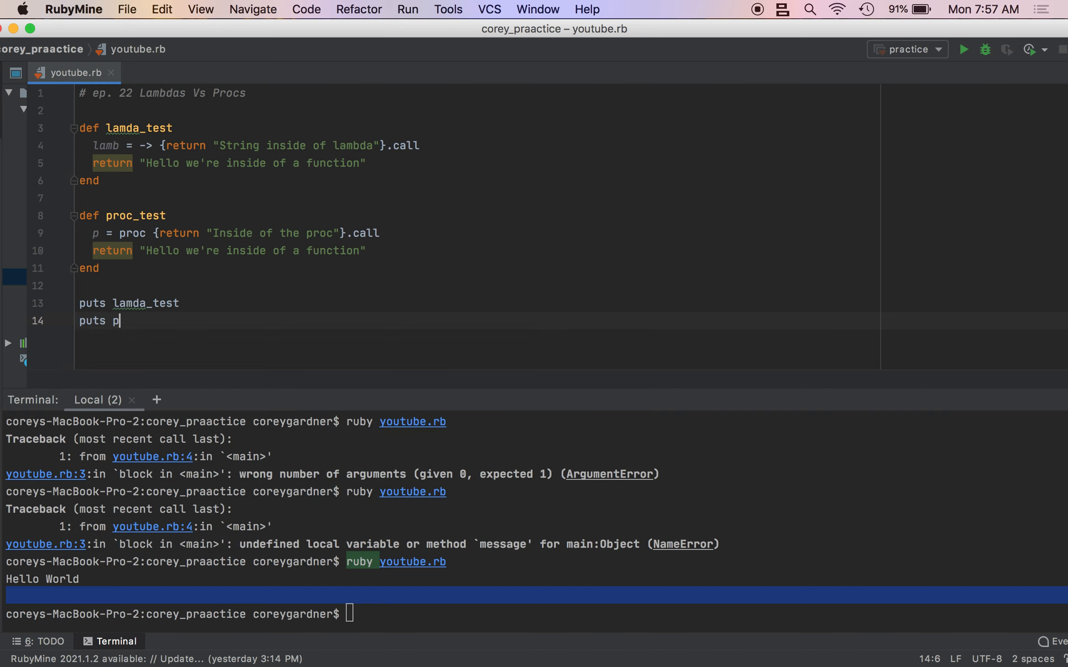
type("roc_test")
left_click(534, 613)
type("ruby youtube.rb")
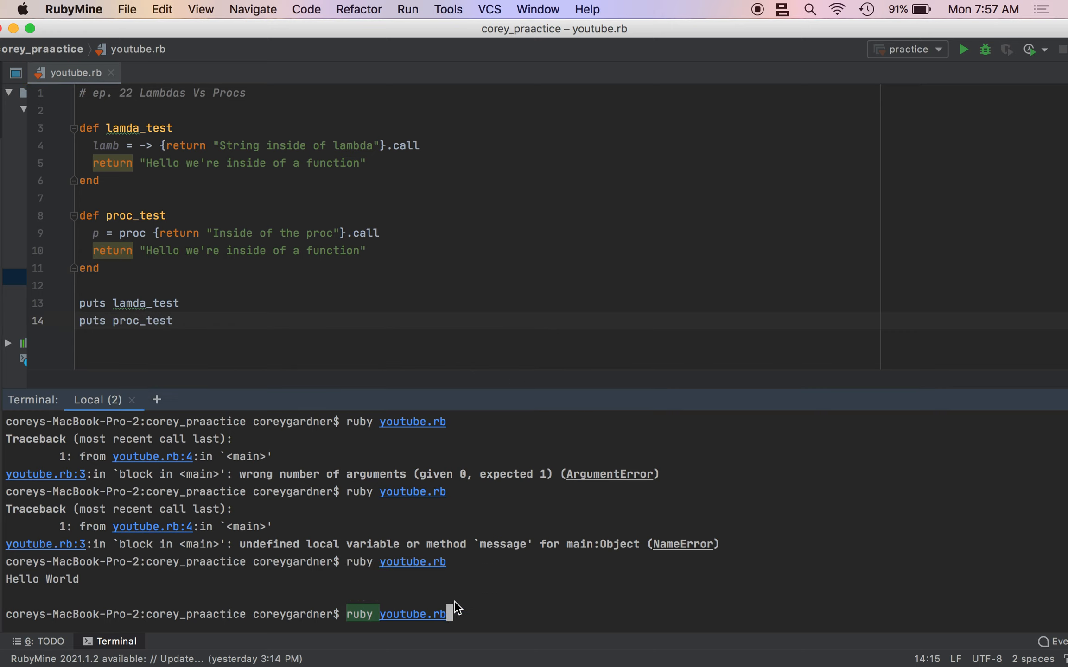
key("Return")
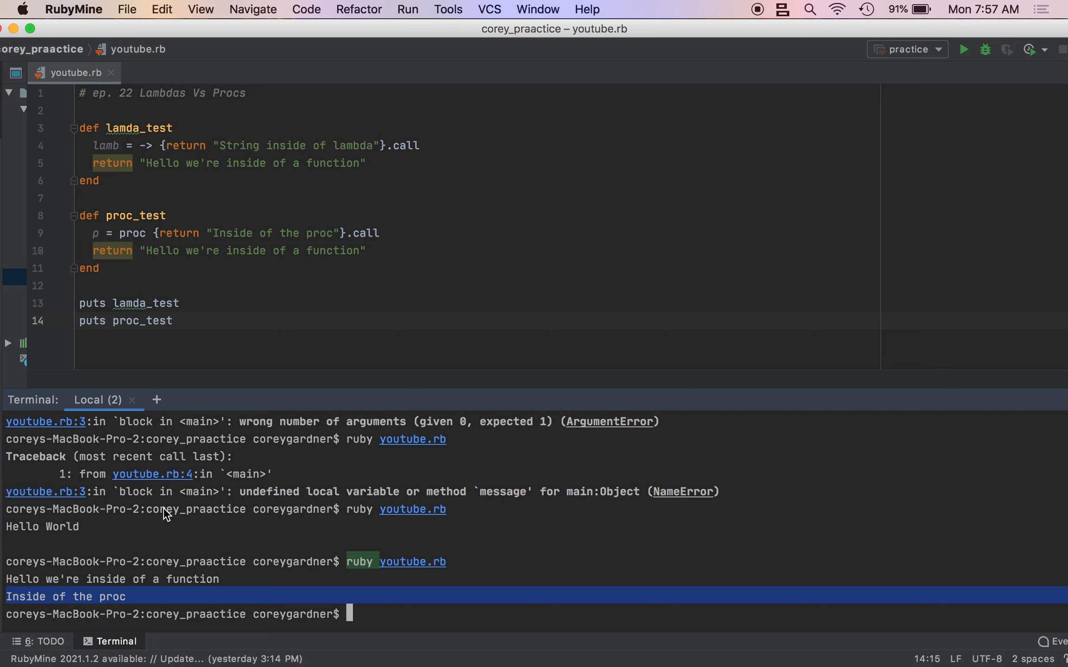
mouse_move(133, 199)
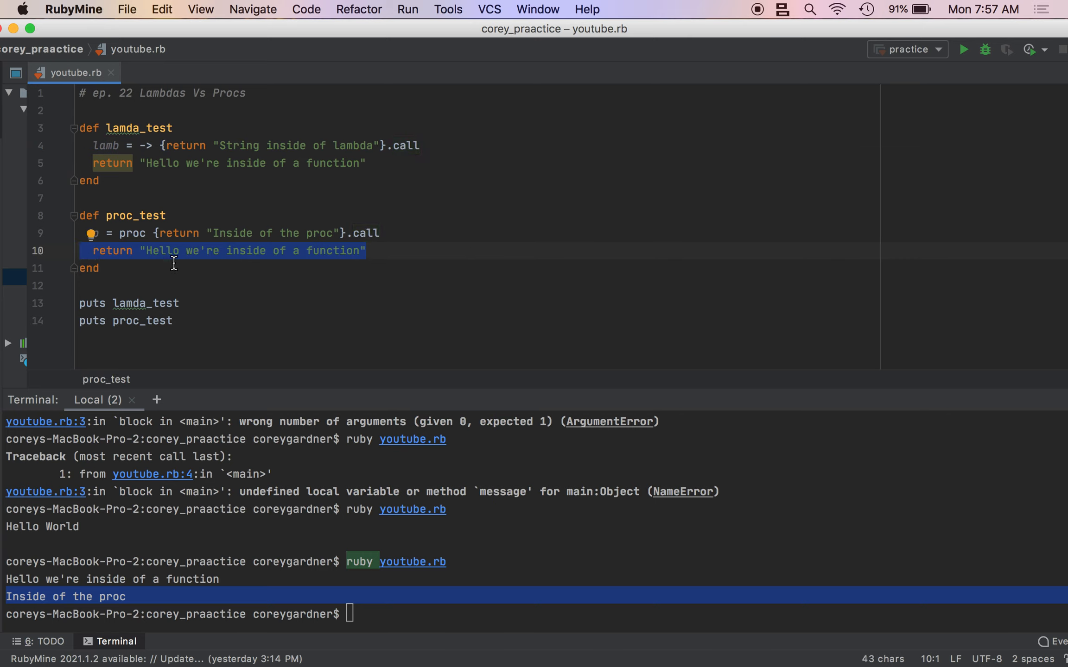
left_click(153, 250)
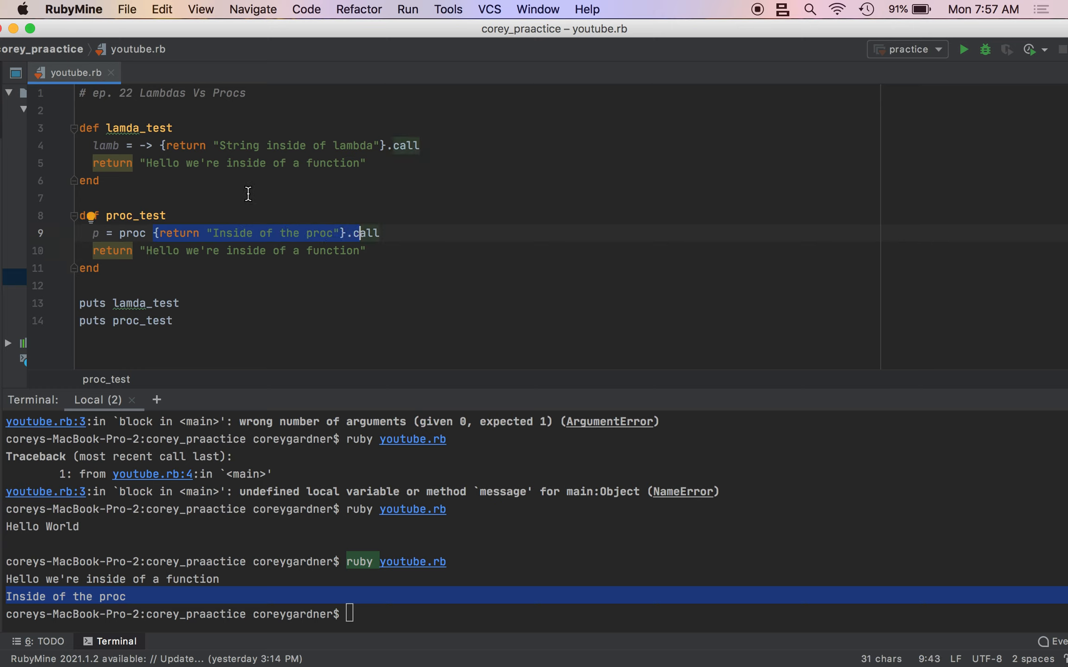
mouse_move(401, 220)
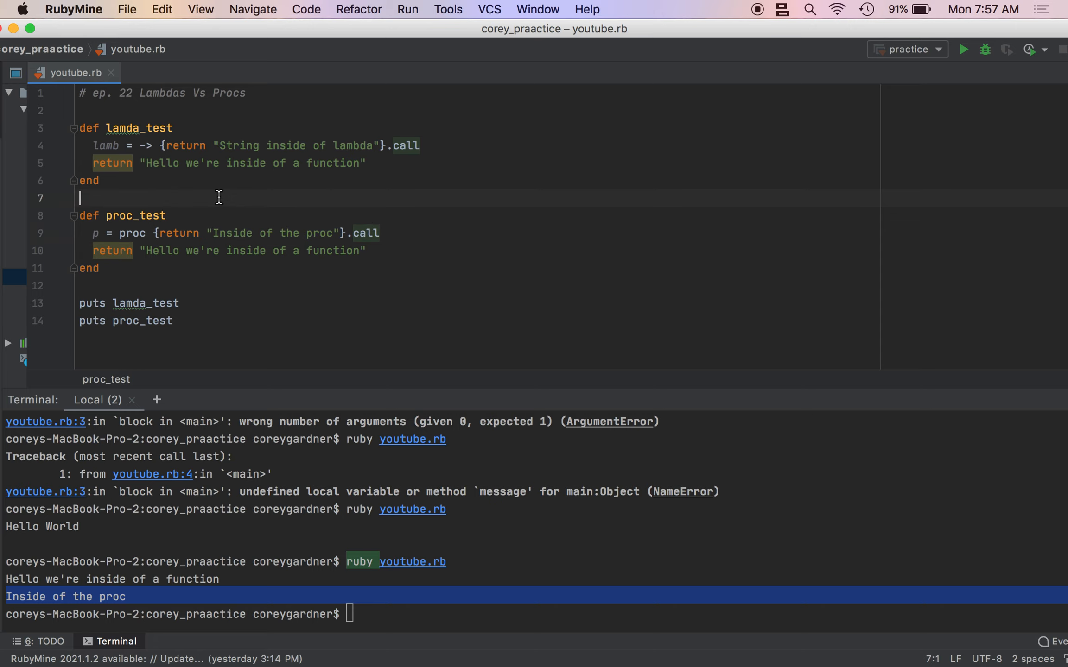
Comment in proc_test that procs return from their current context.
type("# procs return from their")
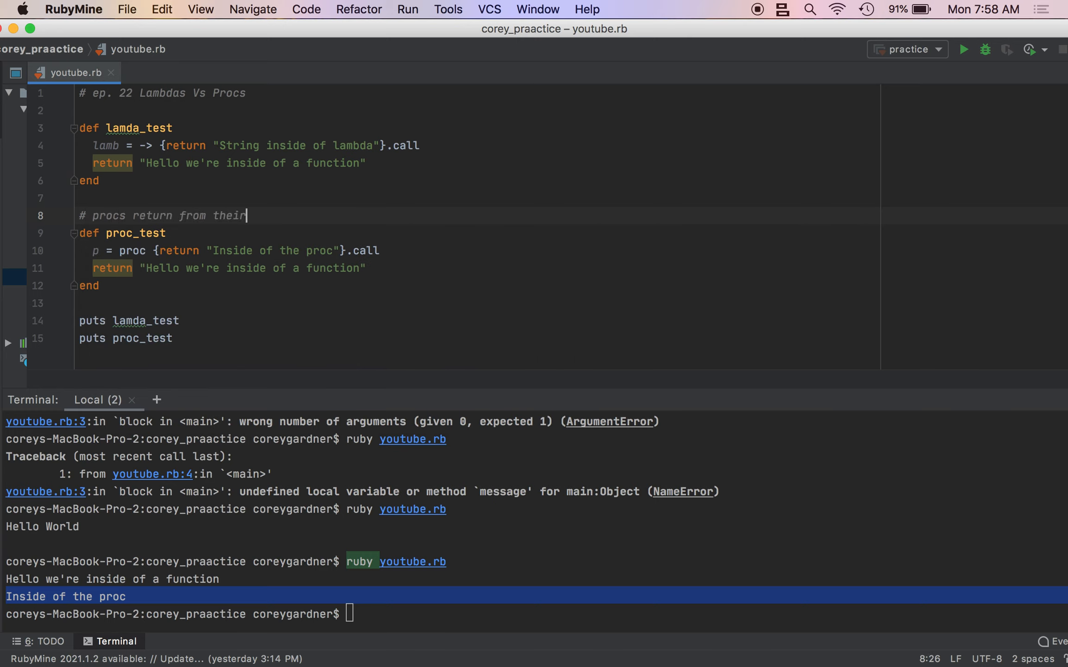
type("current")
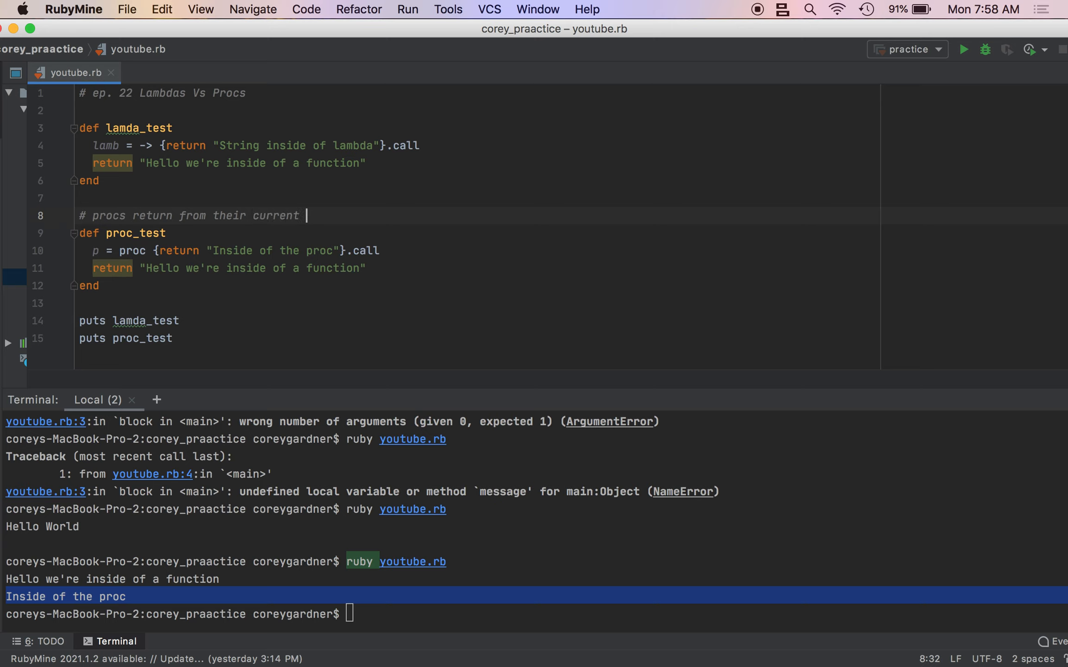
type("context")
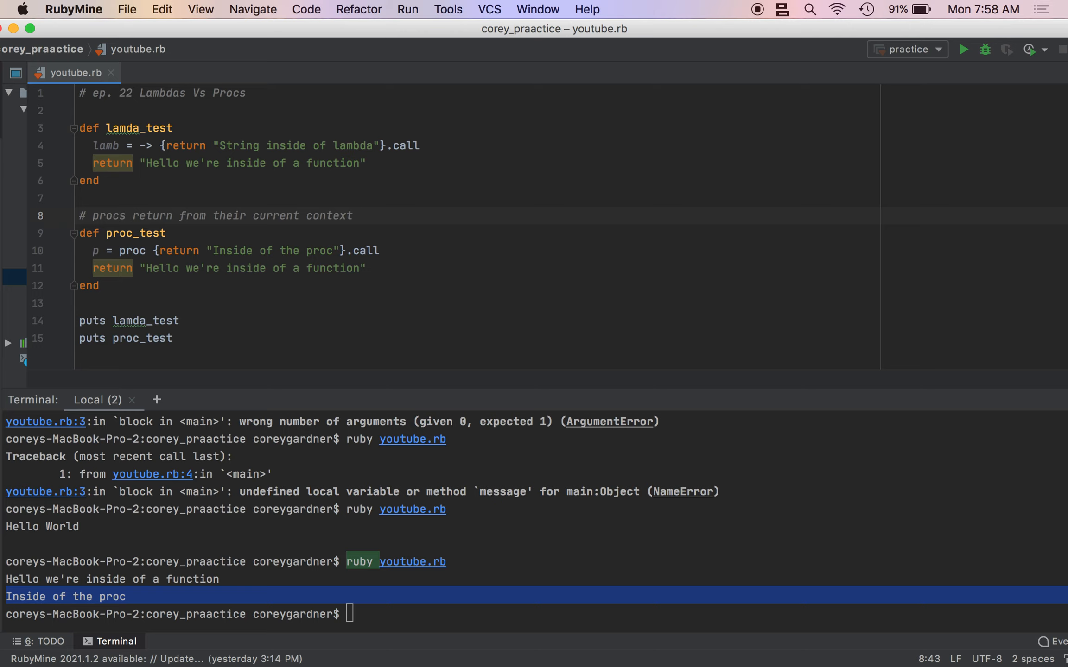
Comment in lamda_test that return hands over control back to the function context.
left_click(359, 216)
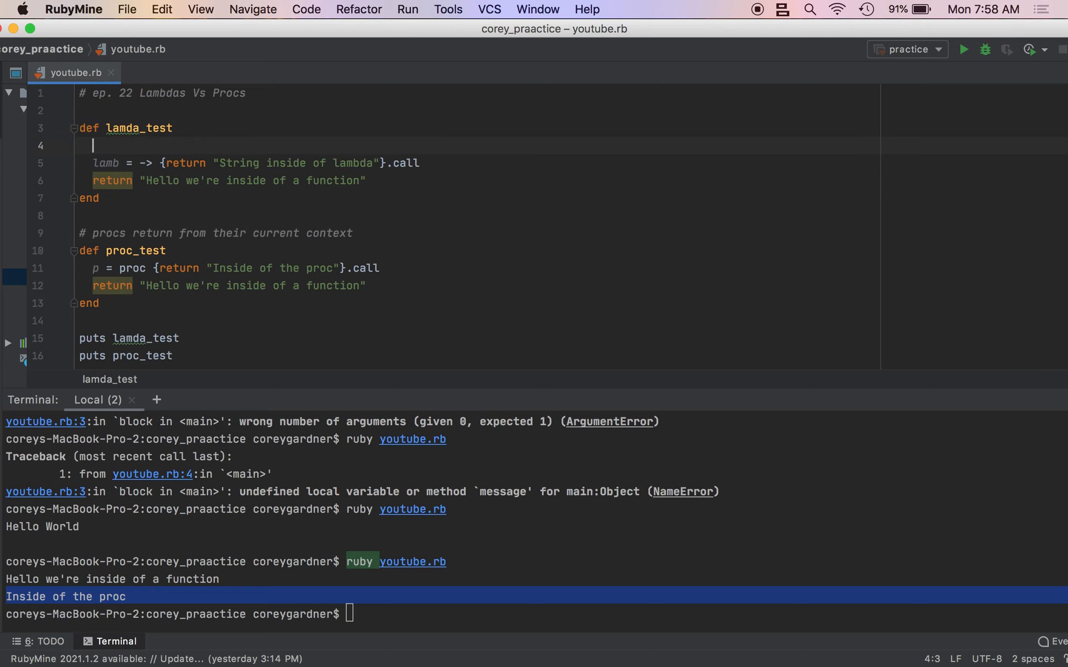
type("# n")
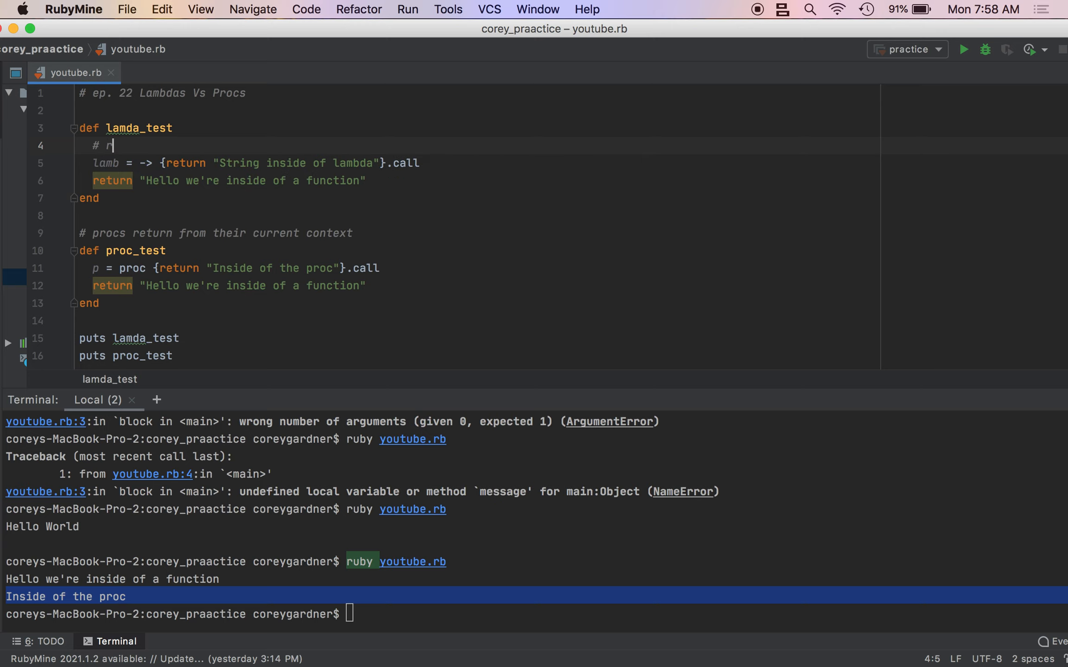
type("eturn hands")
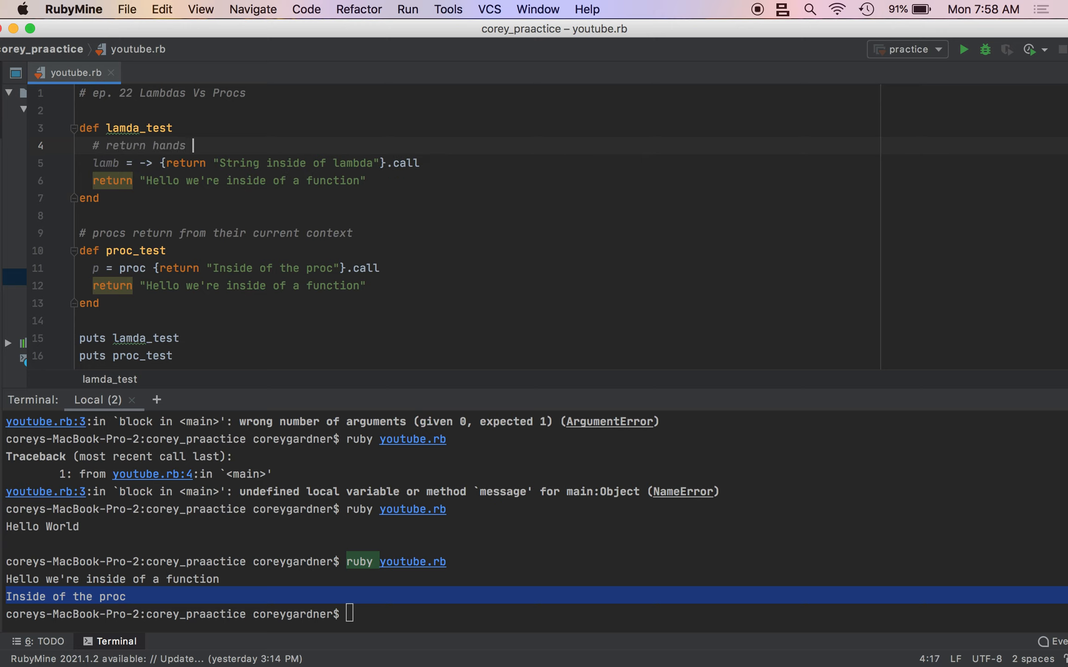
type("over contor")
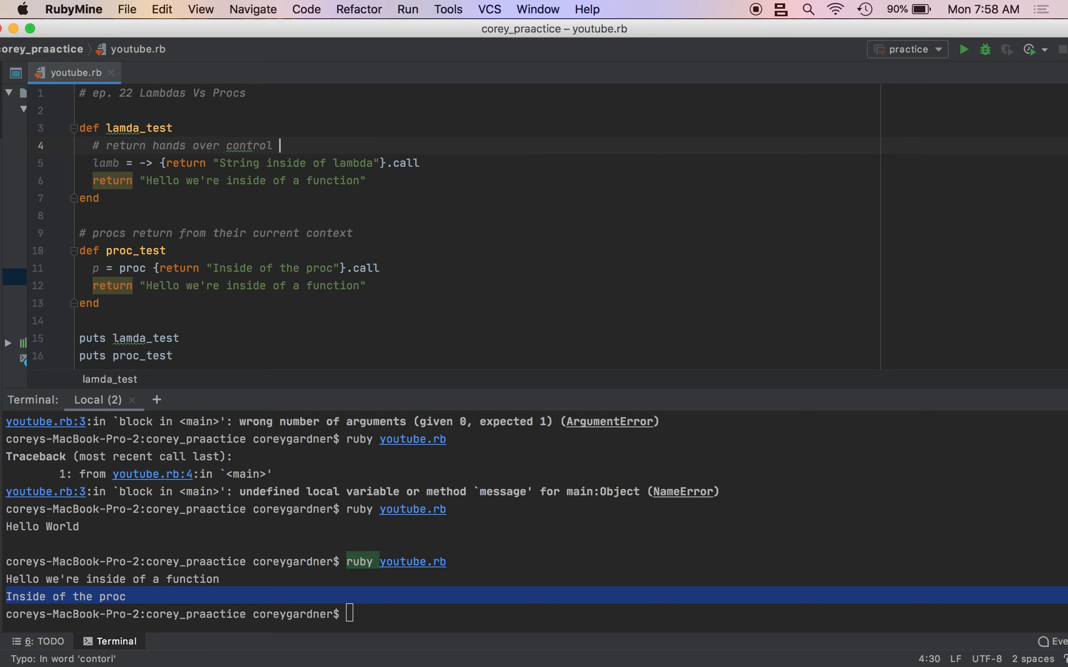
type("back to the function contex")
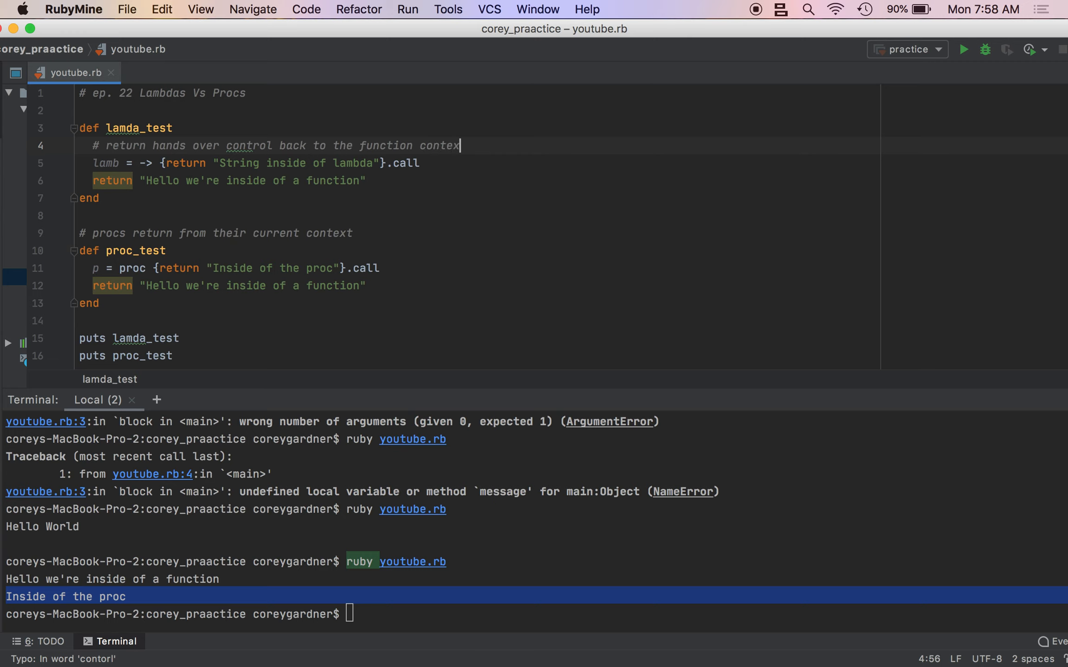
left_click(424, 163)
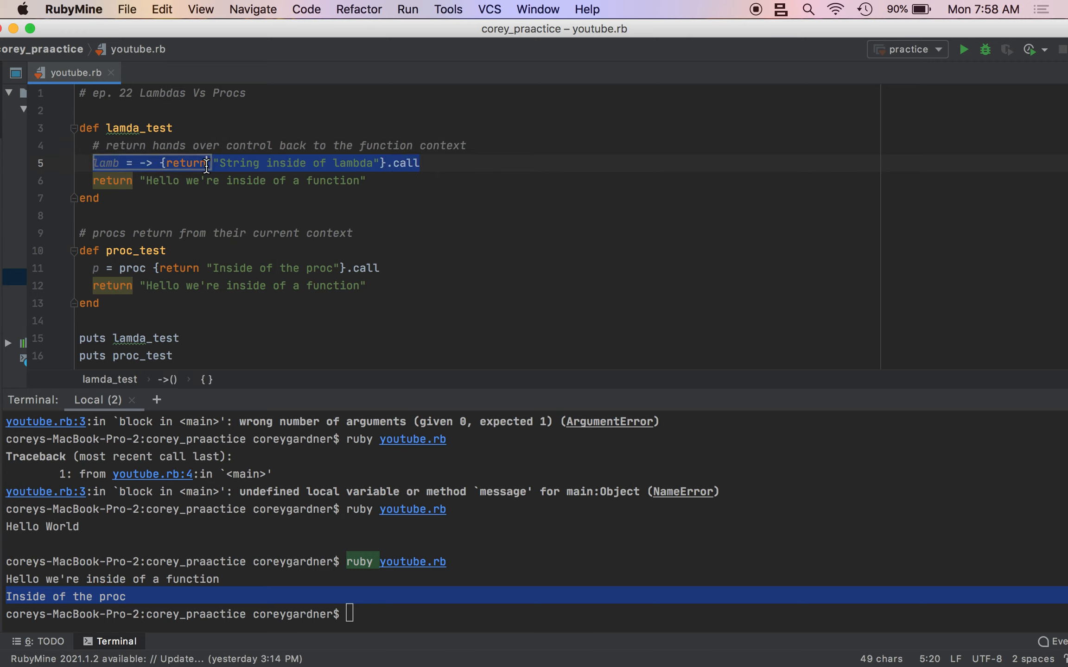
Add puts after return in the lambda, run the script, then remove puts again.
left_click(183, 163)
type(" puts ")
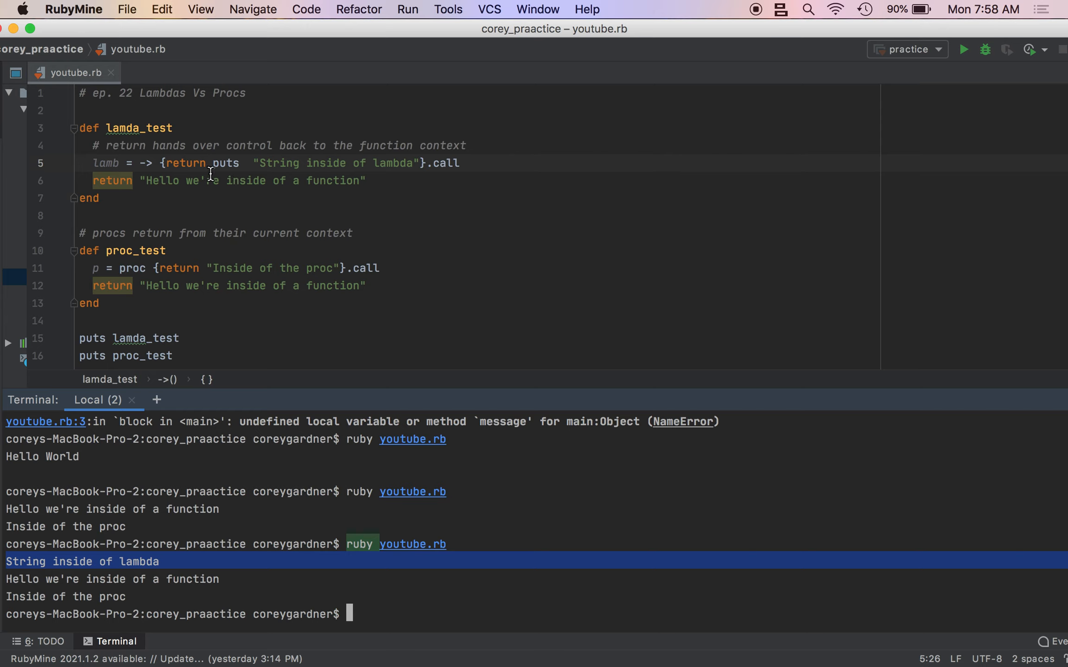
double_click(226, 163)
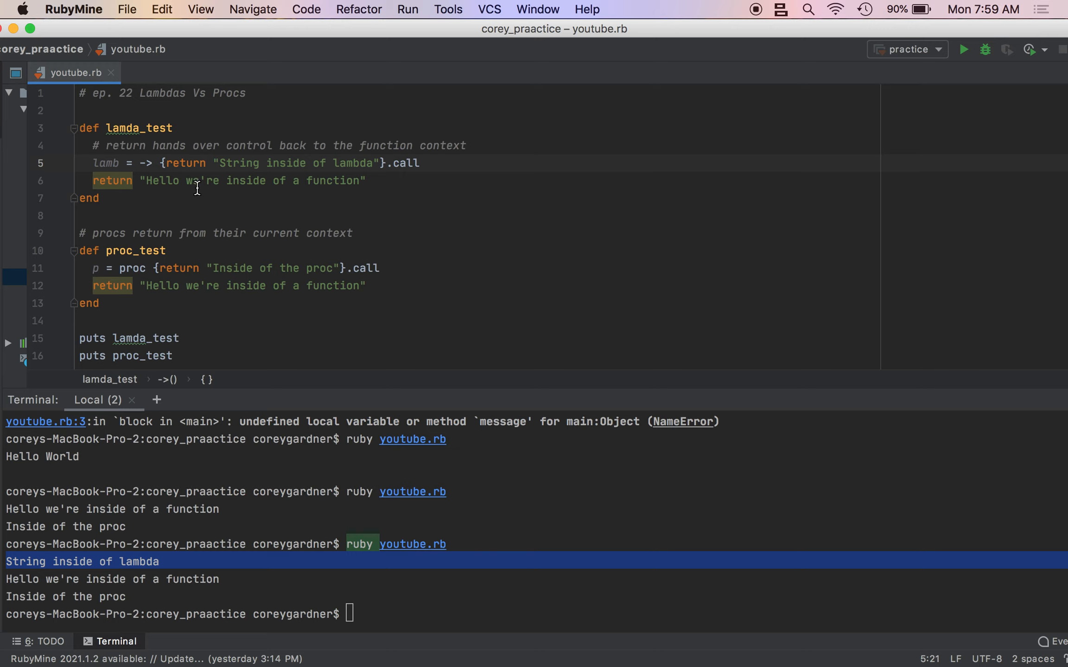
mouse_move(244, 151)
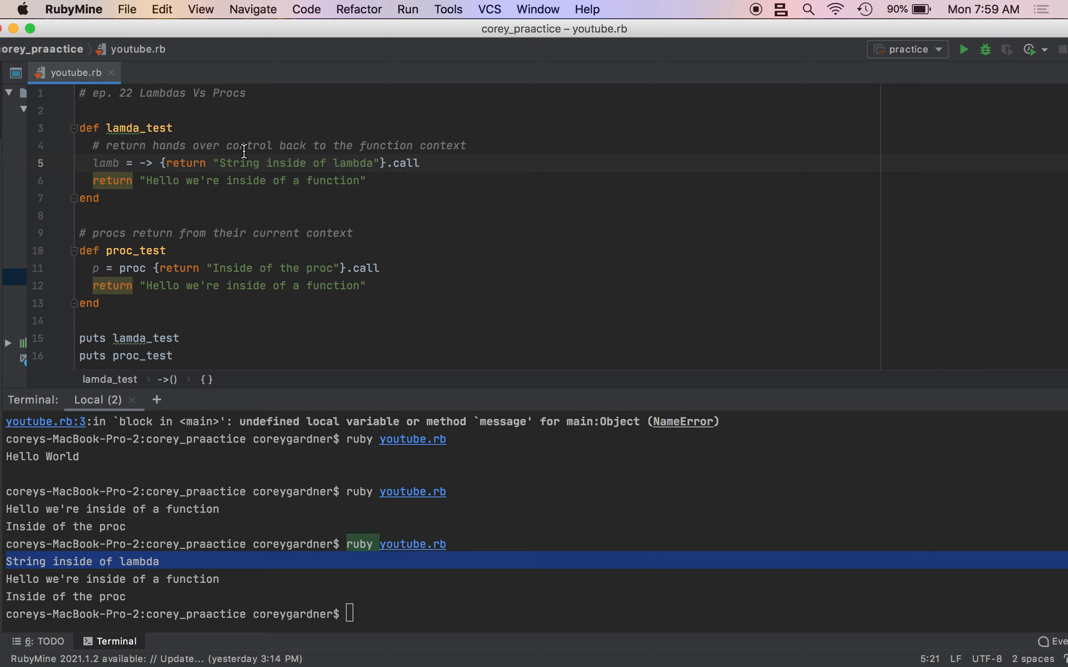
mouse_move(282, 177)
type("#")
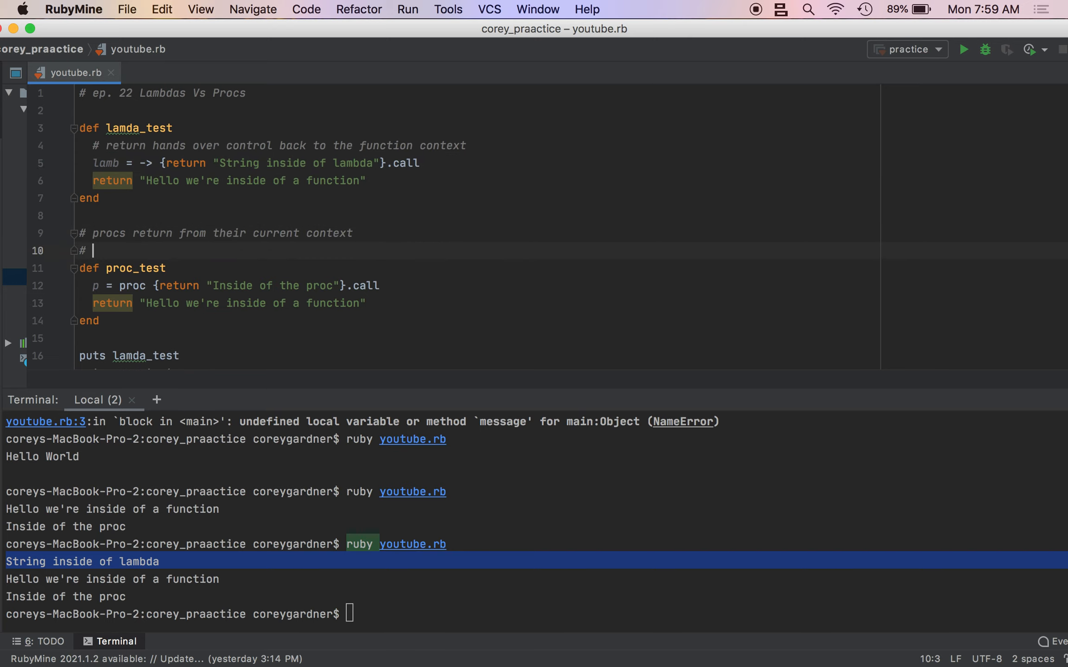
Write the comment that procs act like they are the function's return statement.
type("procs act is i")
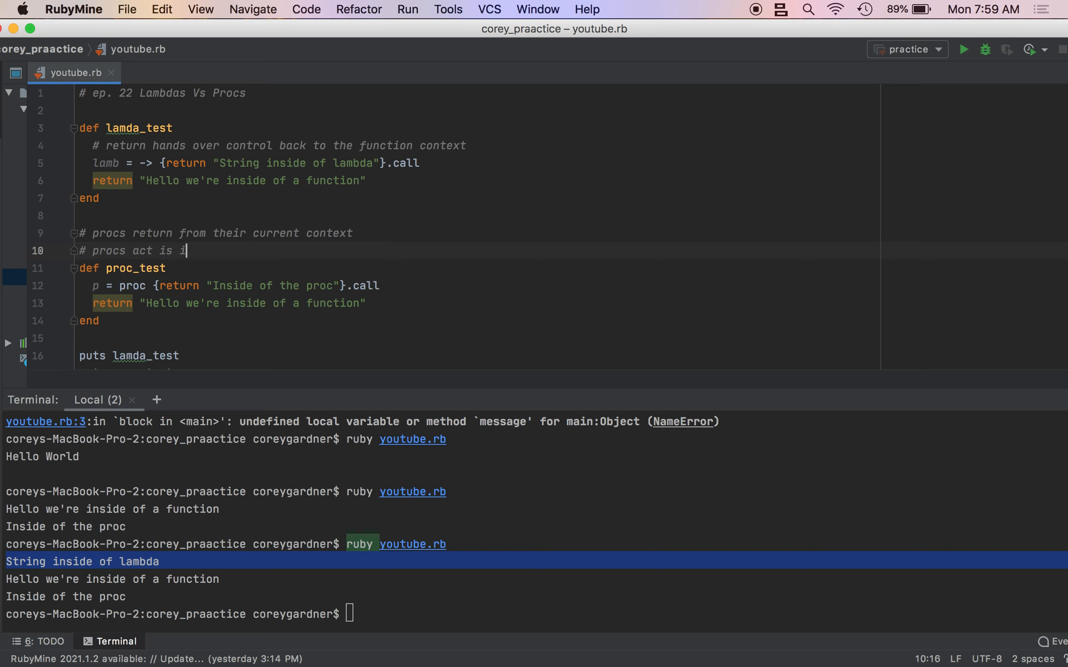
type("f they are")
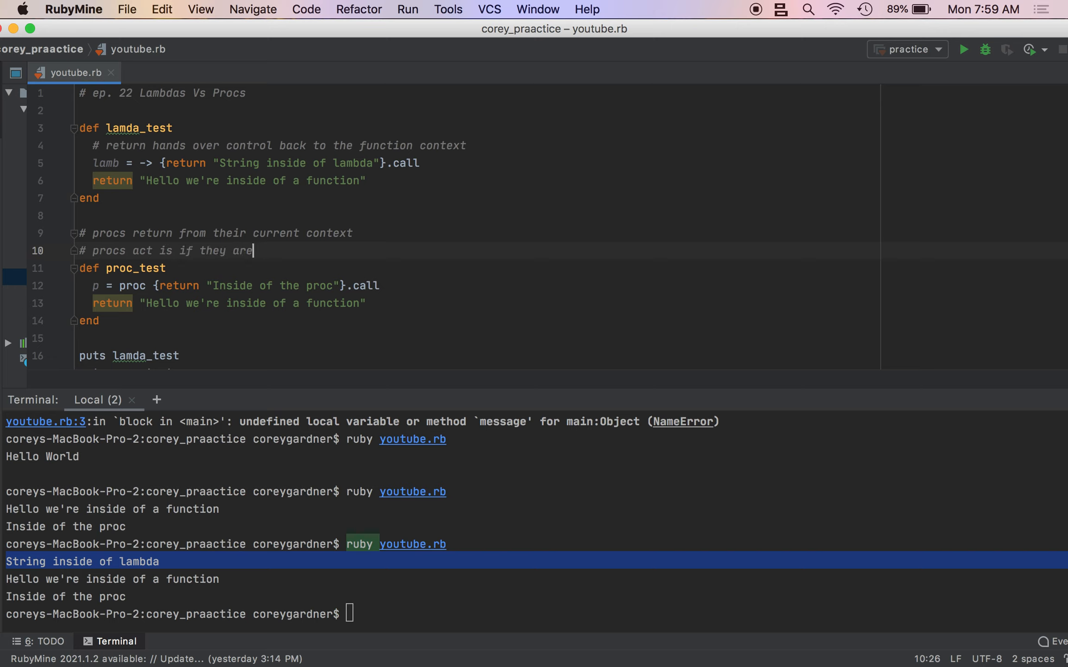
type("the functions return")
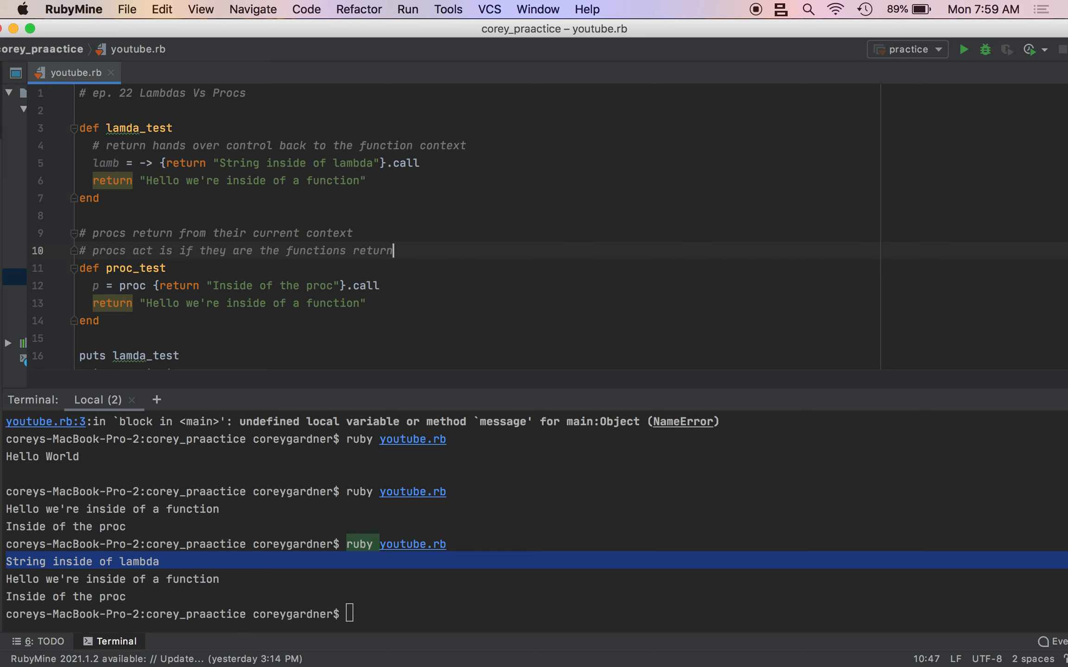
type("statement")
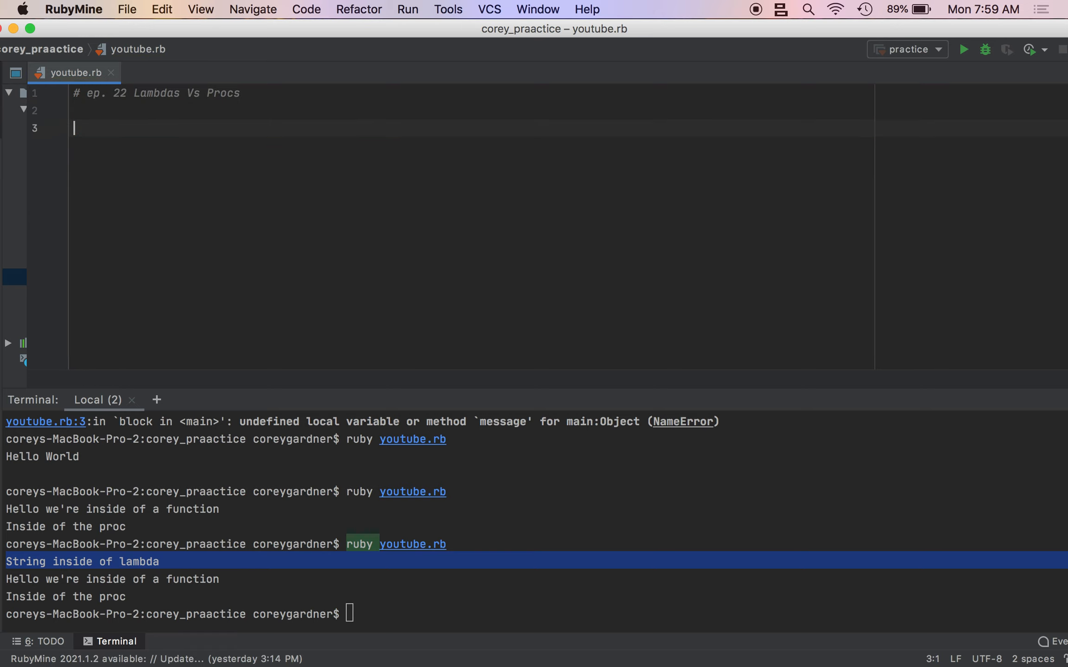
Define p = Proc.new {return "hello from proc"}, fixing a mistyped word in the string.
type("p =")
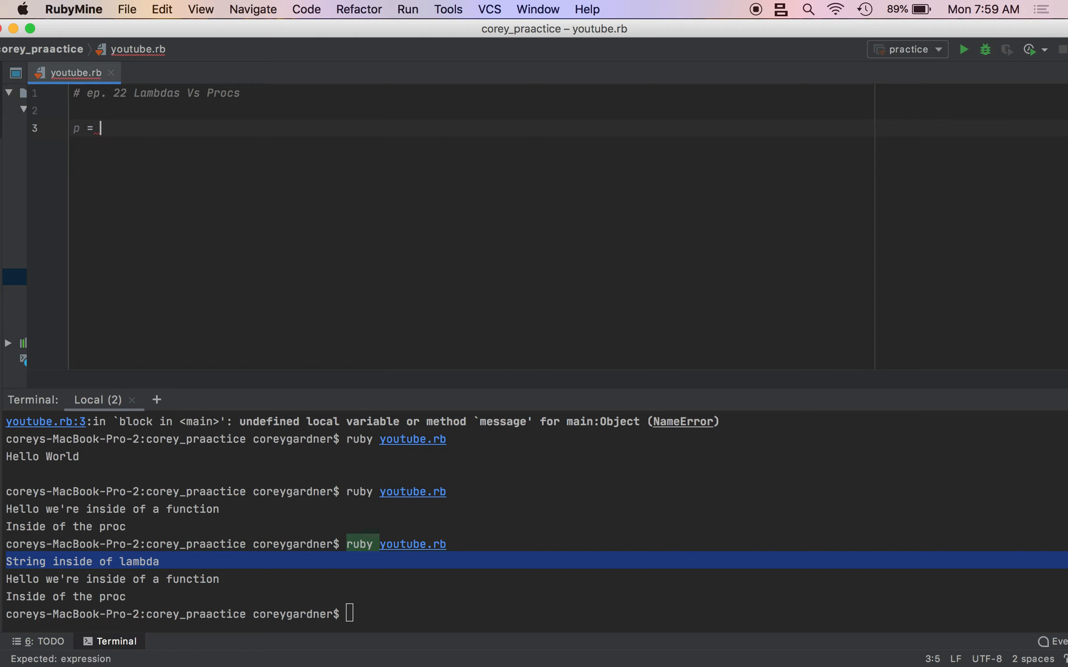
type("Proc.new {}")
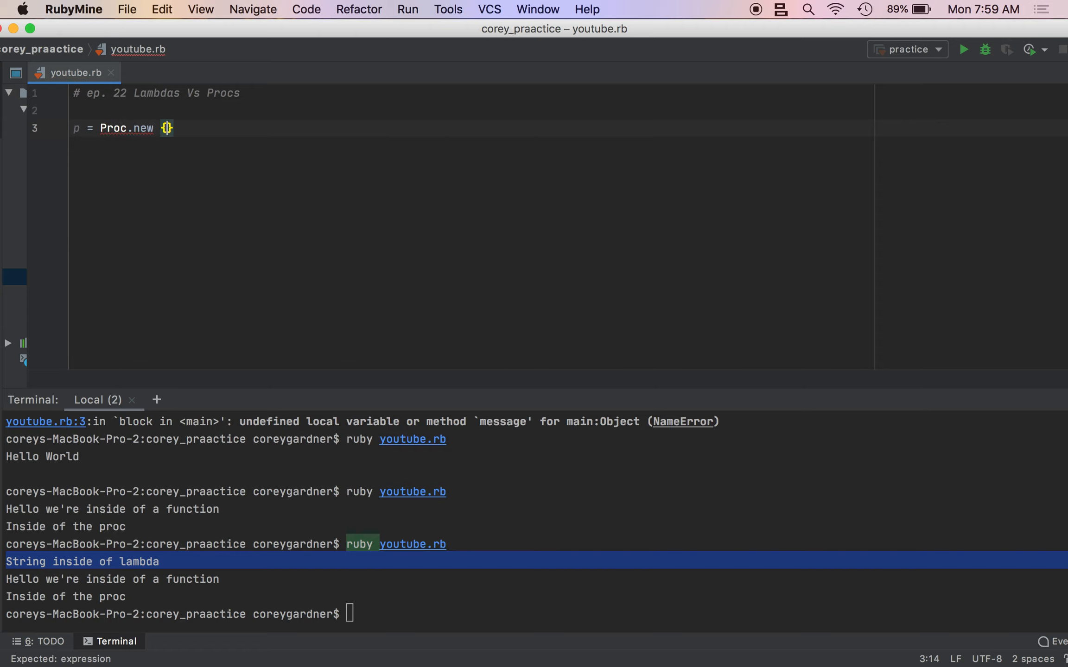
type("return")
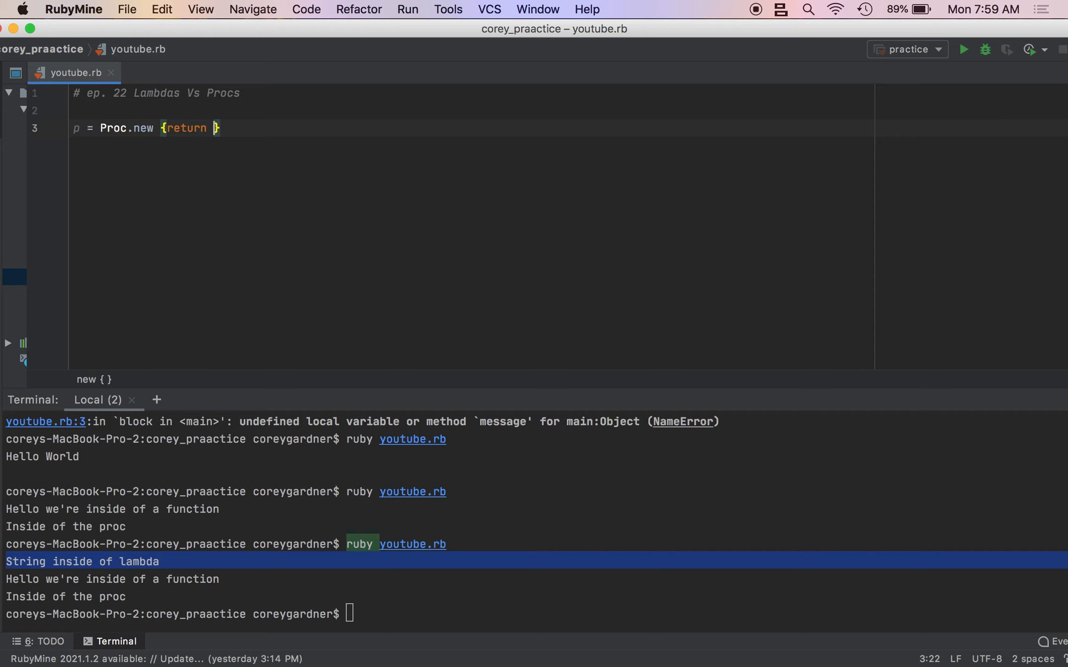
type("\"without\"")
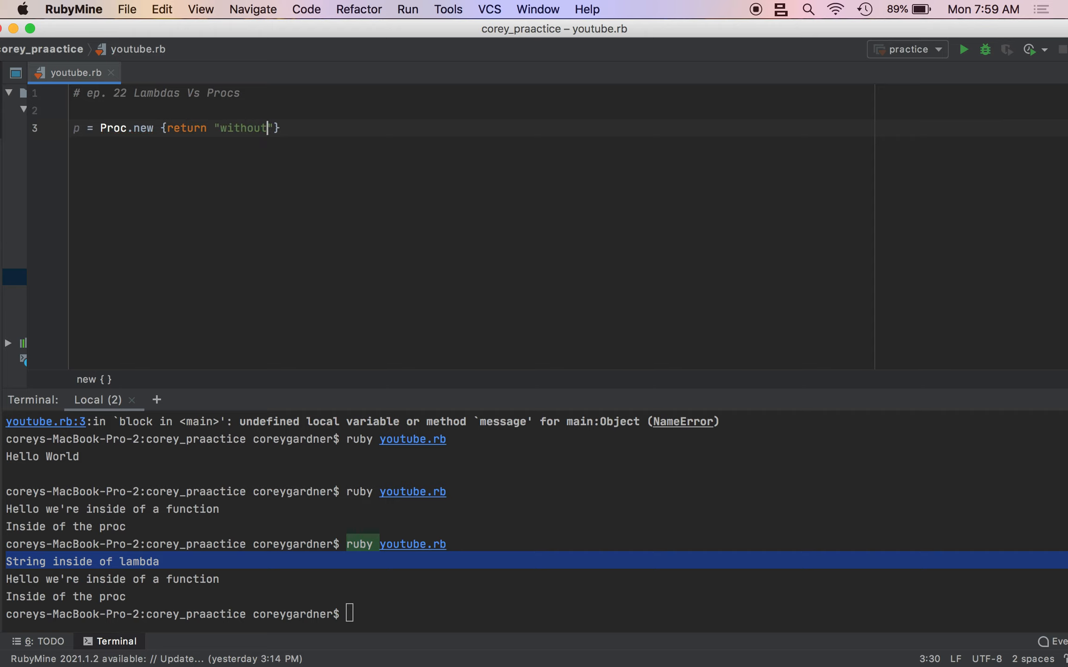
key("backspace")
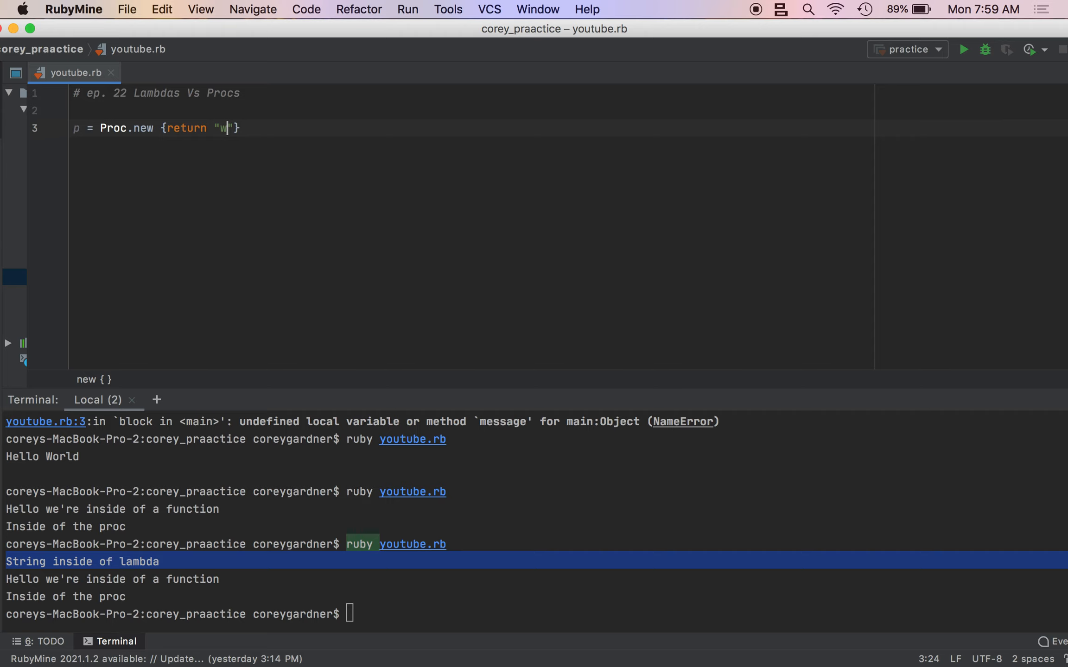
type("ello from proc")
type("puts")
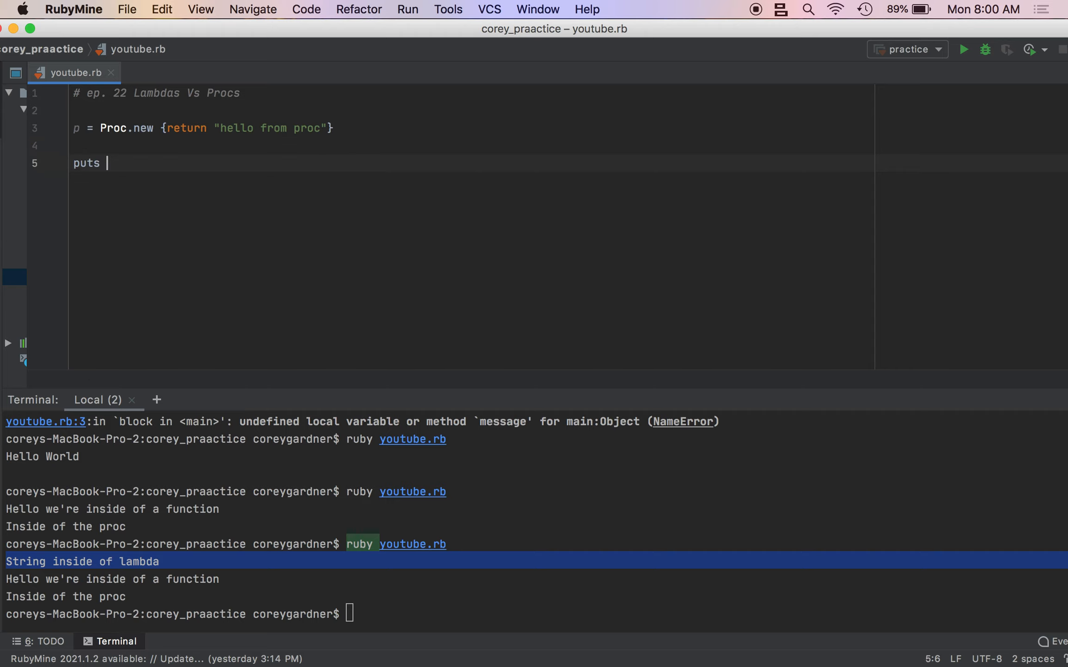
Add puts "Proc says: #{p.call}" to print the proc's result.
type("\"Proc\"")
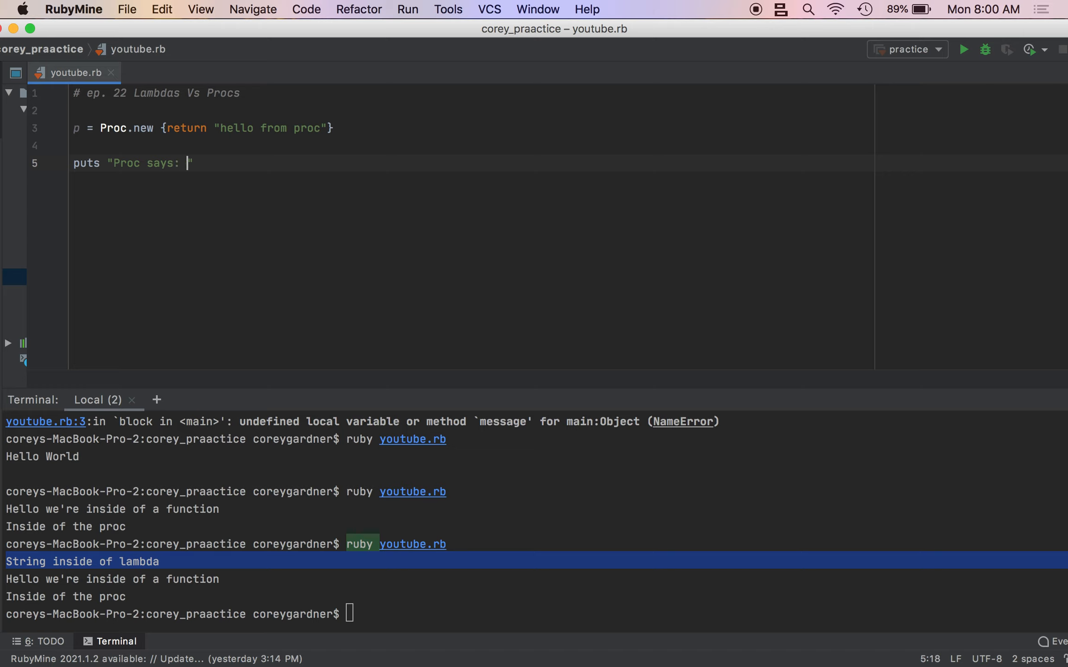
type("#{}")
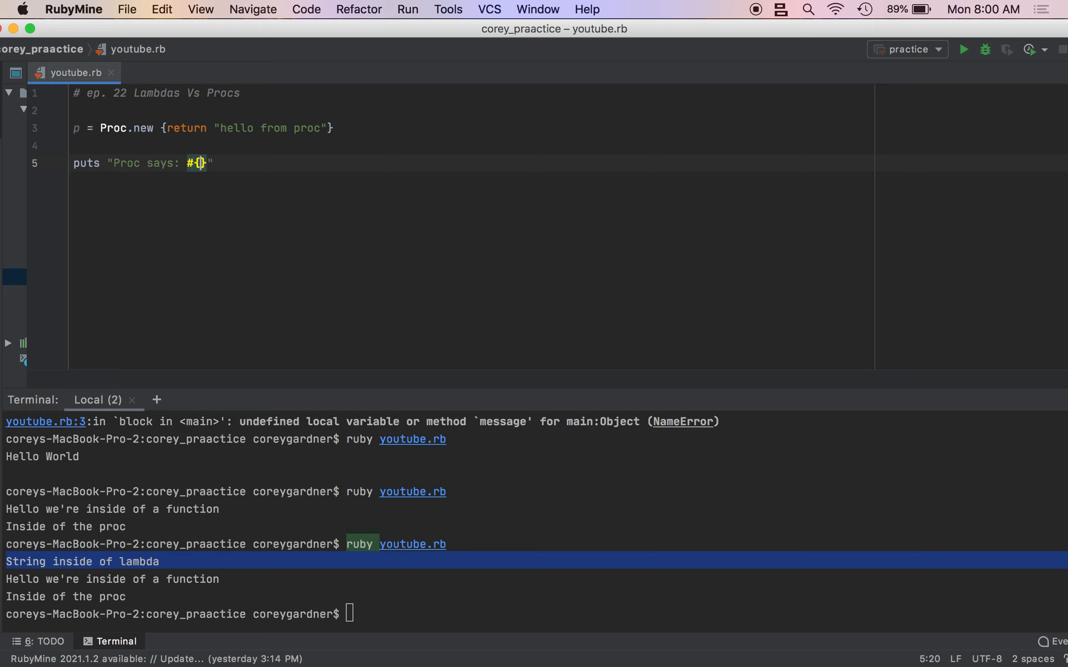
type("p.call")
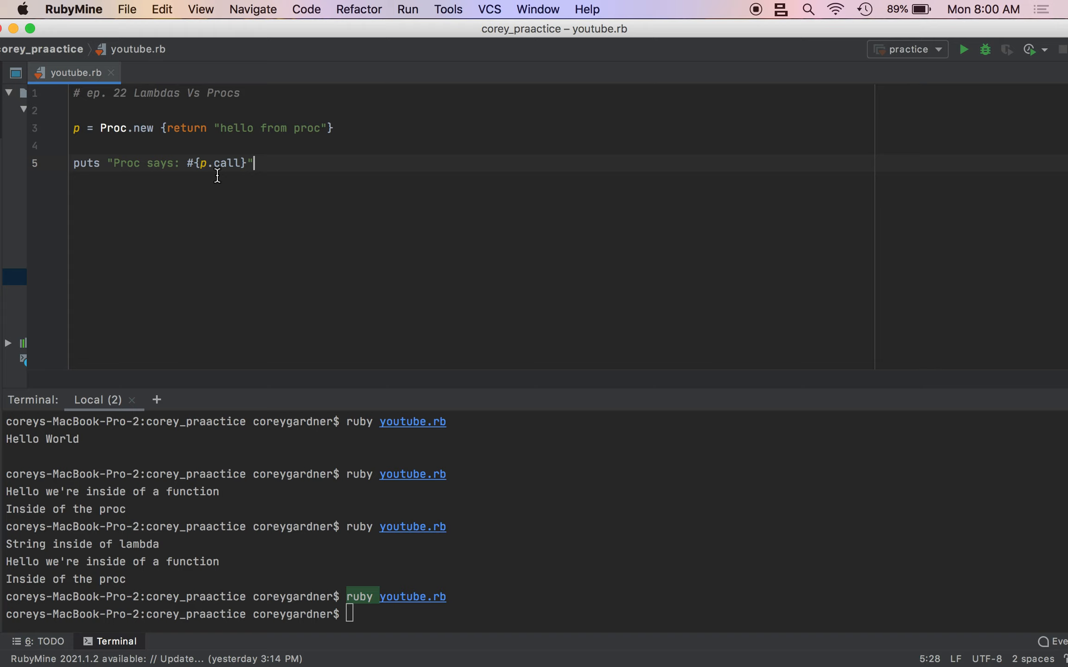
mouse_move(256, 124)
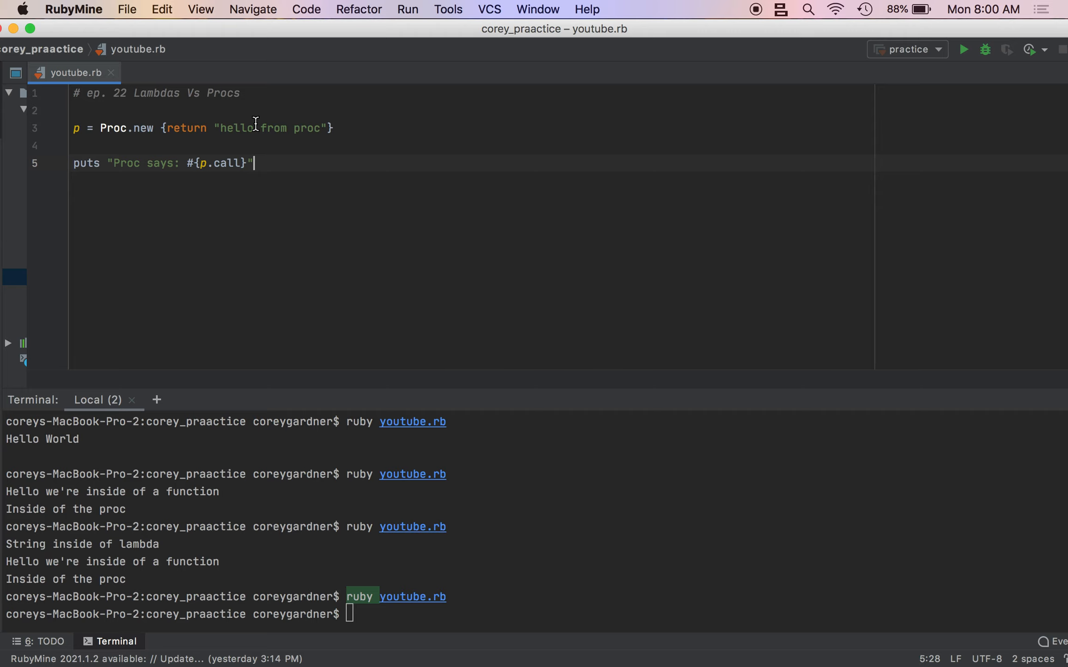
Remove return from the proc body and rerun so the terminal prints Proc says: hello from proc.
double_click(185, 128)
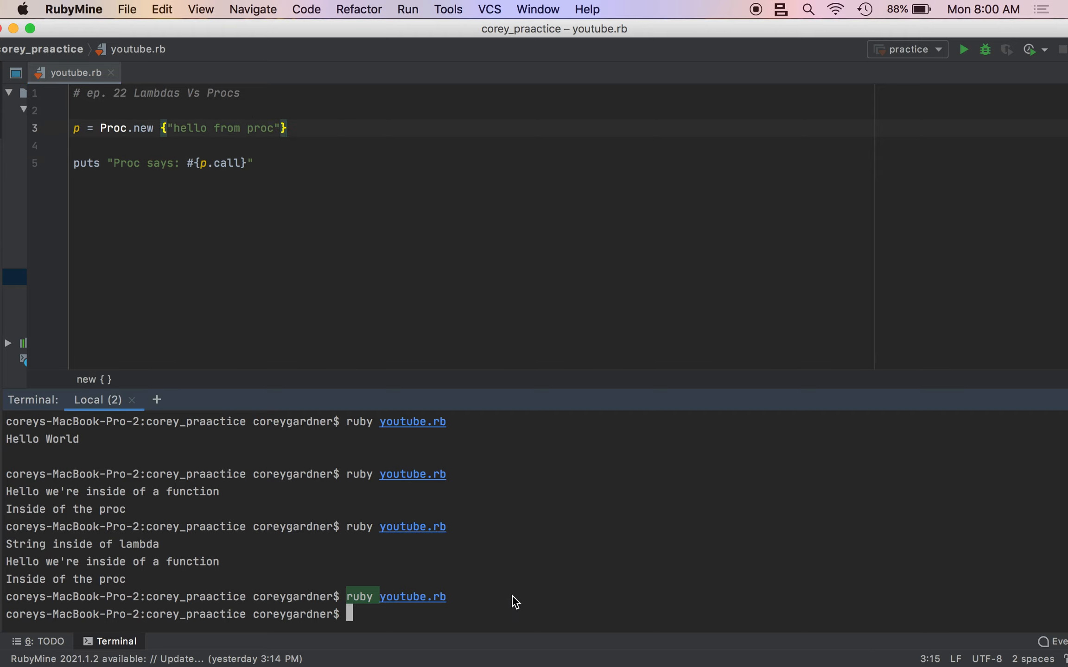
key("Return")
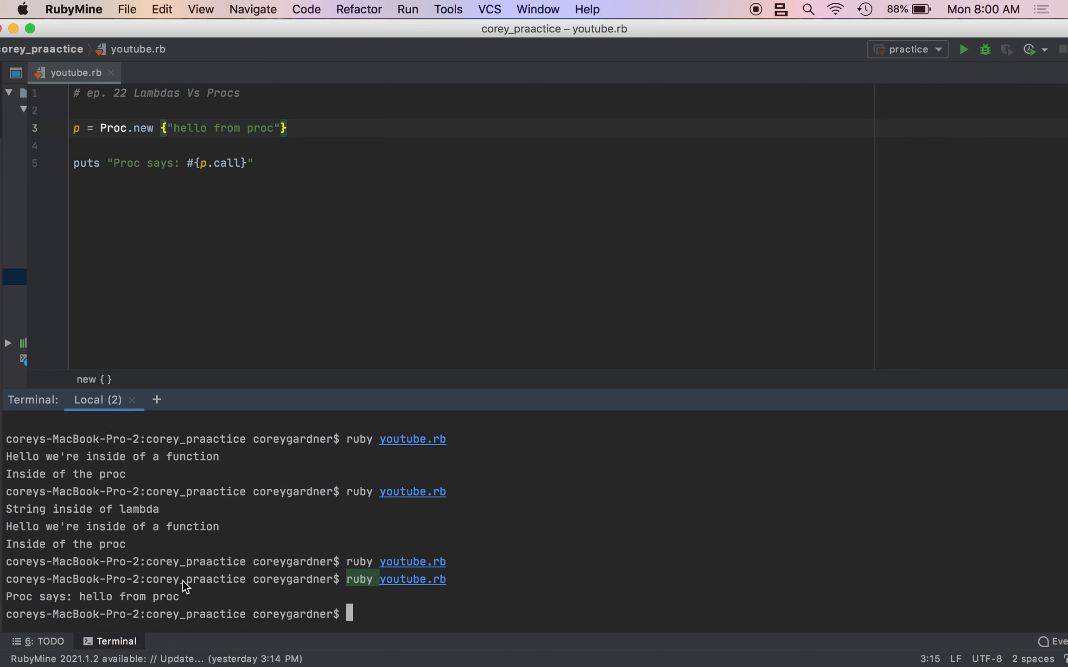
mouse_move(166, 133)
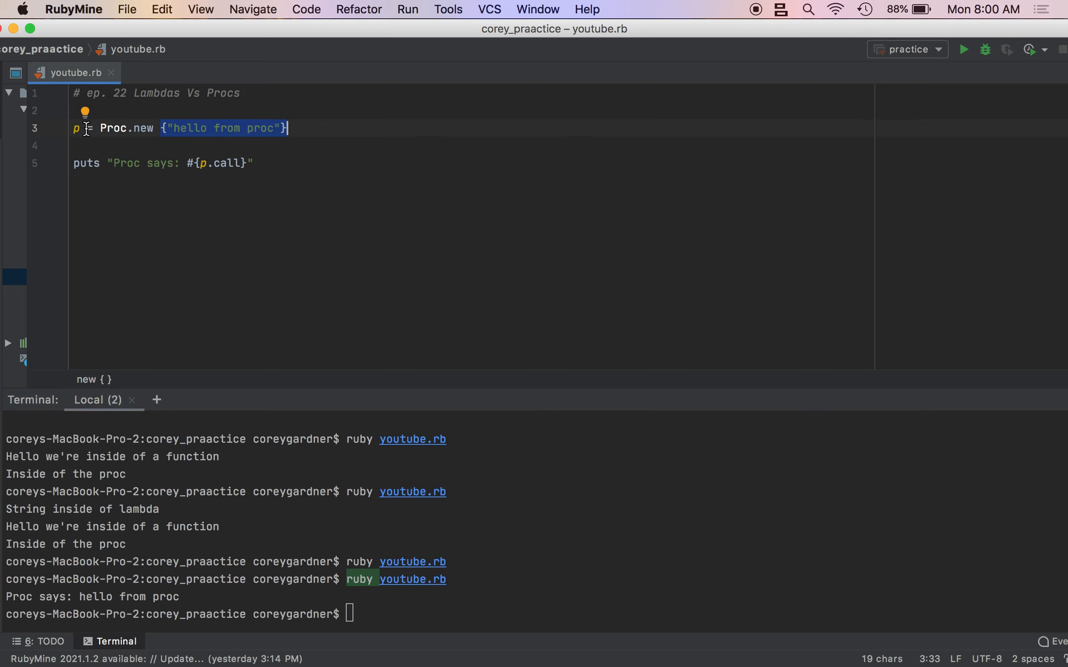
left_click(171, 128)
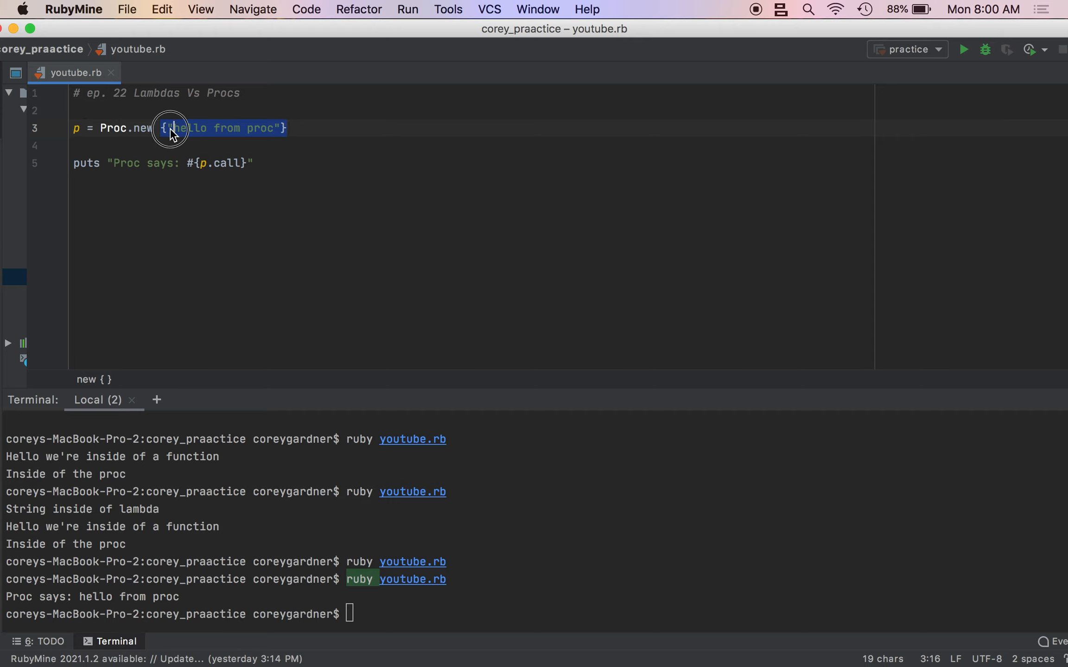